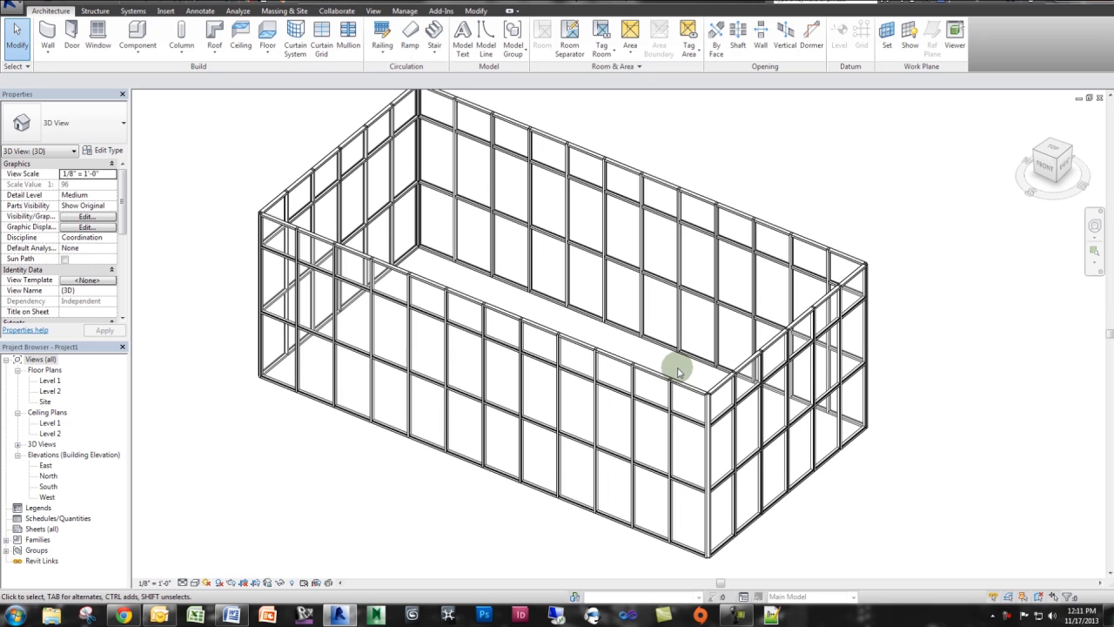
pyautogui.moveTo(262, 510)
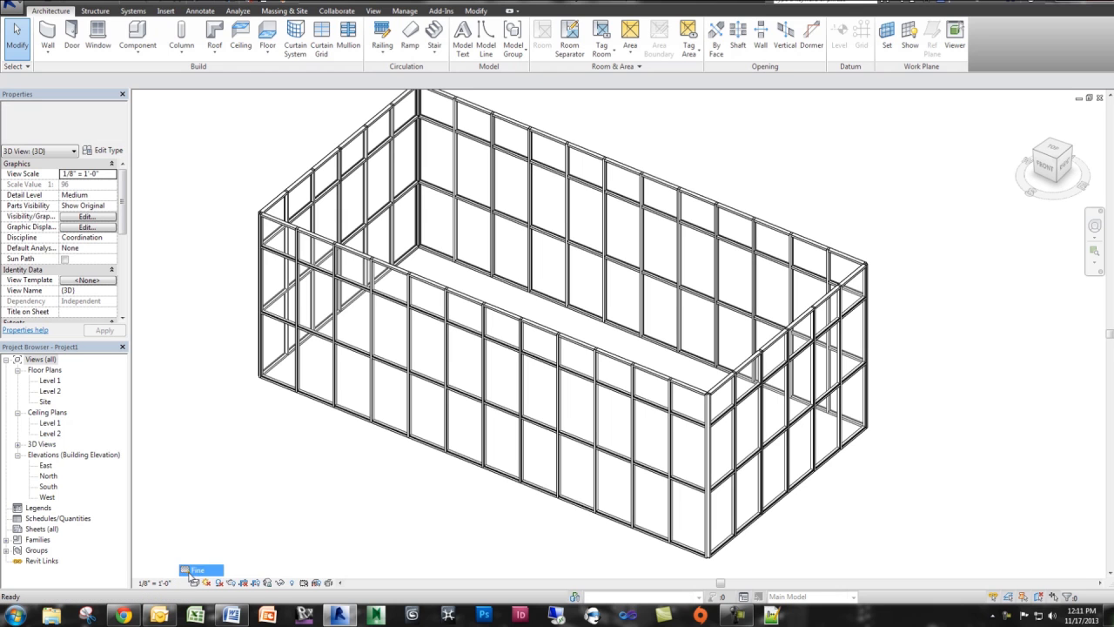
# Set the 3D view to Fine detail level and Realistic visual style.
pyautogui.click(198, 571)
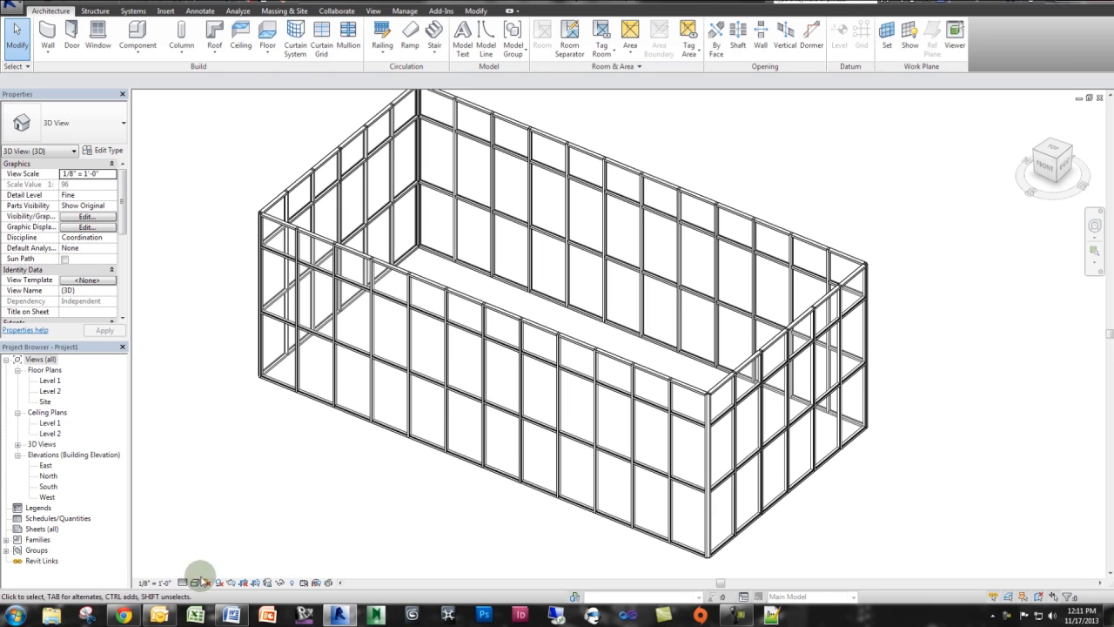
pyautogui.click(195, 582)
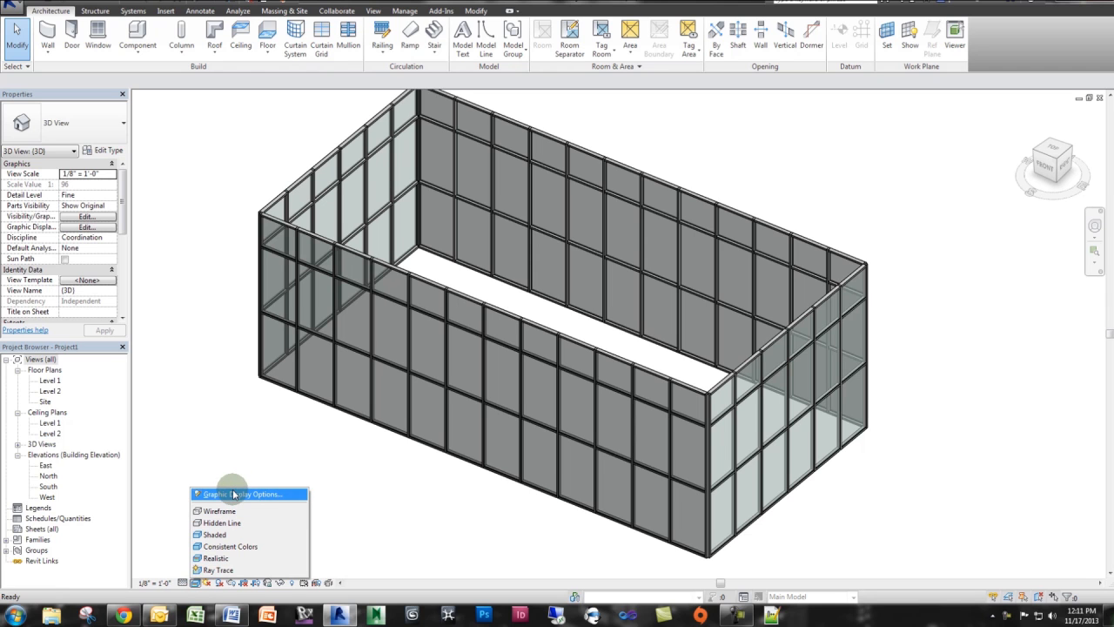
pyautogui.moveTo(230, 495)
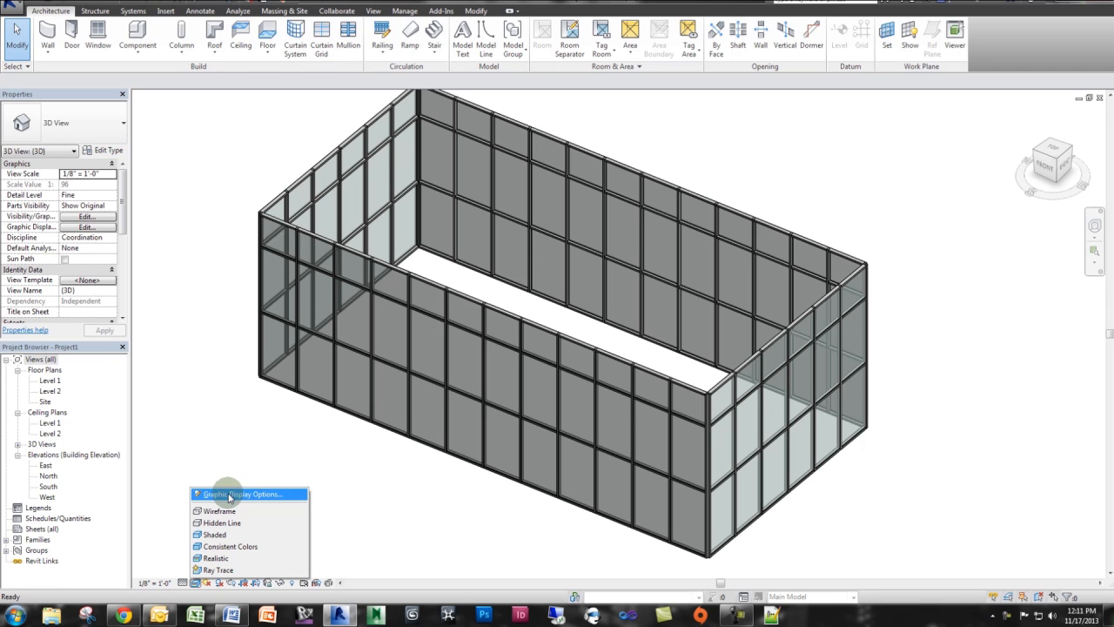
# Enable Cast and Ambient Shadows with Sun 70, Ambient Light 50, Shadows 20 in Graphic Display Options.
pyautogui.click(241, 494)
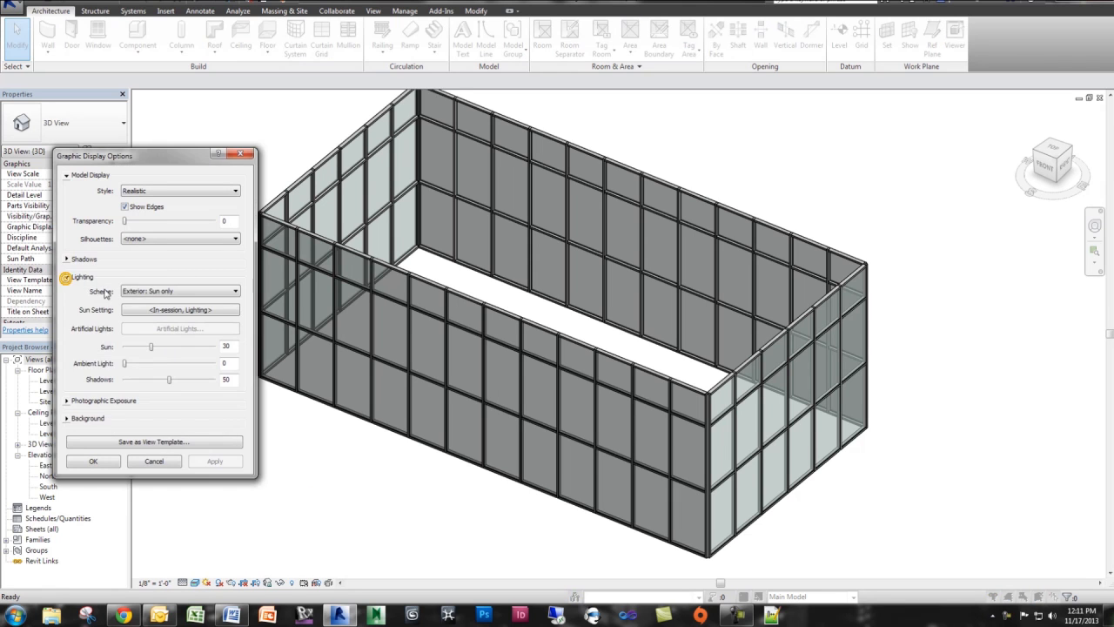
pyautogui.click(68, 258)
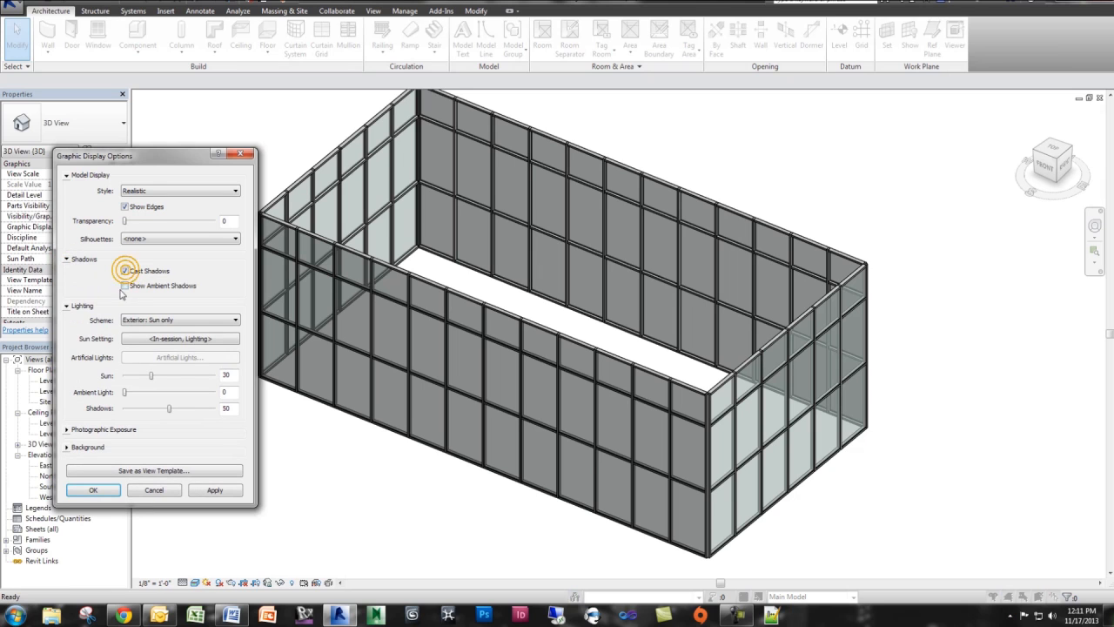
pyautogui.click(125, 285)
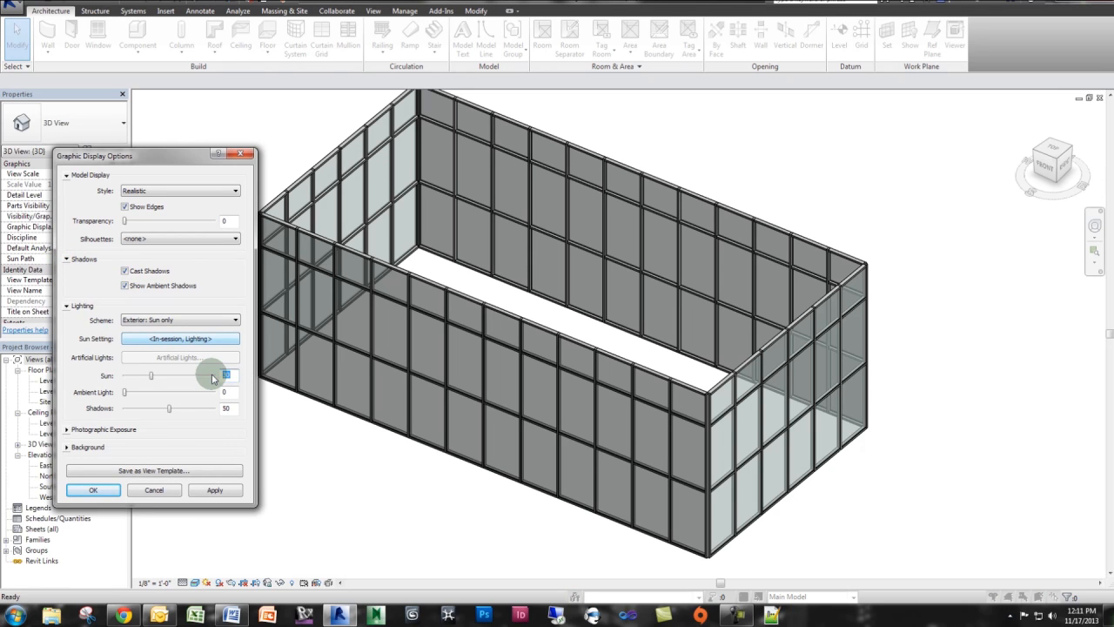
pyautogui.moveTo(151, 375); pyautogui.dragTo(188, 375)
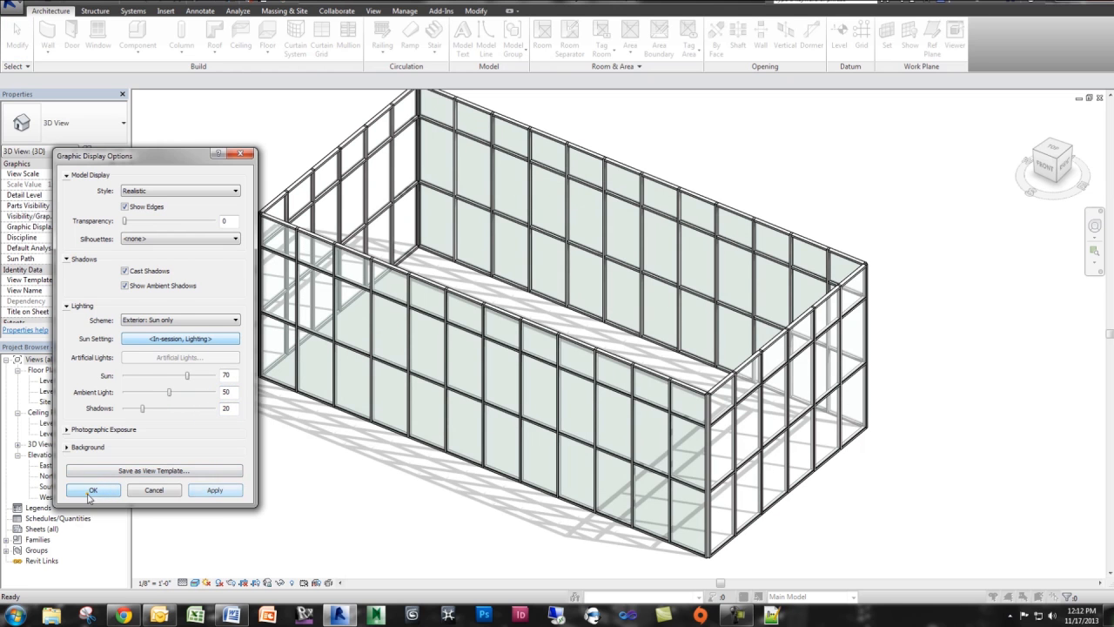
pyautogui.click(93, 490)
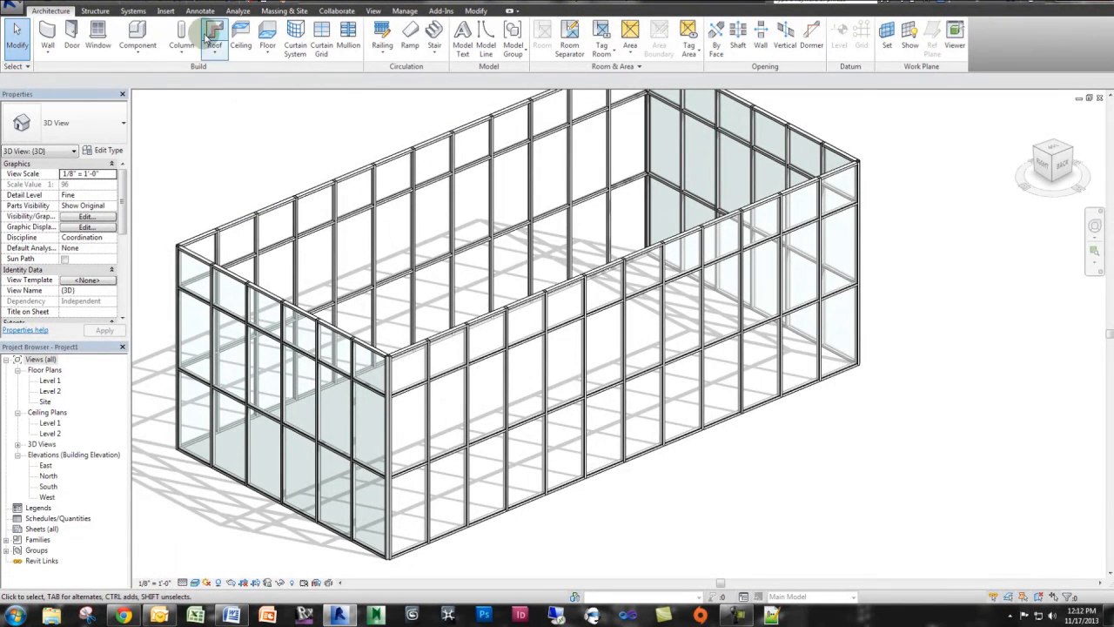
# Find the Glass material via the Manage tab and show its Appearance settings.
pyautogui.click(405, 11)
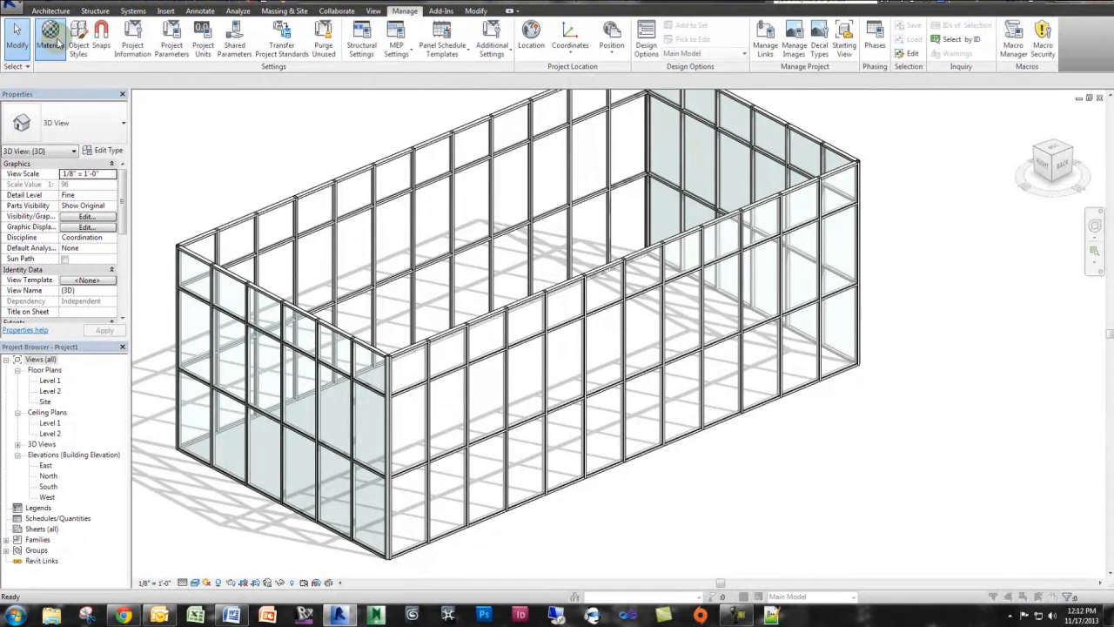
pyautogui.click(51, 37)
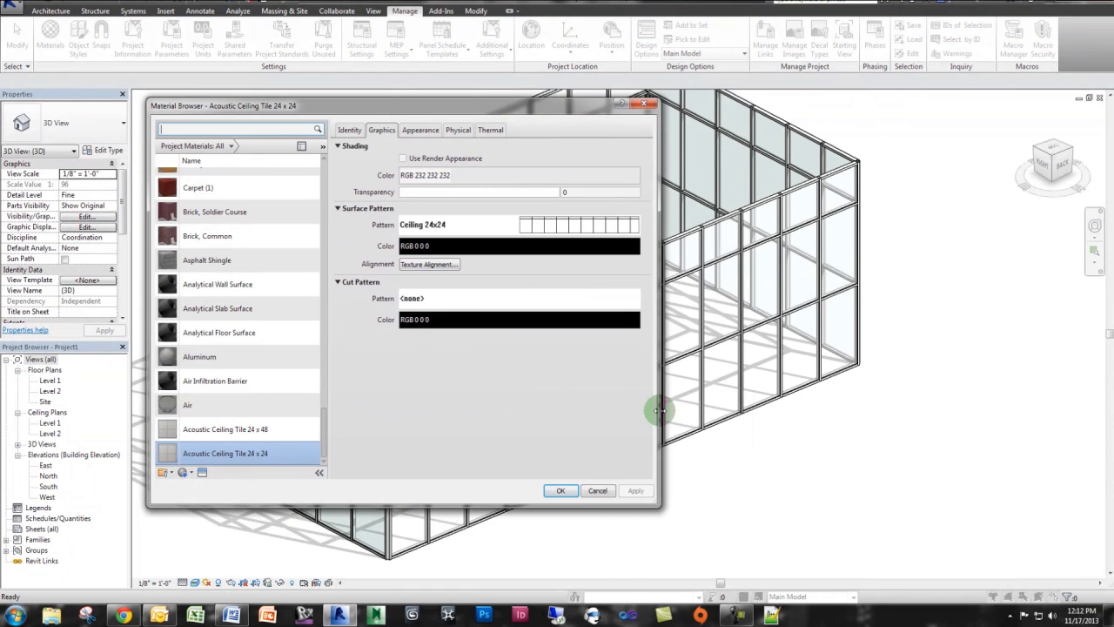
pyautogui.write('glas')
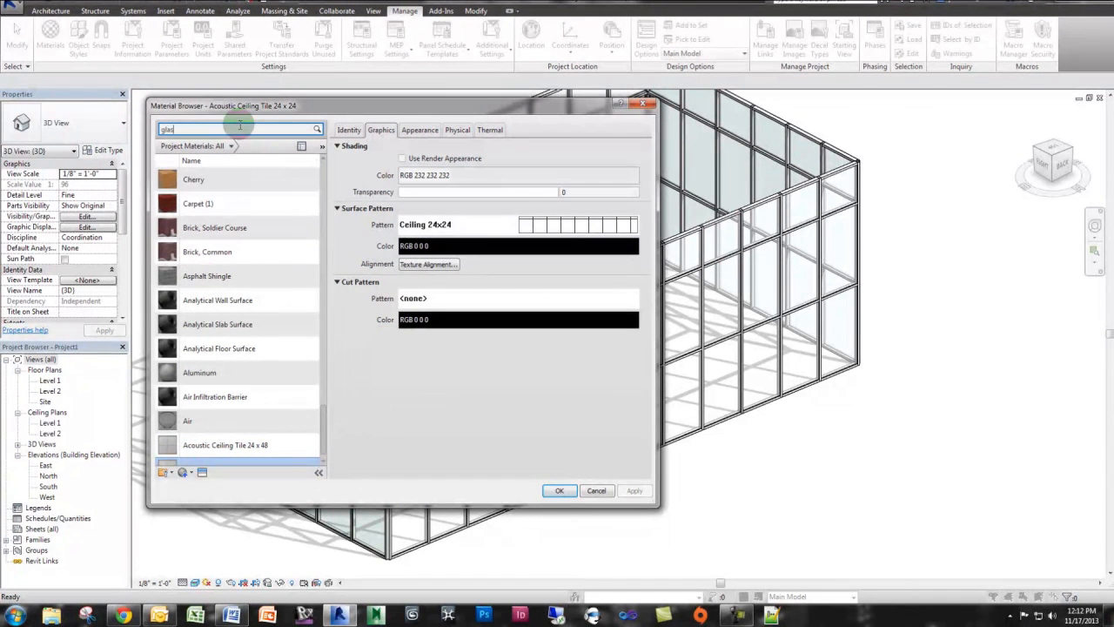
pyautogui.click(191, 216)
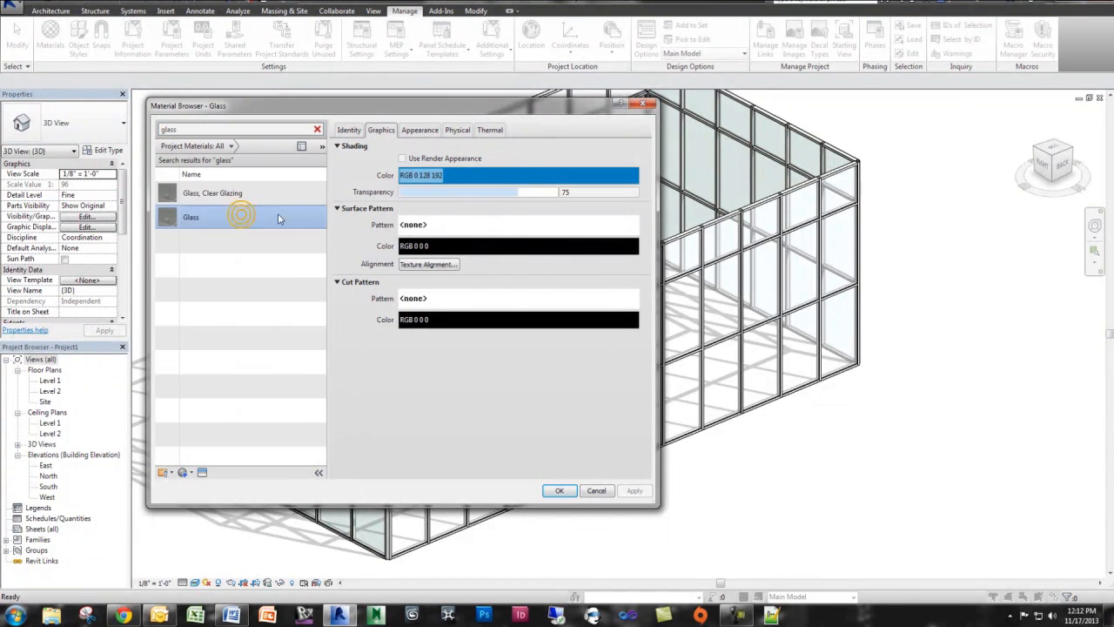
pyautogui.click(419, 130)
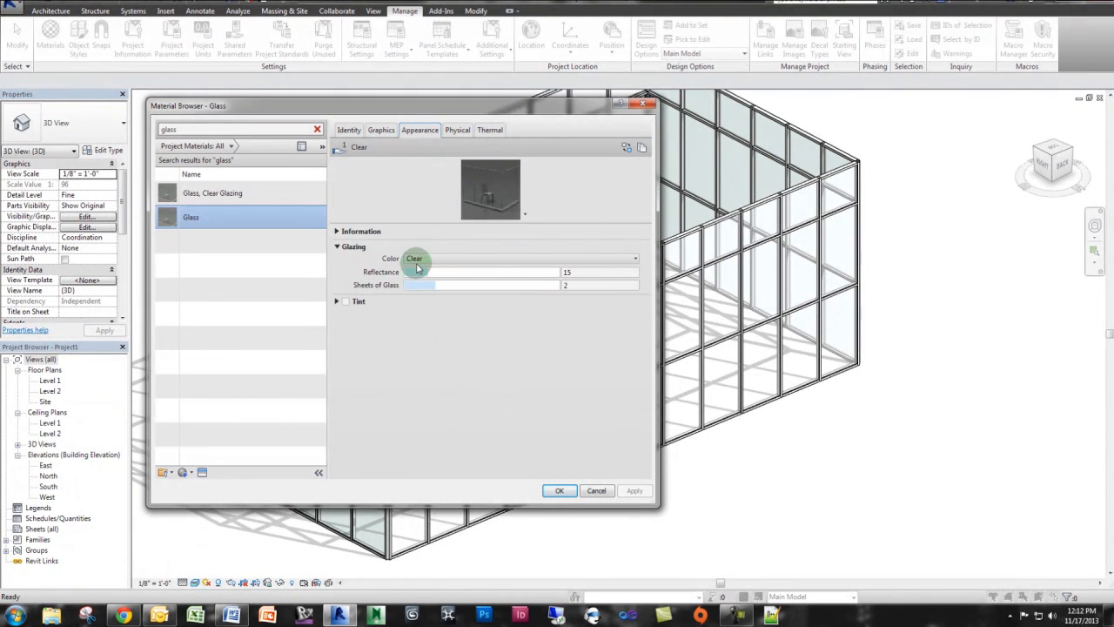
# Review the appearance information and start replacing the glazing asset from the library.
pyautogui.click(337, 231)
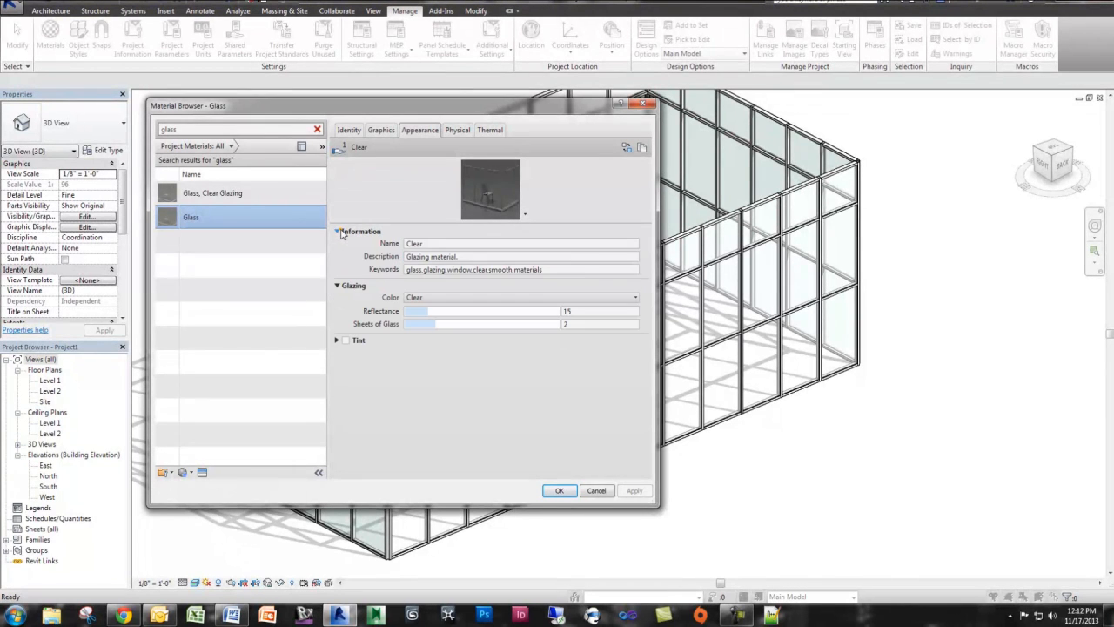
pyautogui.click(337, 231)
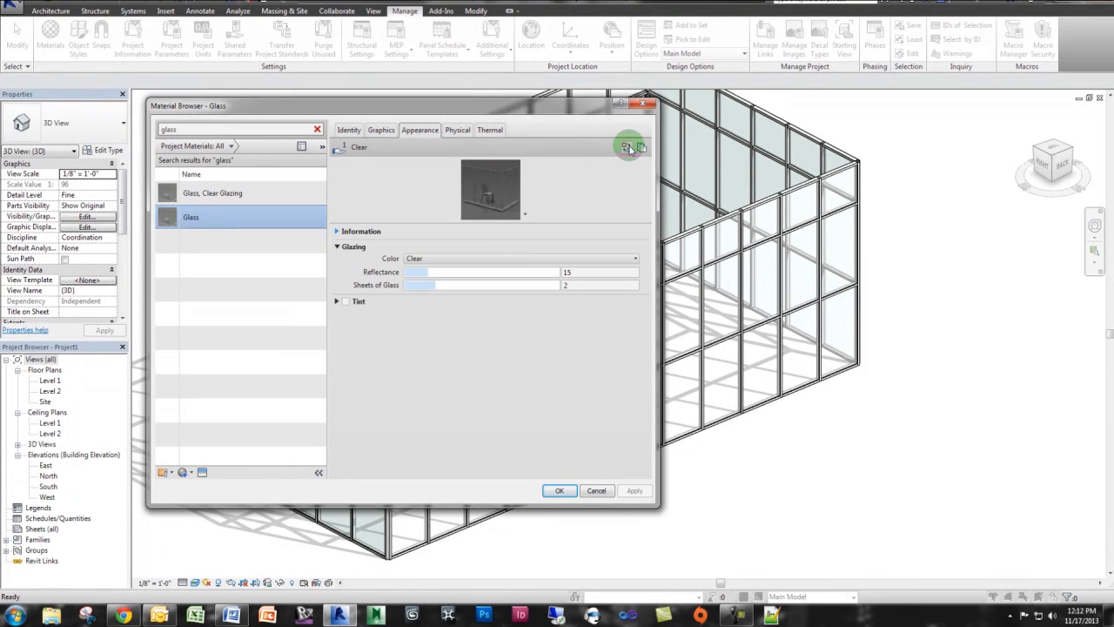
pyautogui.click(628, 146)
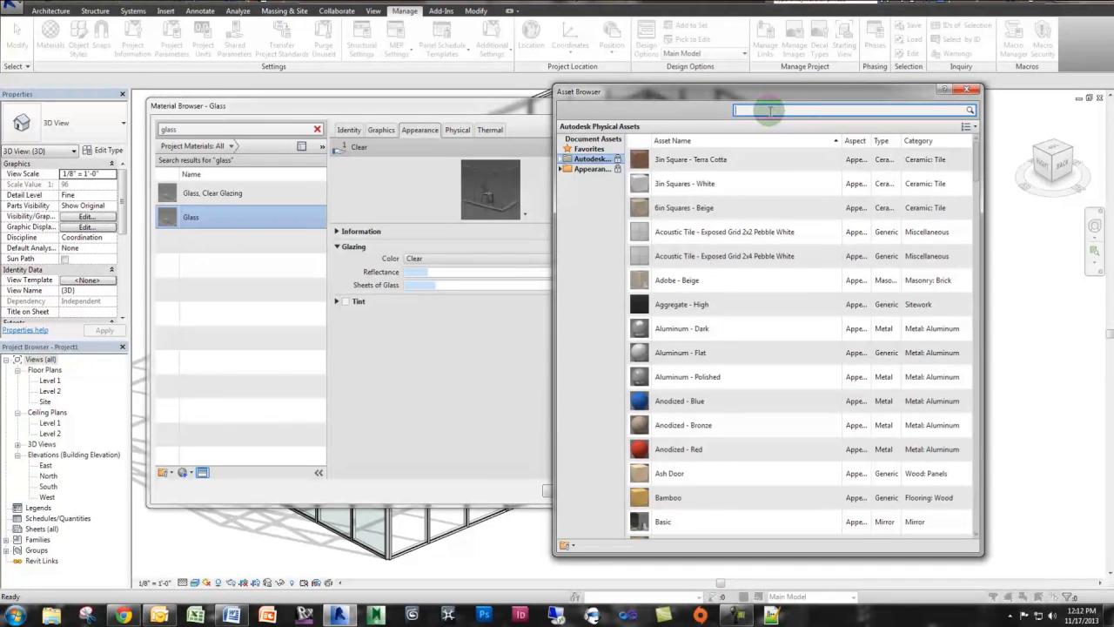
# Search the Asset Browser for 'glass block' and apply the Glass Block appearance asset.
pyautogui.write('glass block')
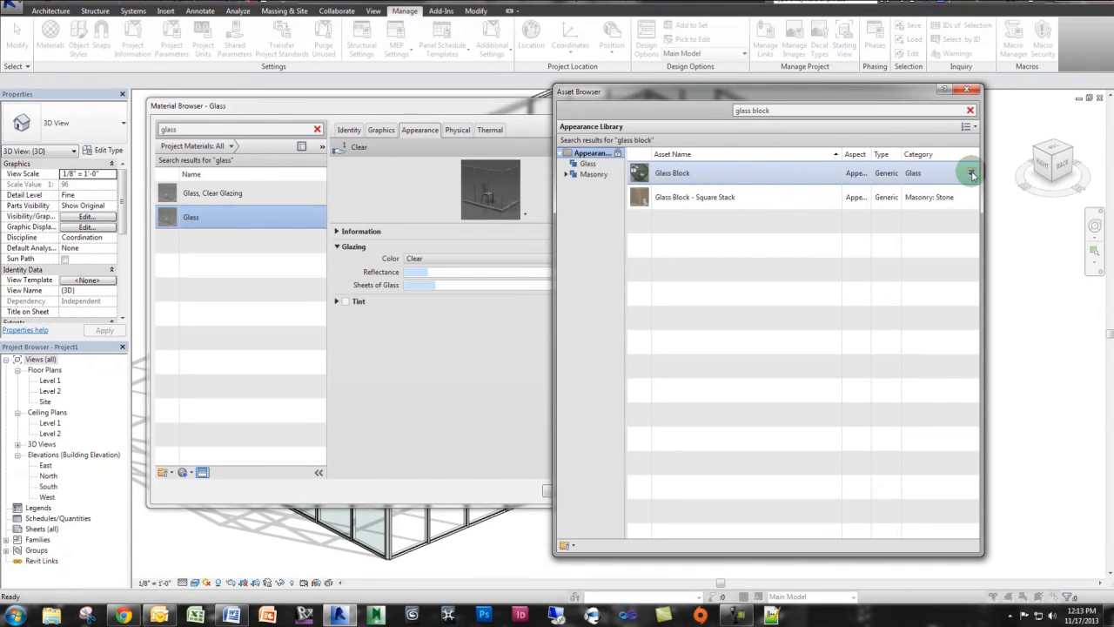
pyautogui.doubleClick(672, 173)
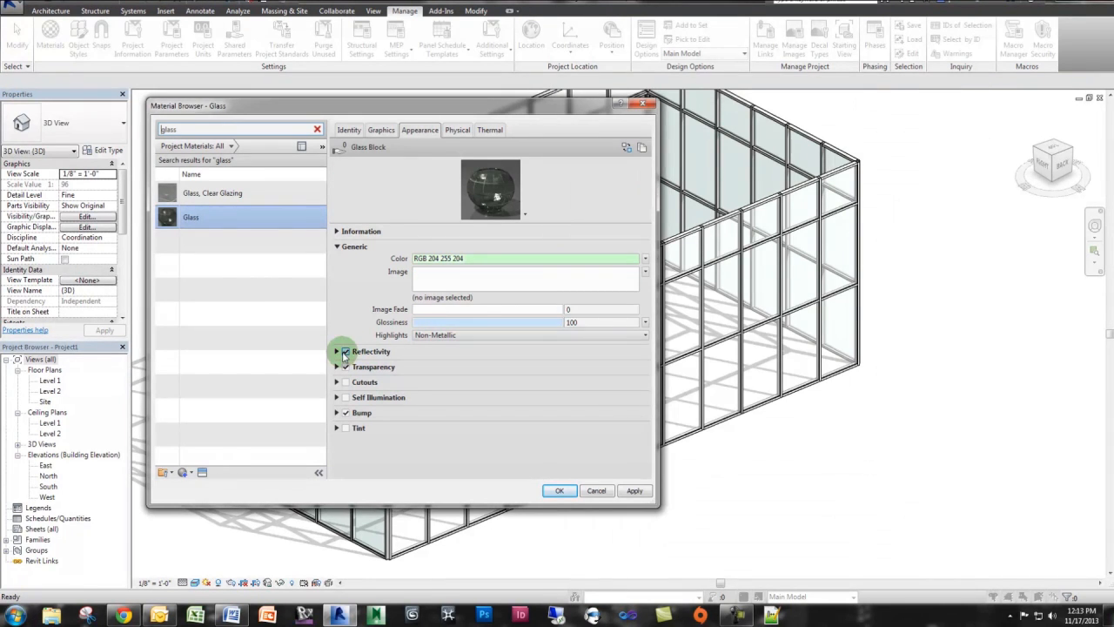
# Set the Glass Block generic color to dark blue RGB 63 74 129.
pyautogui.click(345, 351)
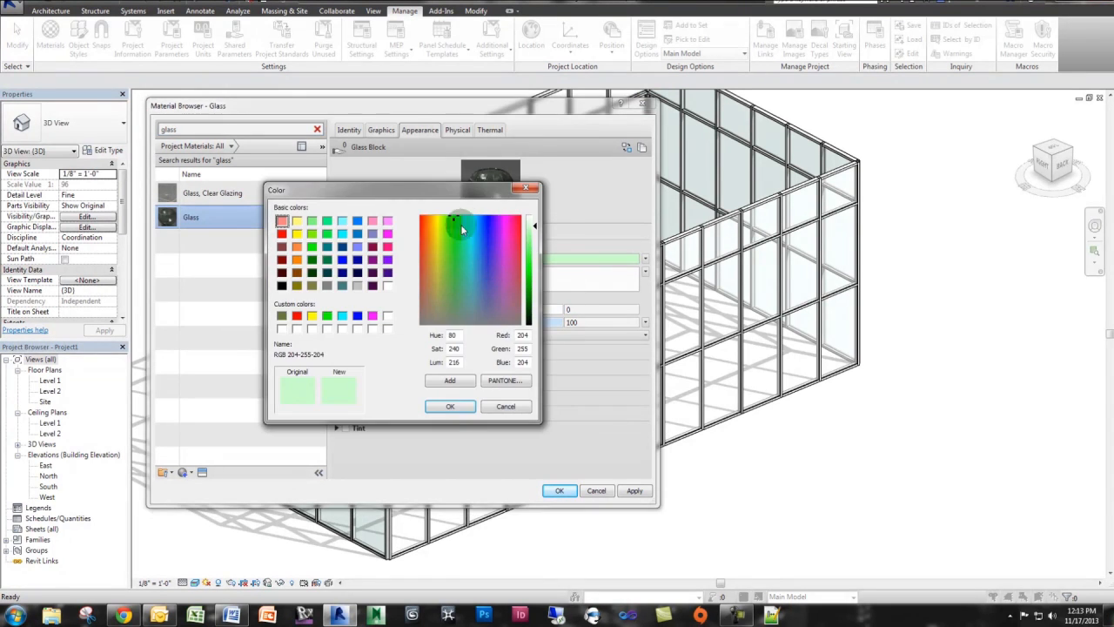
pyautogui.click(484, 283)
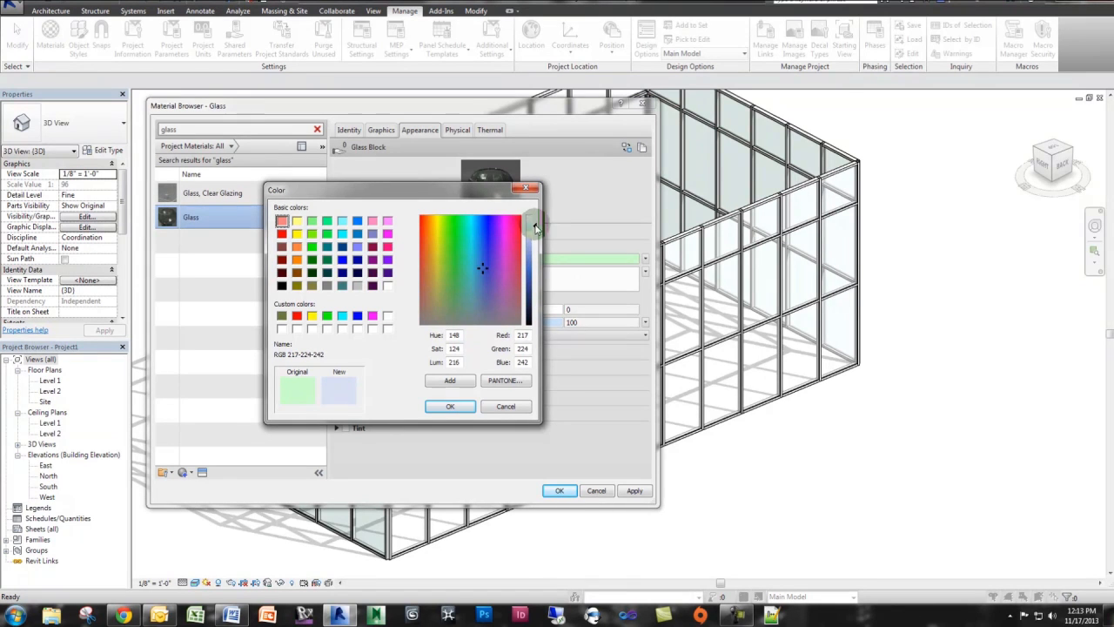
pyautogui.click(484, 272)
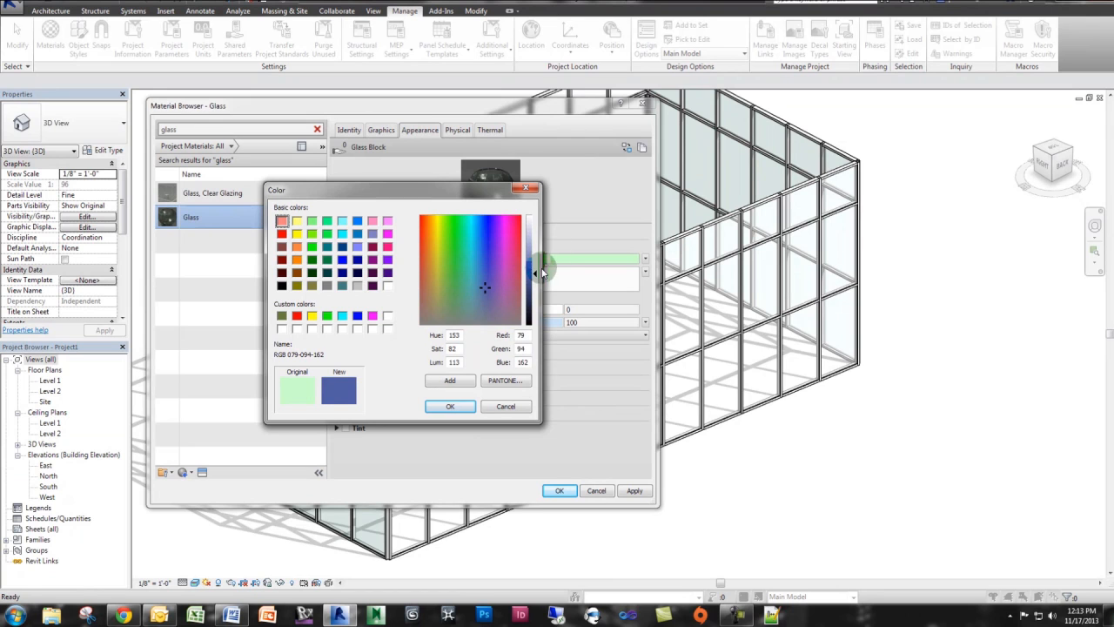
pyautogui.click(450, 407)
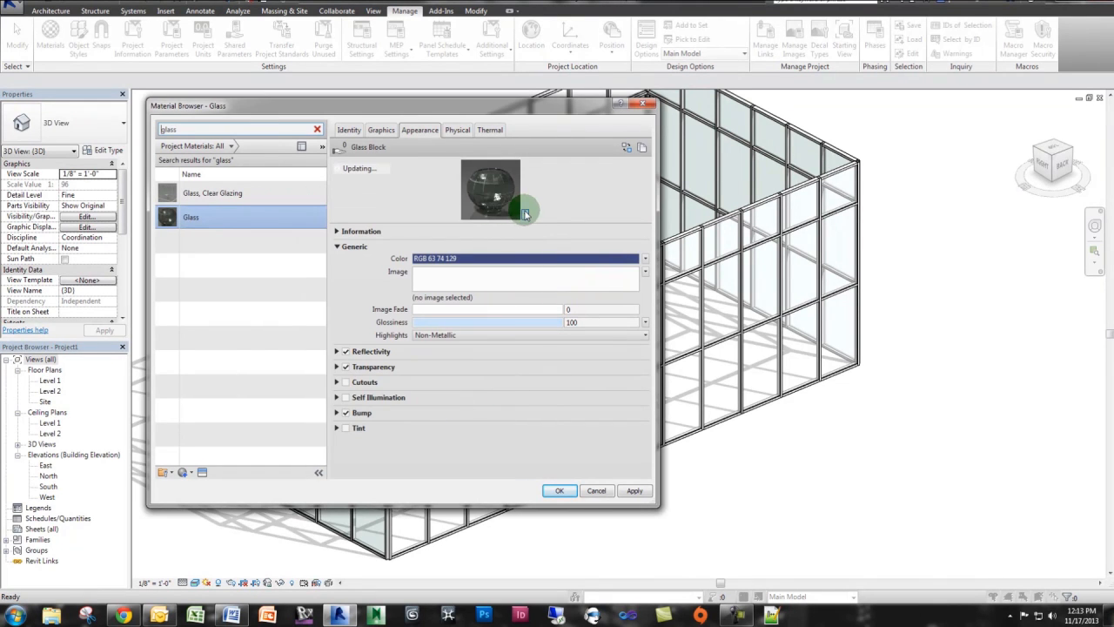
pyautogui.click(525, 214)
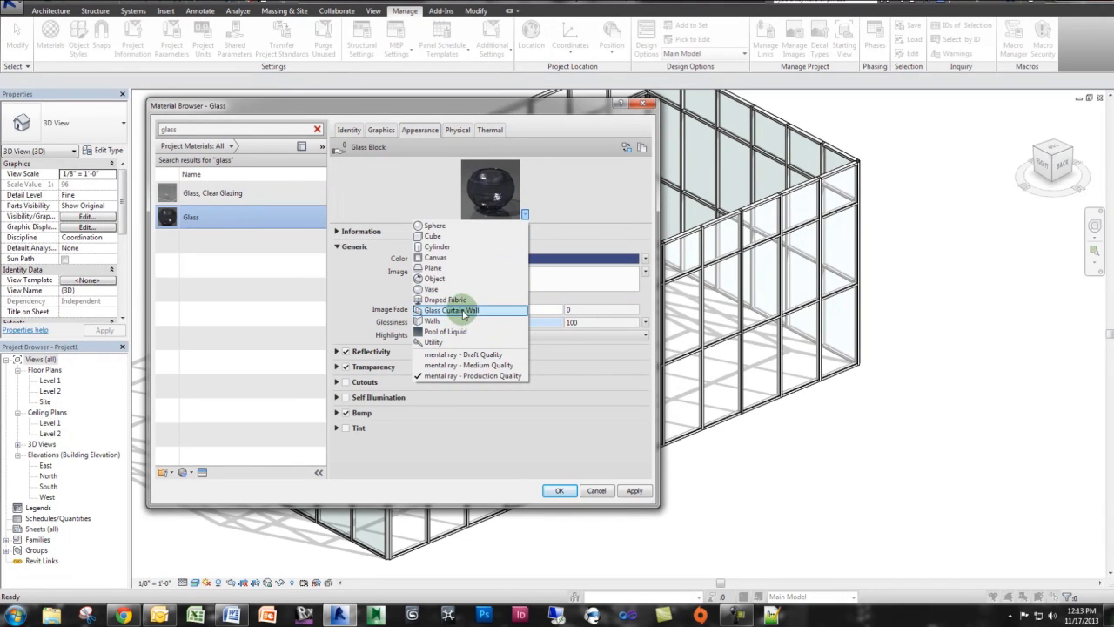
# Preview the dark blue Glass material on a glass curtain wall scene.
pyautogui.click(451, 310)
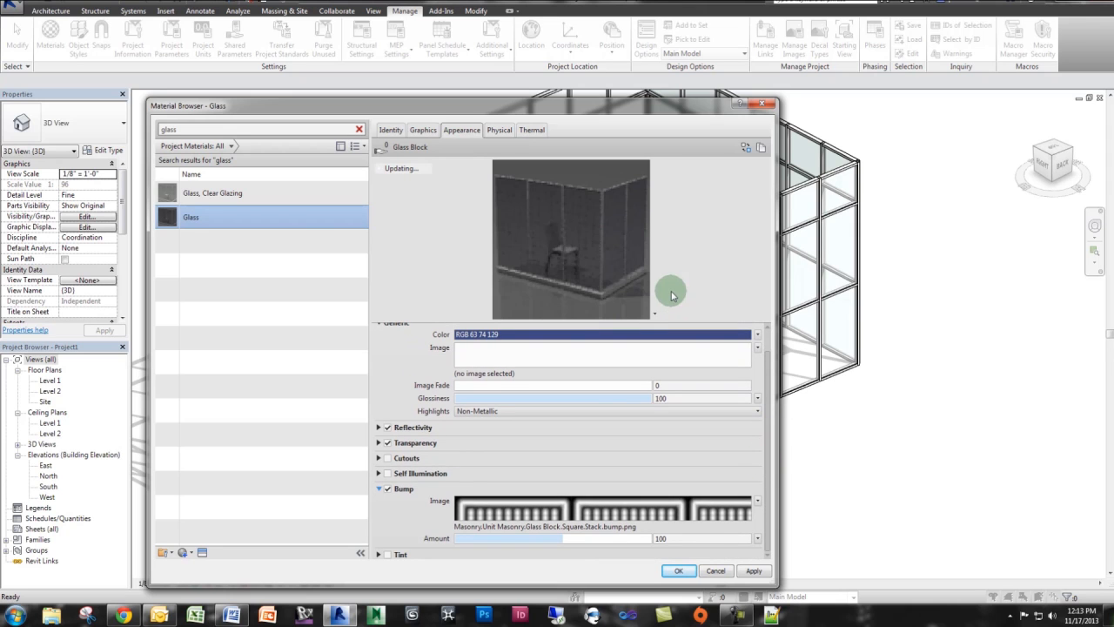
pyautogui.moveTo(591, 242)
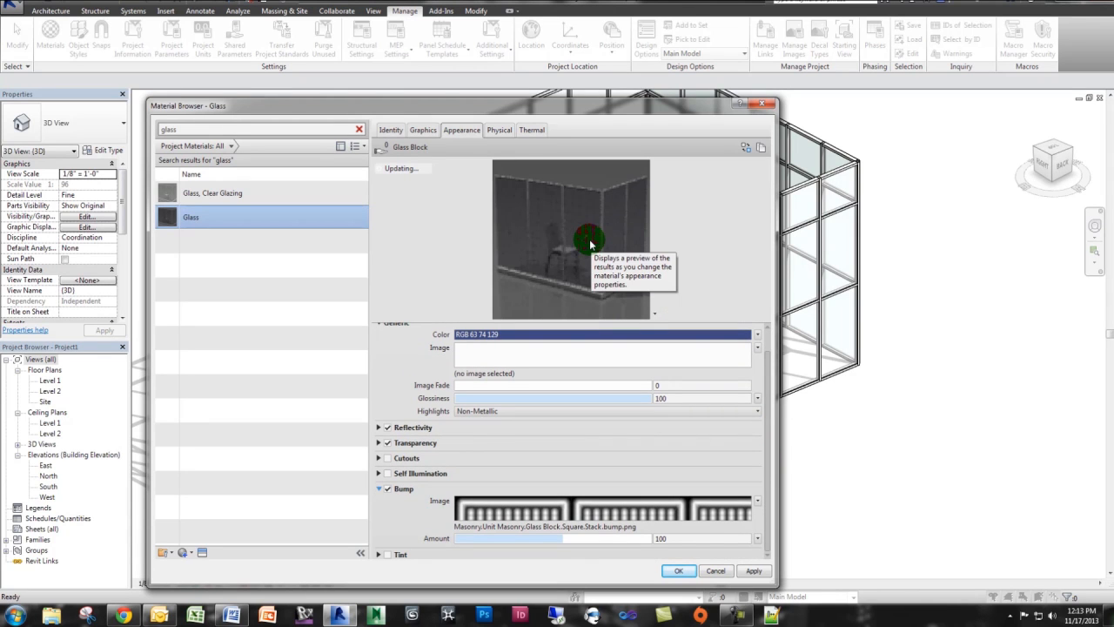
pyautogui.moveTo(552, 231)
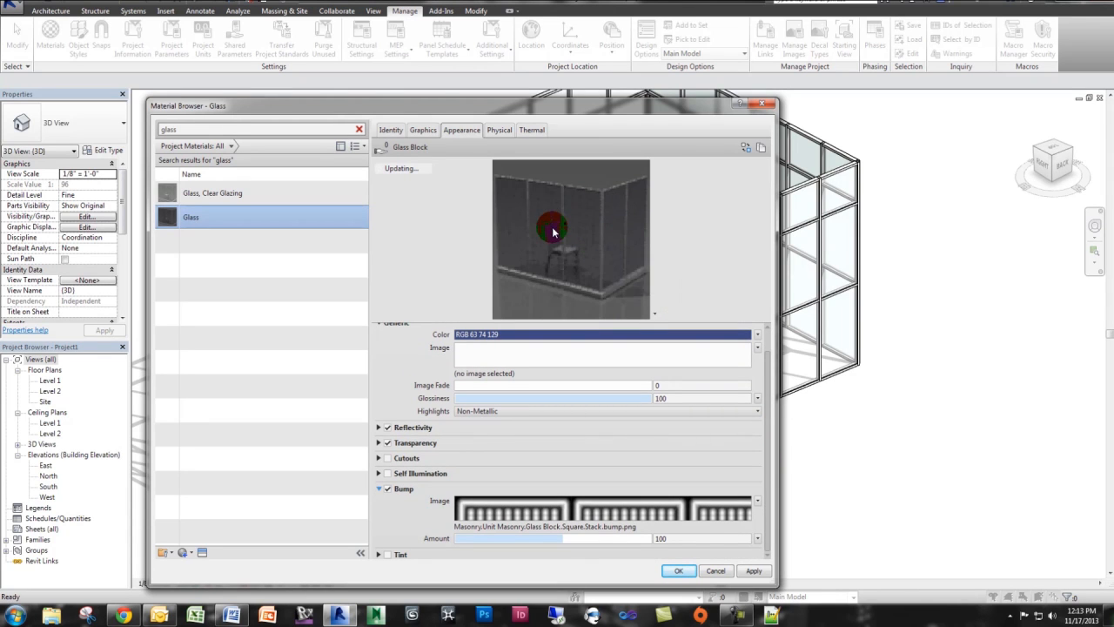
pyautogui.moveTo(611, 216)
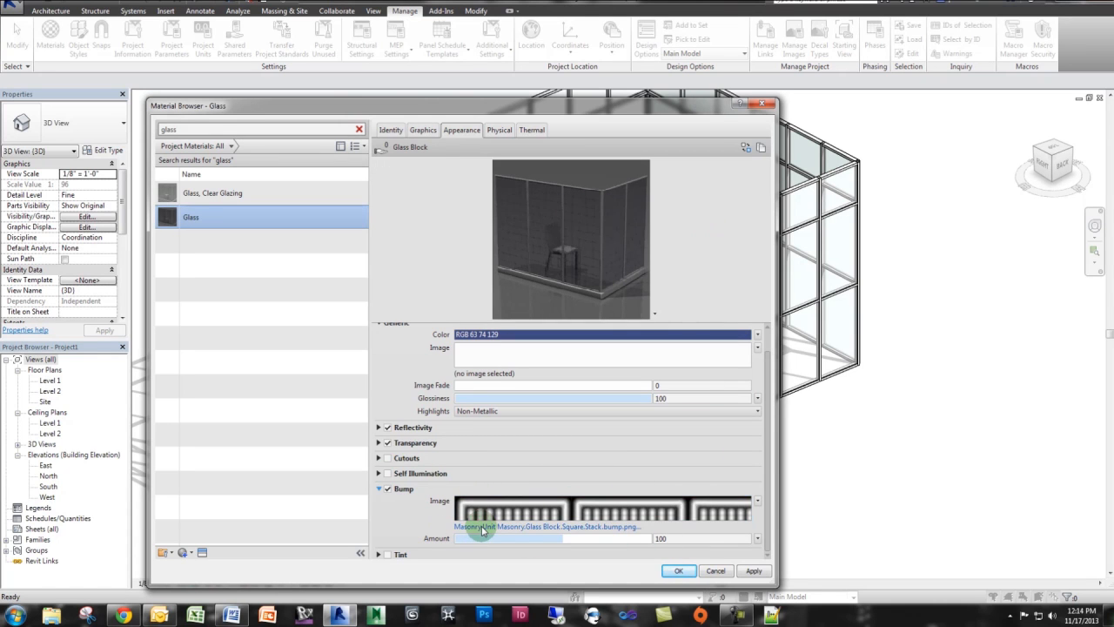
pyautogui.moveTo(483, 529)
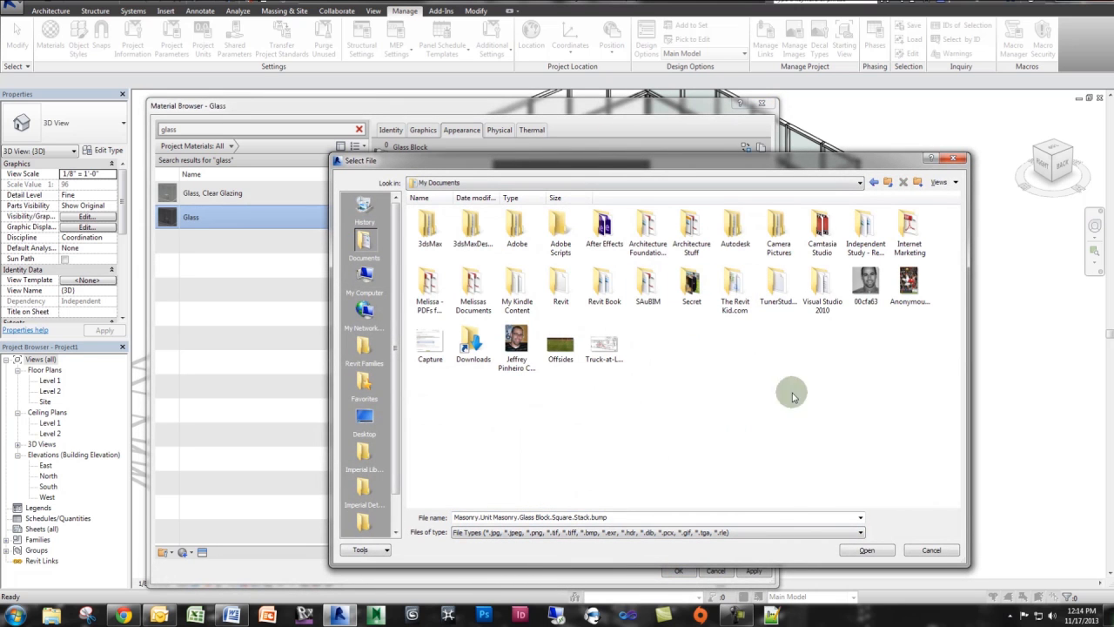
pyautogui.moveTo(786, 339)
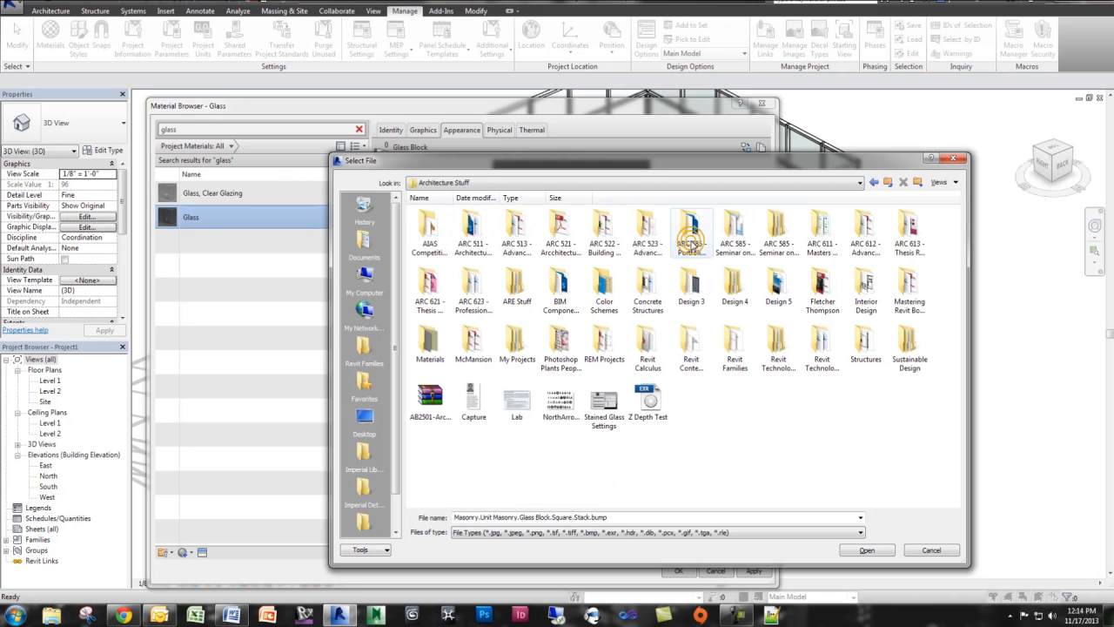
pyautogui.moveTo(909, 292)
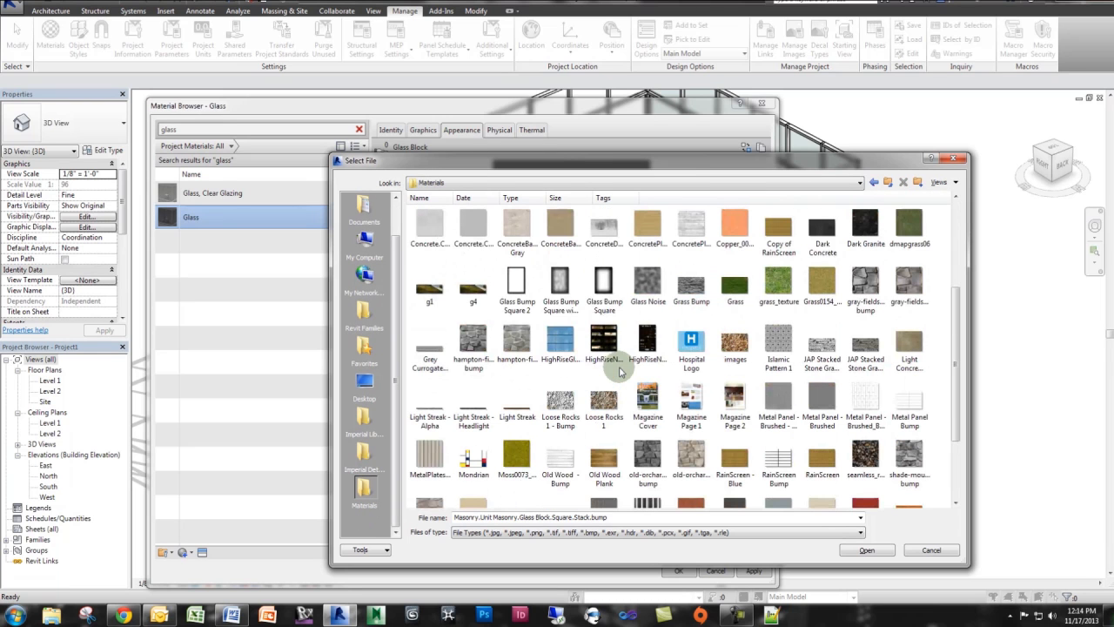
# Load the Glass Bump Square image from the Materials folder as the bump map.
pyautogui.click(604, 287)
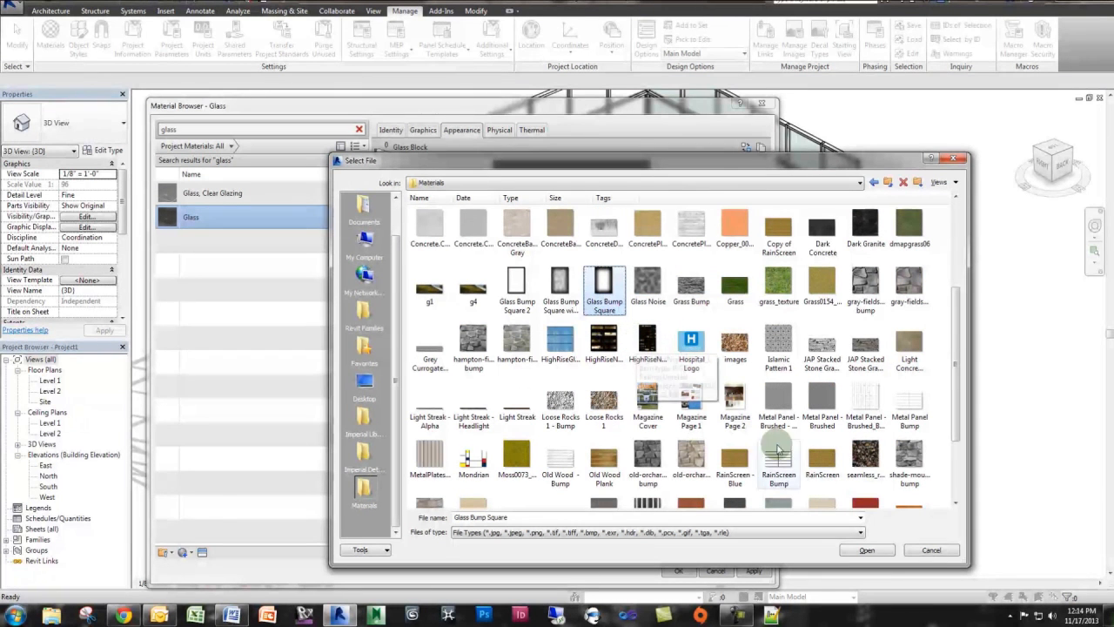
pyautogui.click(866, 549)
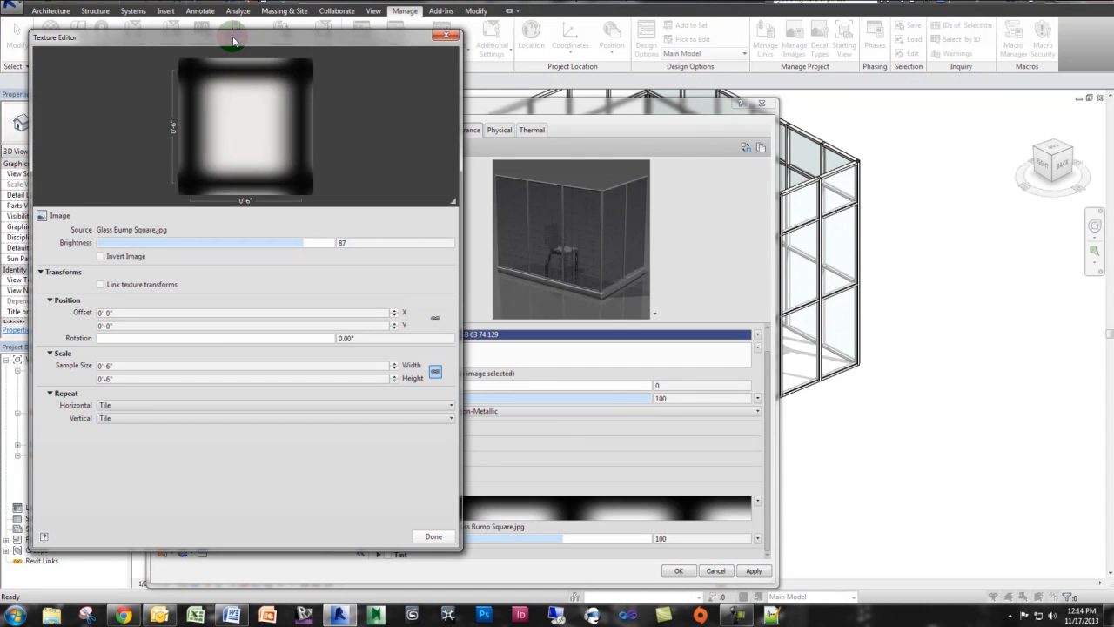
# Apply the updated Glass material and zoom in to see the square bump pattern on the panels.
pyautogui.click(434, 536)
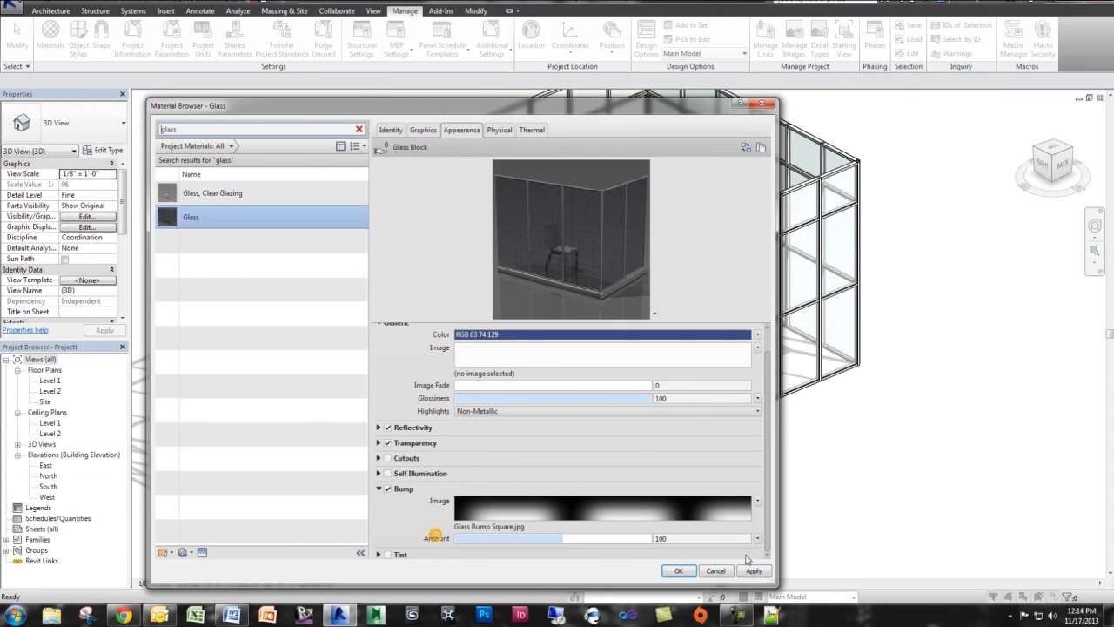
pyautogui.click(678, 570)
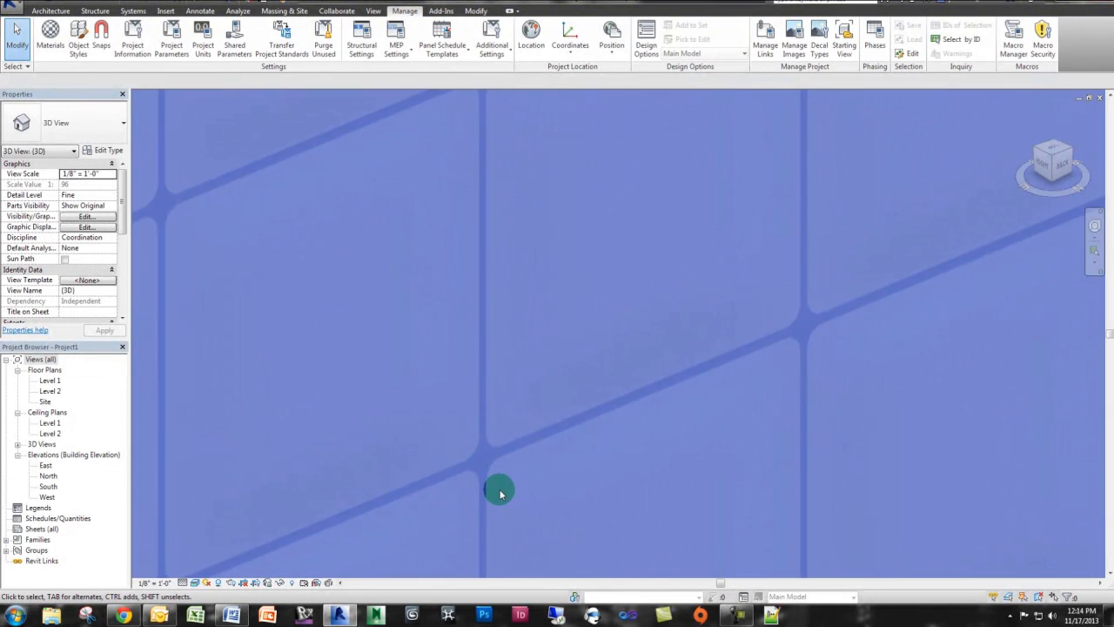
pyautogui.scroll(3)
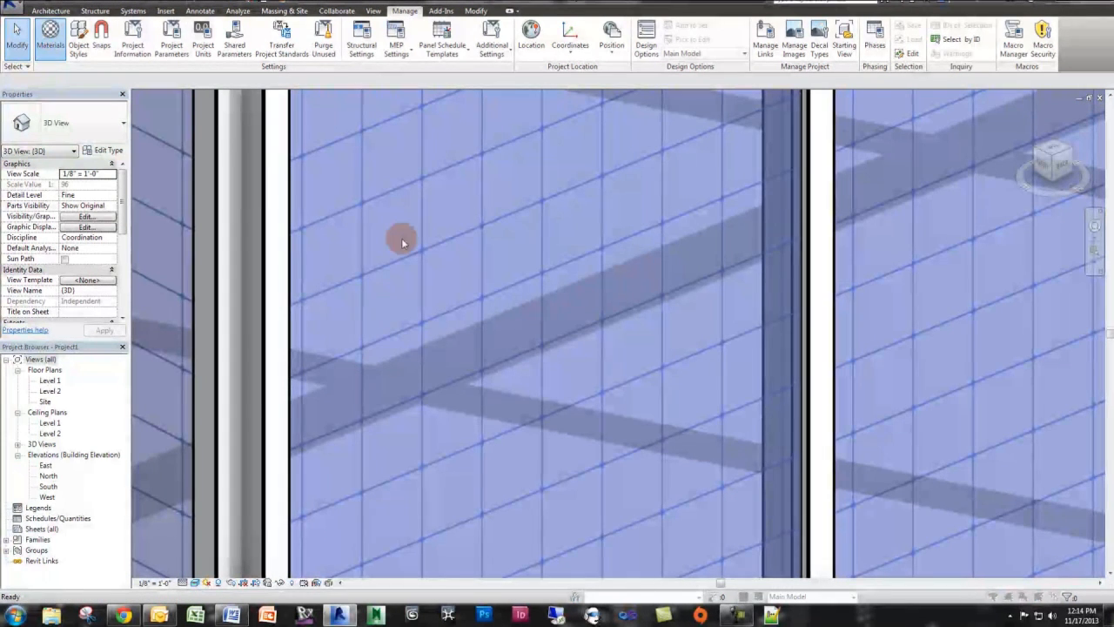
# Set the Glass material's Transparency Amount to 0 and apply it to the storefront.
pyautogui.click(50, 39)
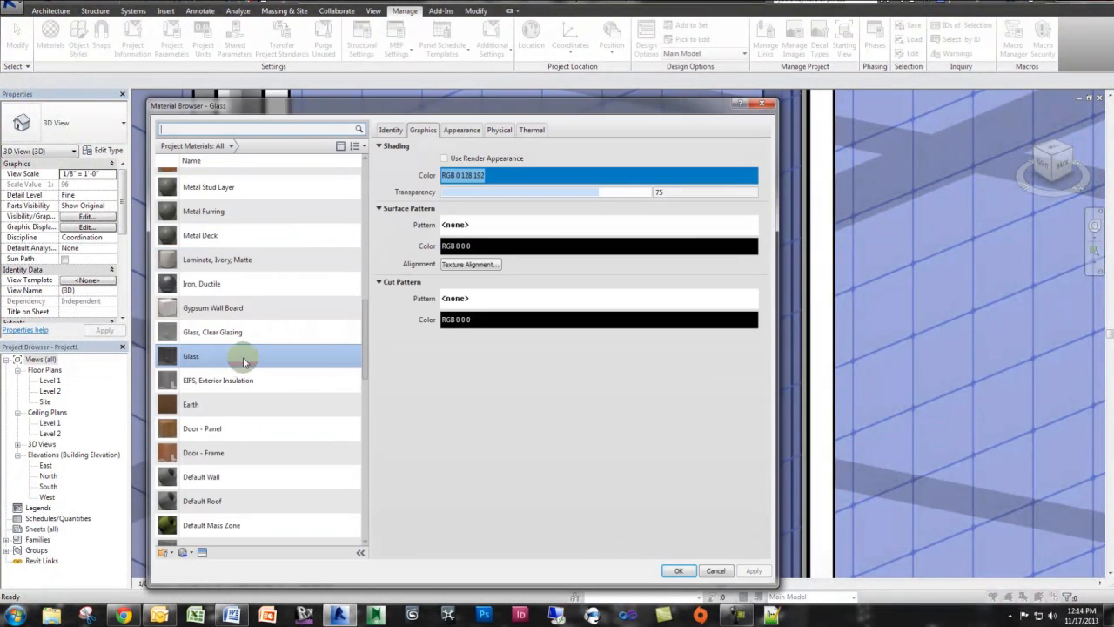
pyautogui.click(461, 130)
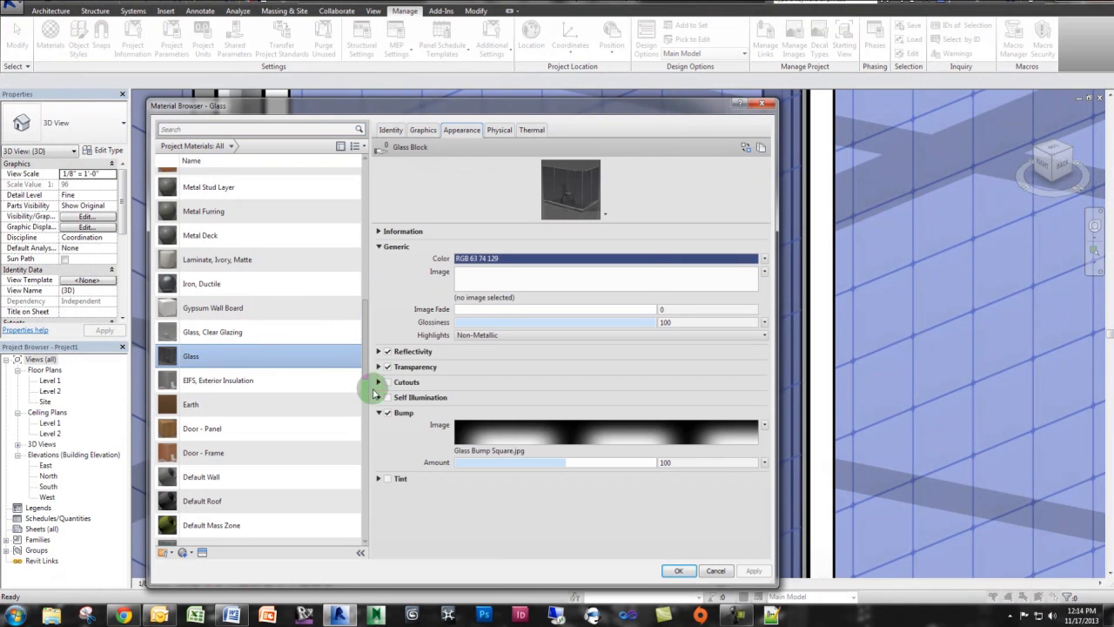
pyautogui.click(378, 367)
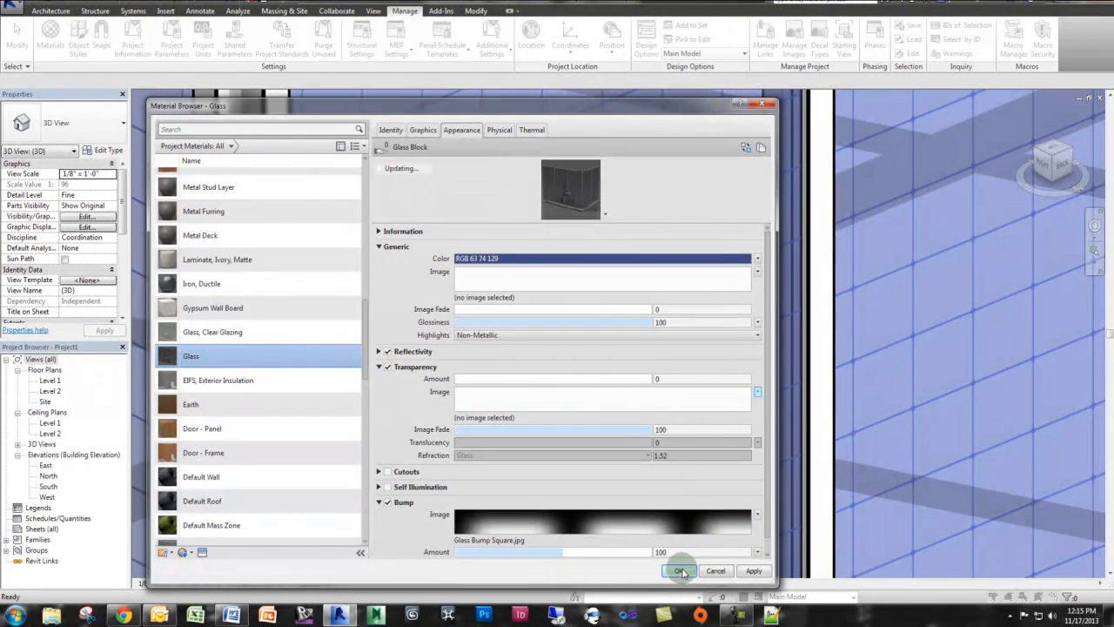
pyautogui.click(680, 570)
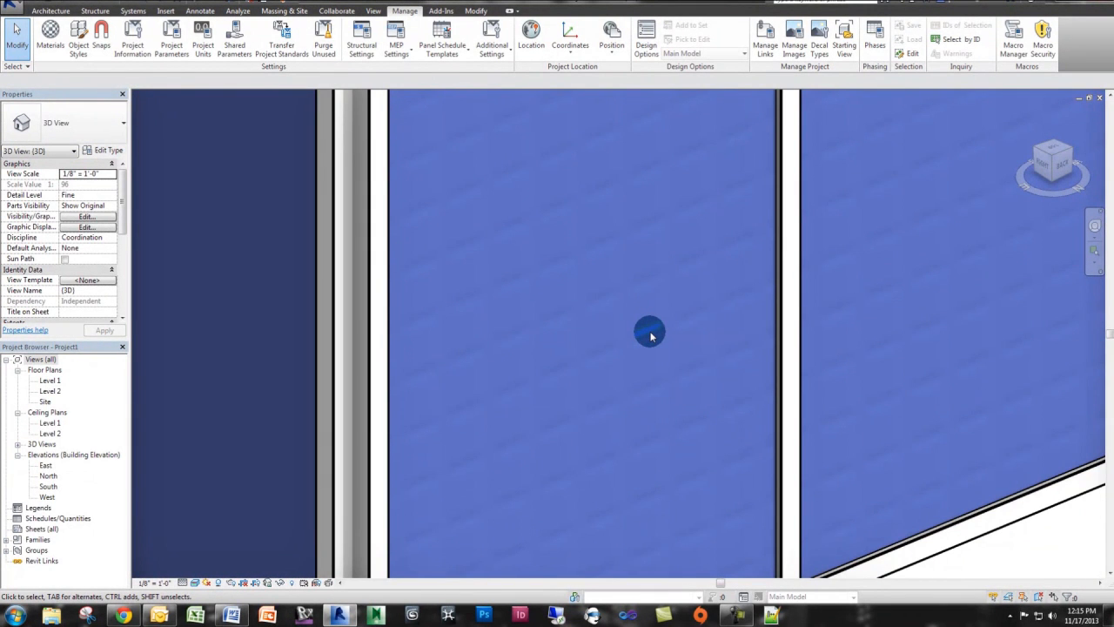
pyautogui.moveTo(600, 263)
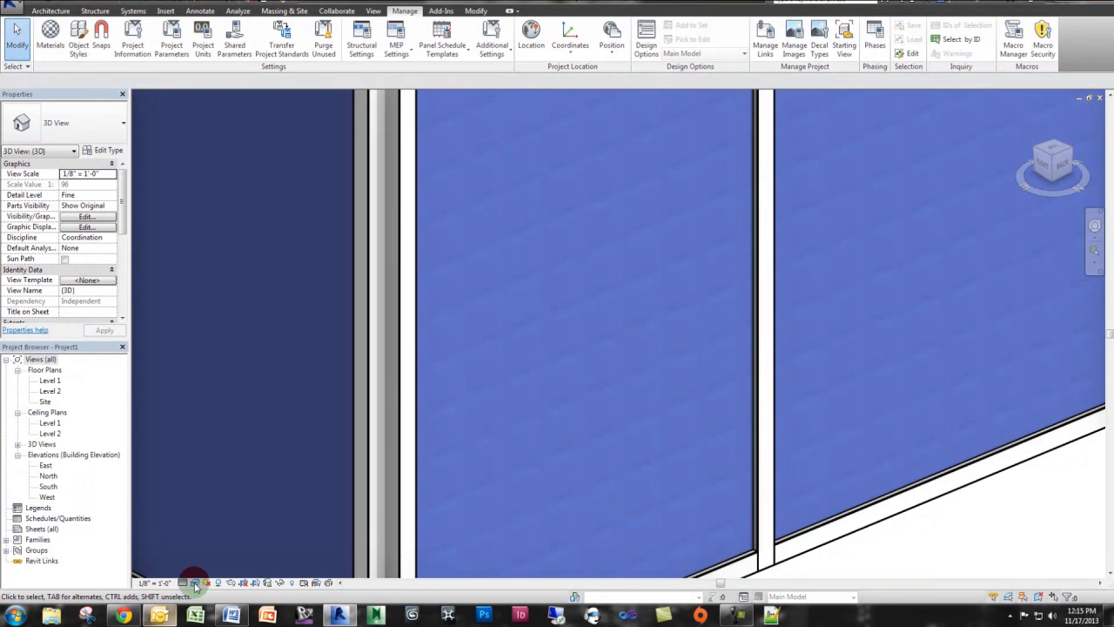
pyautogui.moveTo(558, 387)
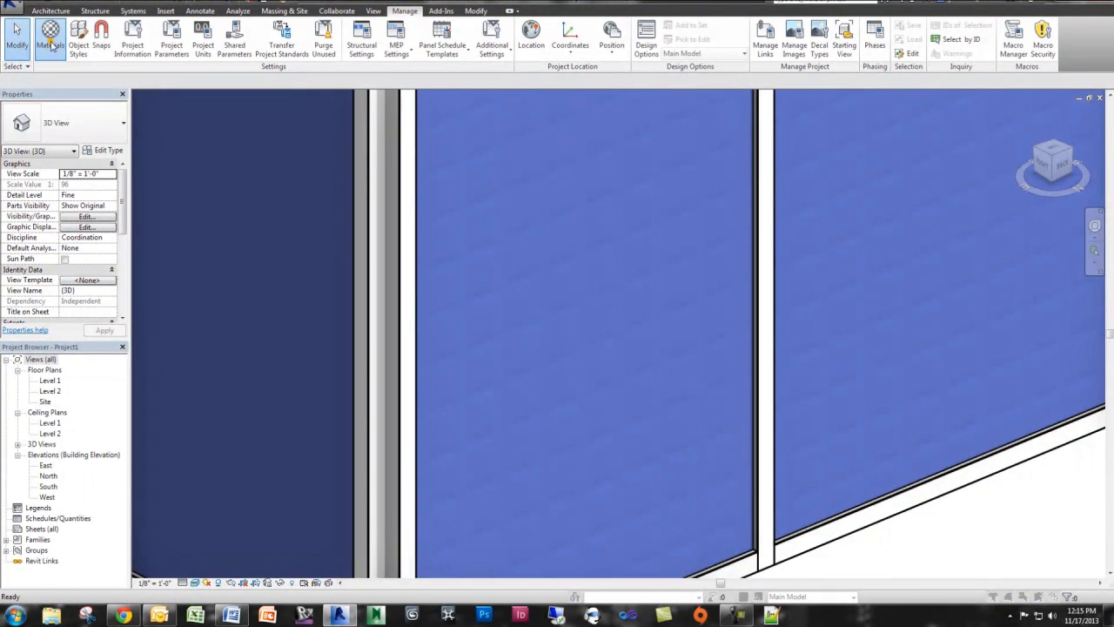
# Uncheck Transparency and raise the Glass bump amount to 544, then apply.
pyautogui.click(49, 39)
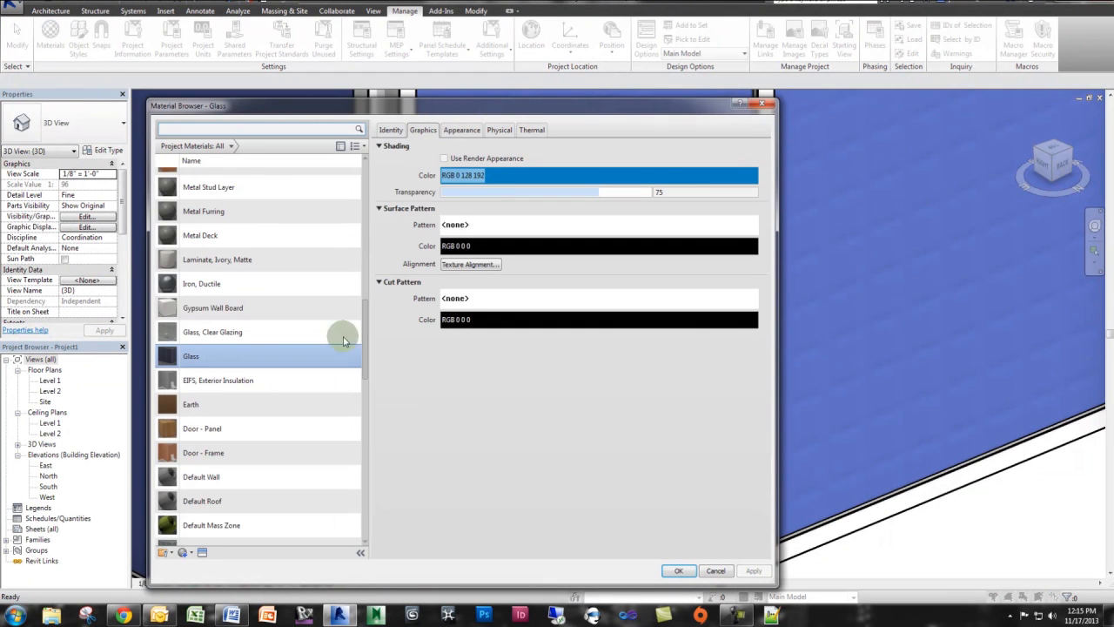
pyautogui.click(462, 129)
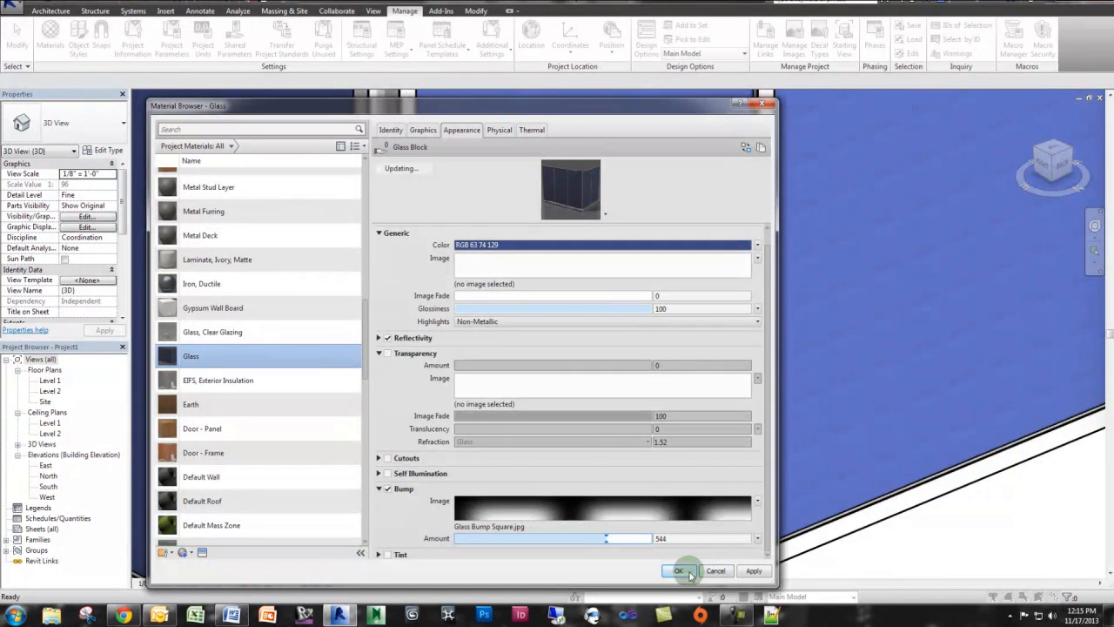
pyautogui.click(679, 570)
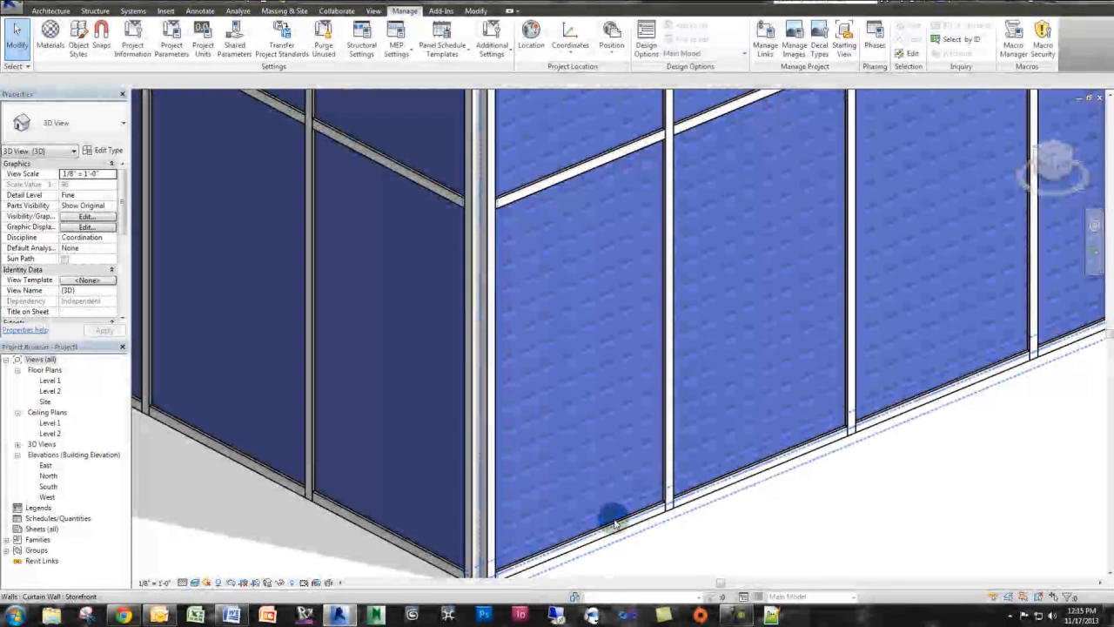
pyautogui.click(614, 518)
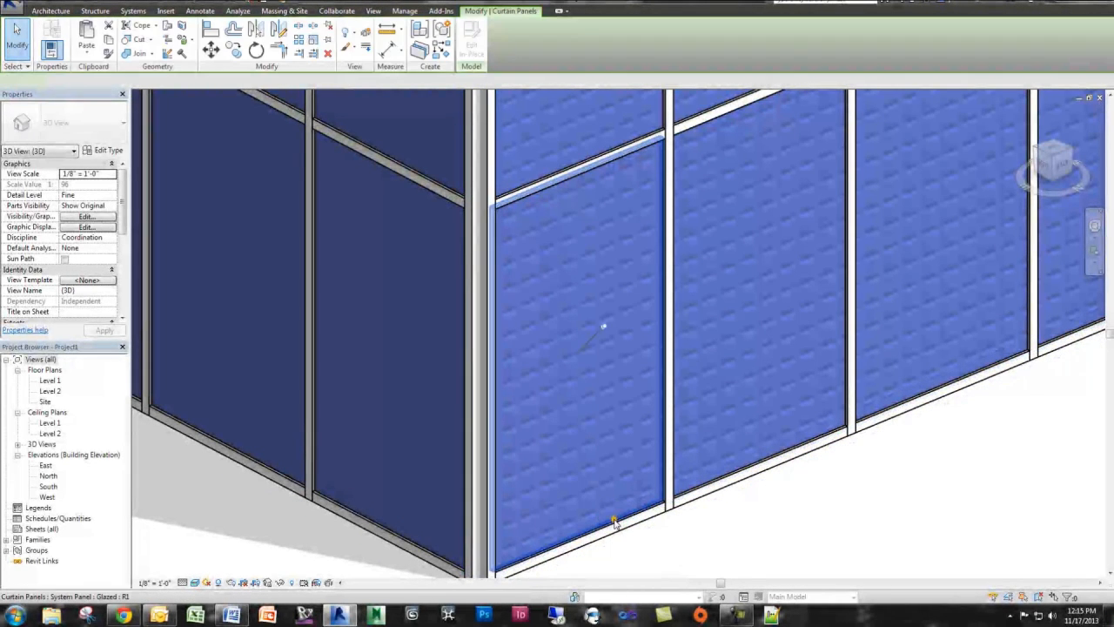
pyautogui.click(590, 380)
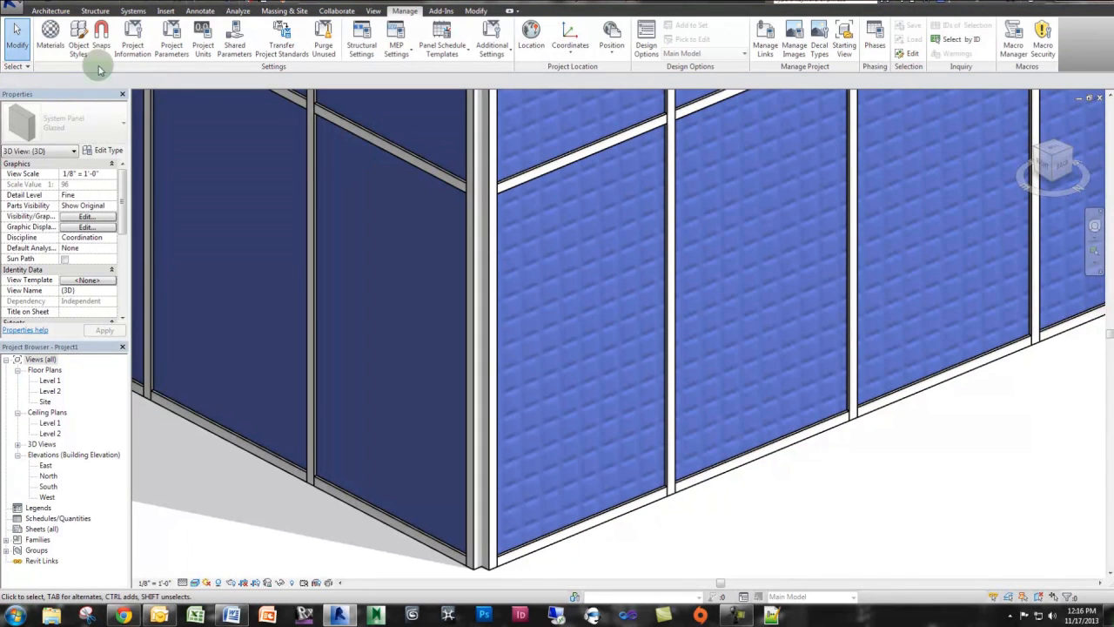
# Set the Glass bump texture sample size to 4'-6" wide by 8'-0" tall in the Texture Editor.
pyautogui.click(615, 314)
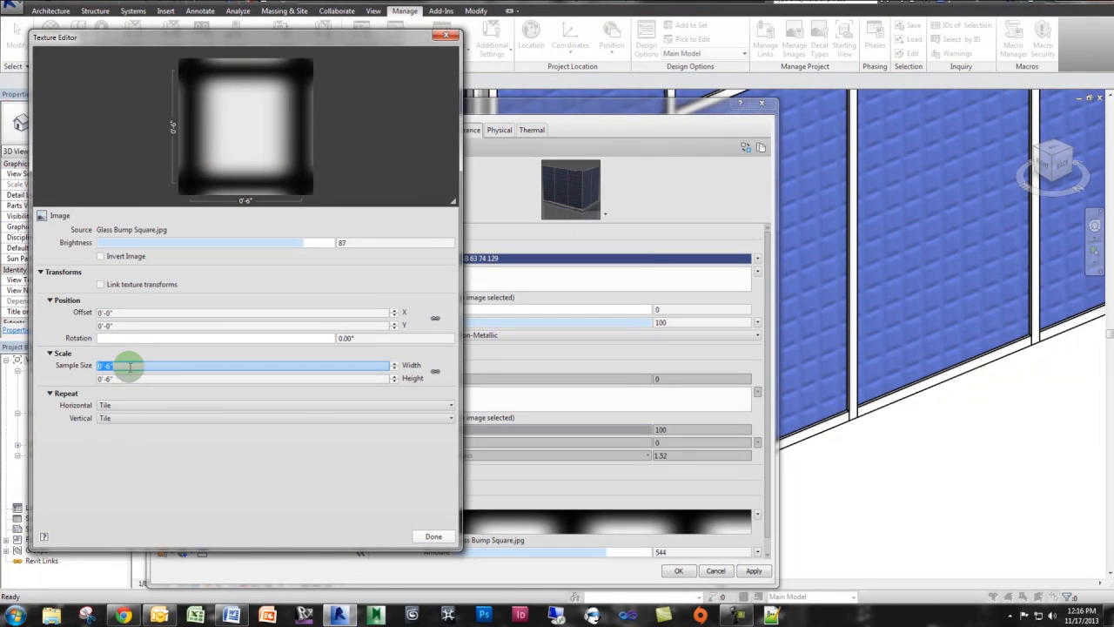
pyautogui.click(243, 378)
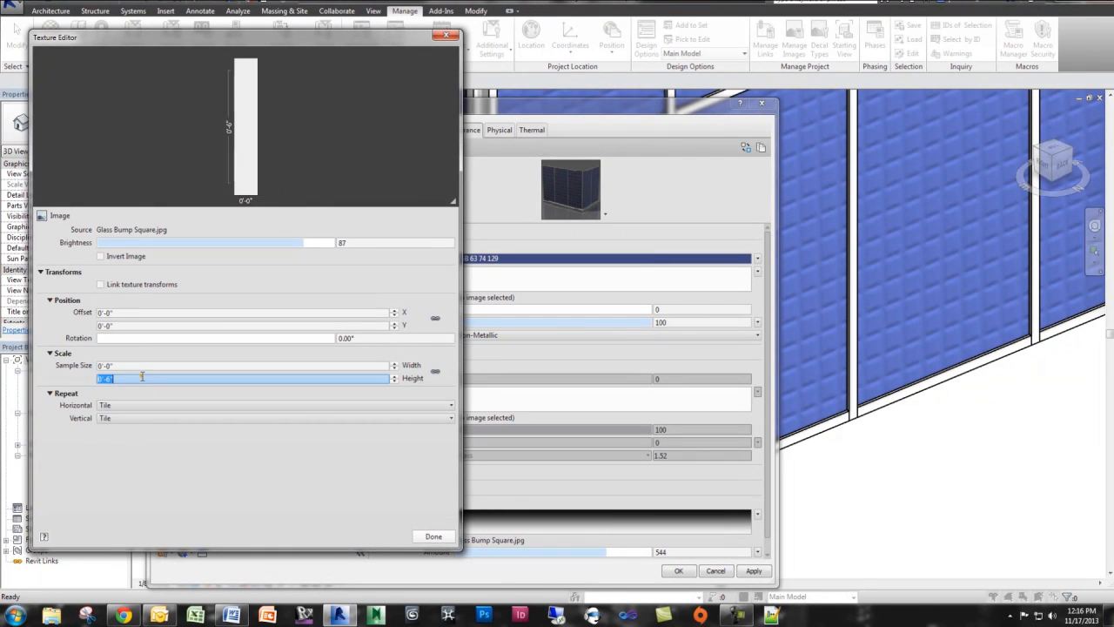
pyautogui.click(137, 364)
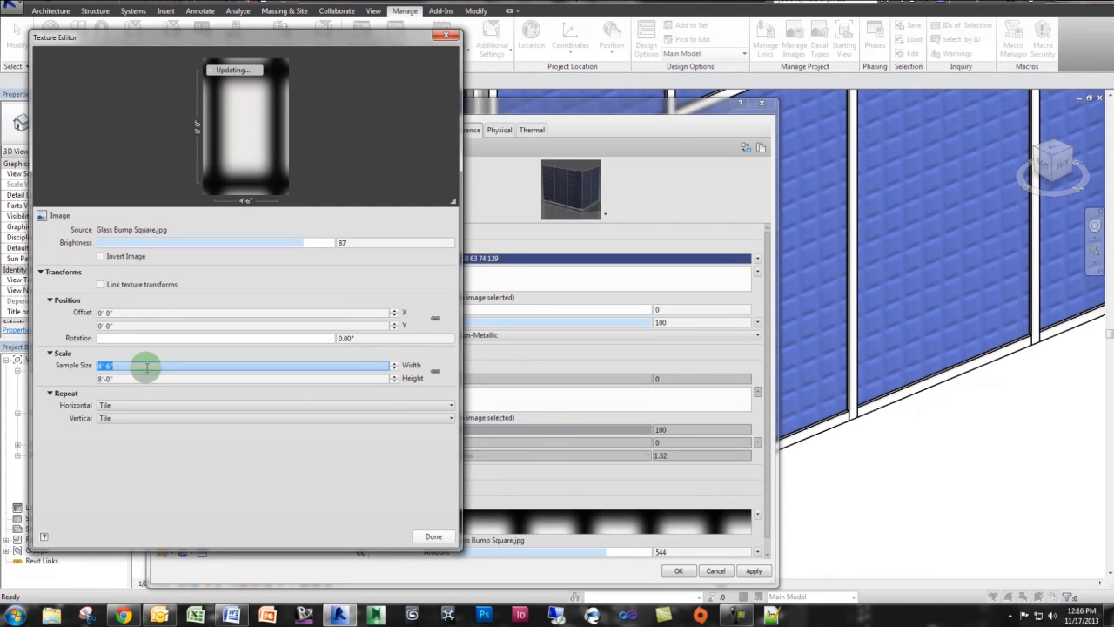
pyautogui.click(434, 536)
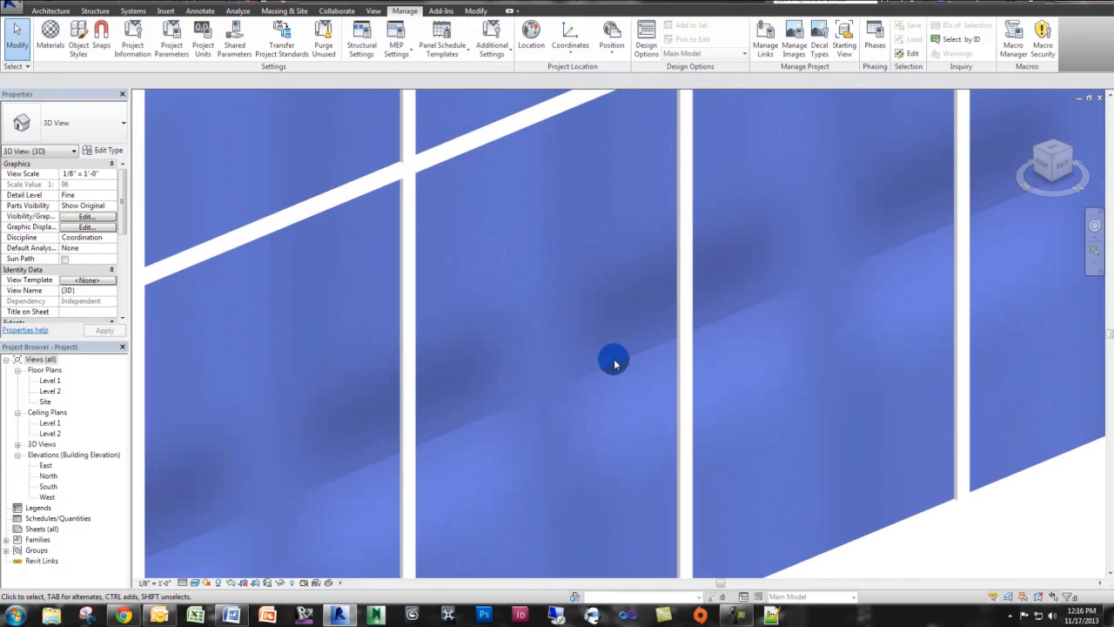
# Pan along the glass wall and reopen the Glass material (RGB 0 128 192, 75 transparency) in the Material Browser.
pyautogui.moveTo(614, 362); pyautogui.dragTo(714, 288)
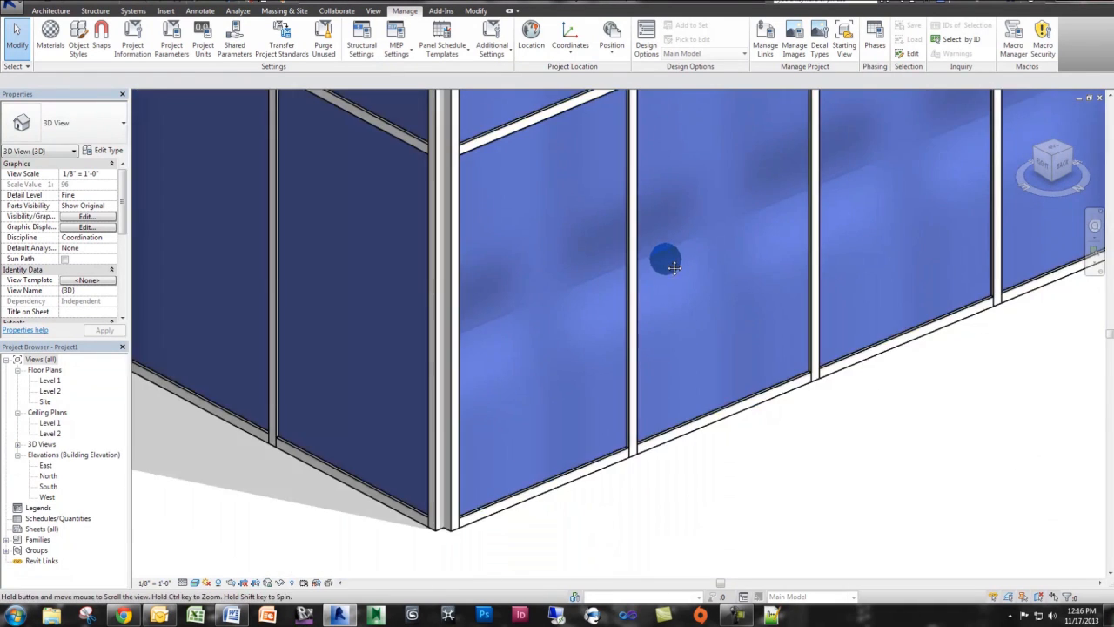
pyautogui.moveTo(665, 261); pyautogui.dragTo(609, 292)
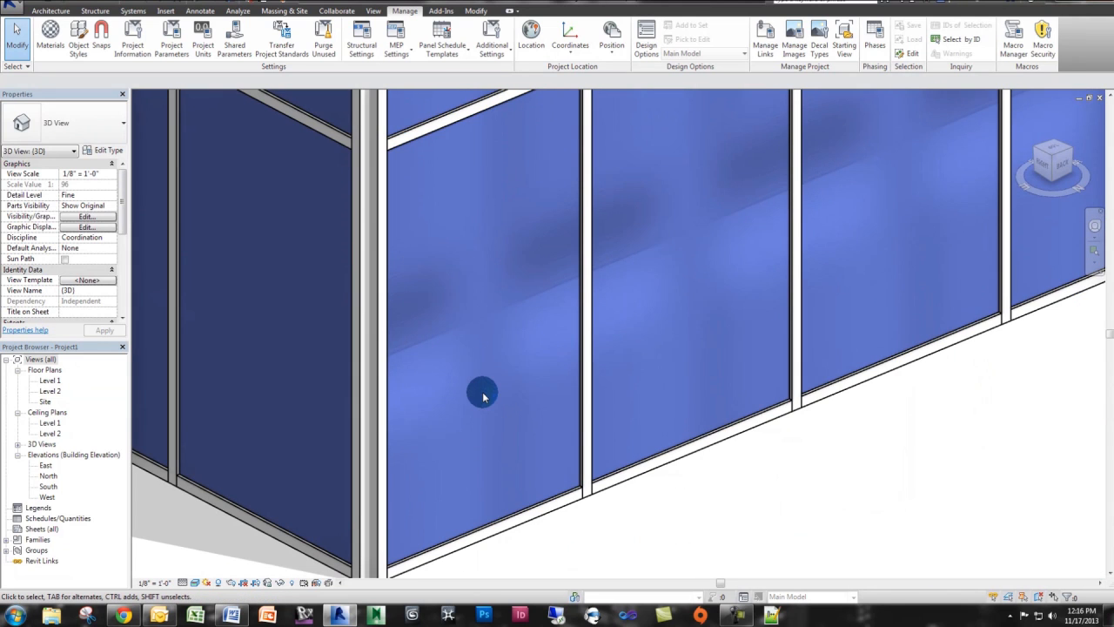
pyautogui.moveTo(479, 383)
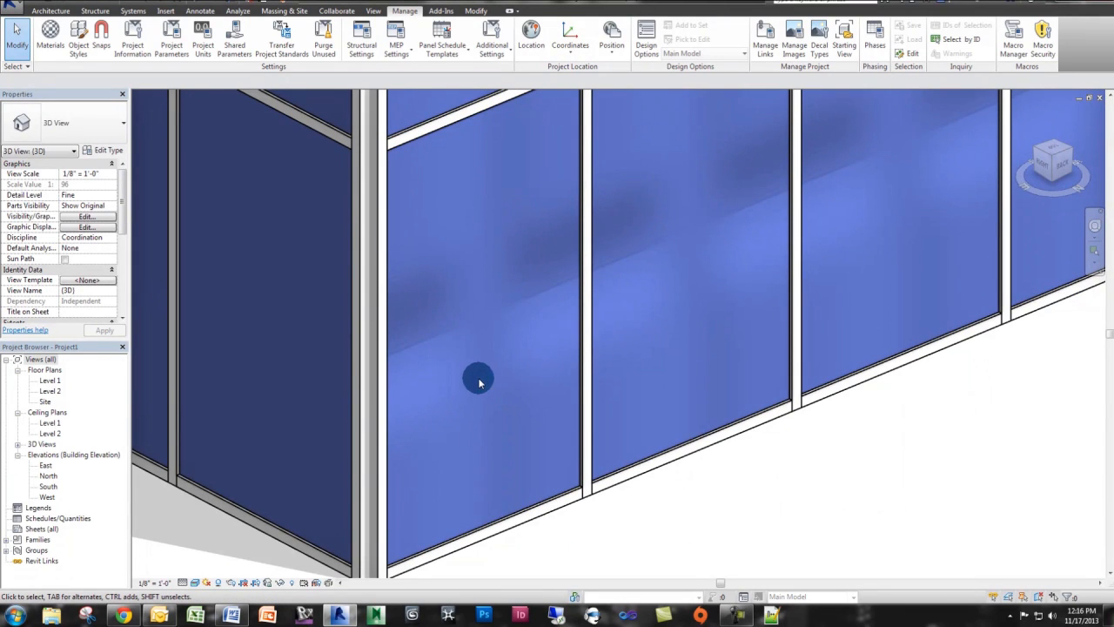
pyautogui.click(478, 379)
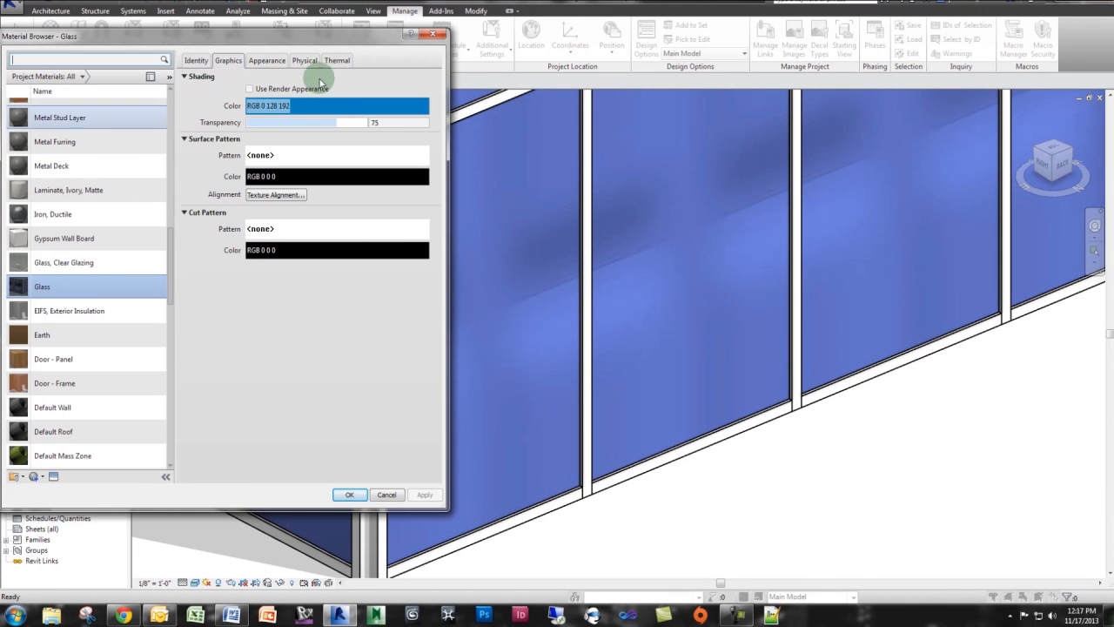
# Set the Glass bump image's Offset X to 2'-0" in the Appearance tab's Texture Editor.
pyautogui.click(266, 60)
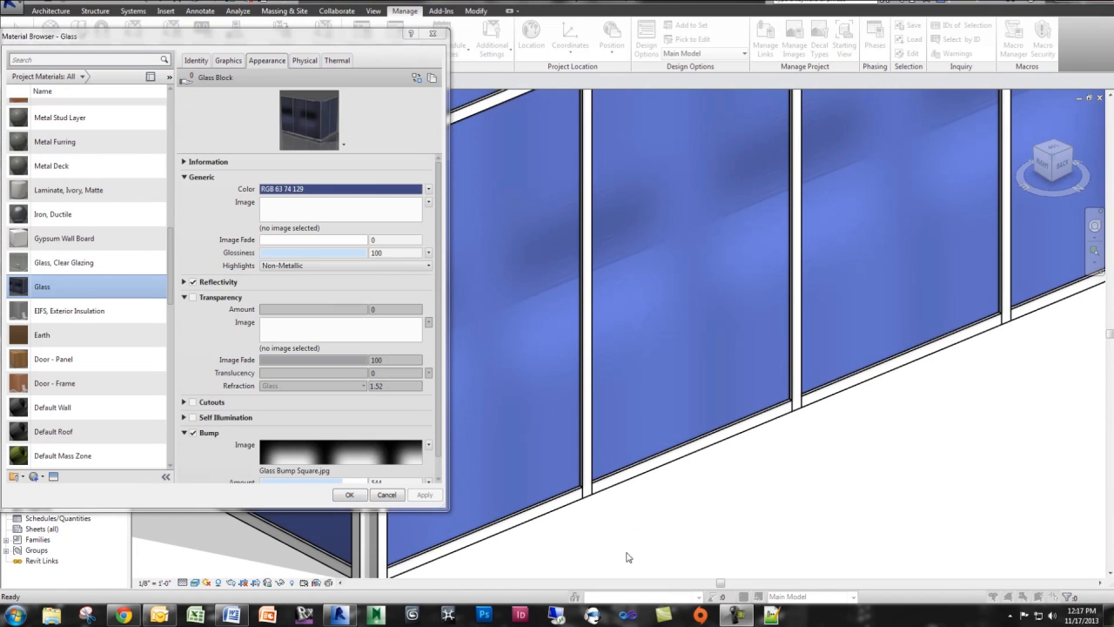
pyautogui.click(339, 451)
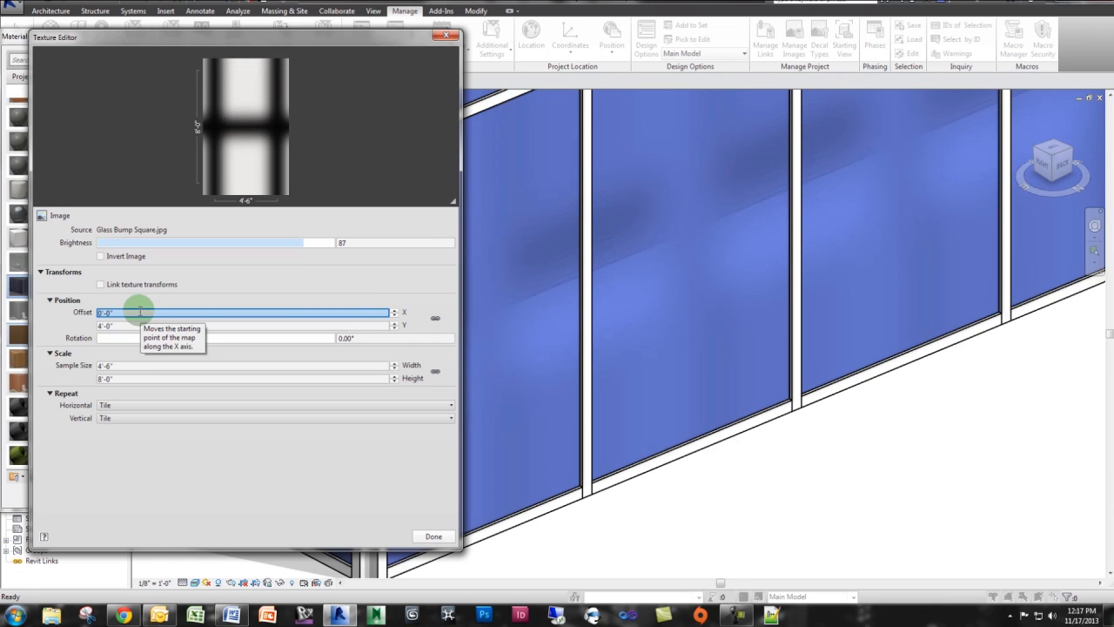
pyautogui.write('2')
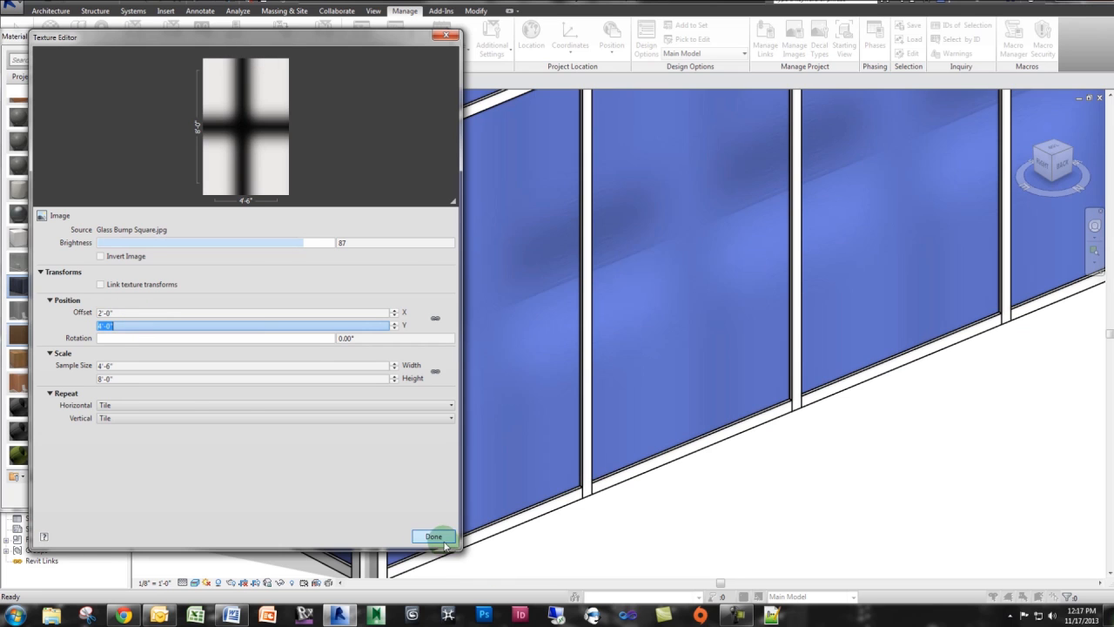
pyautogui.click(433, 536)
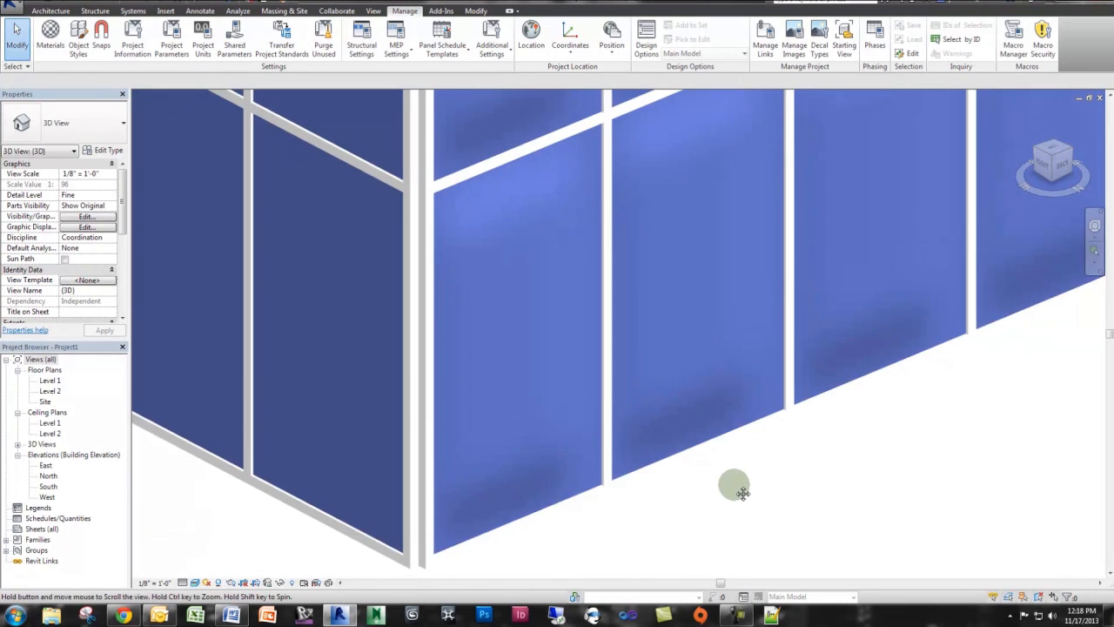
pyautogui.moveTo(735, 487); pyautogui.dragTo(696, 187)
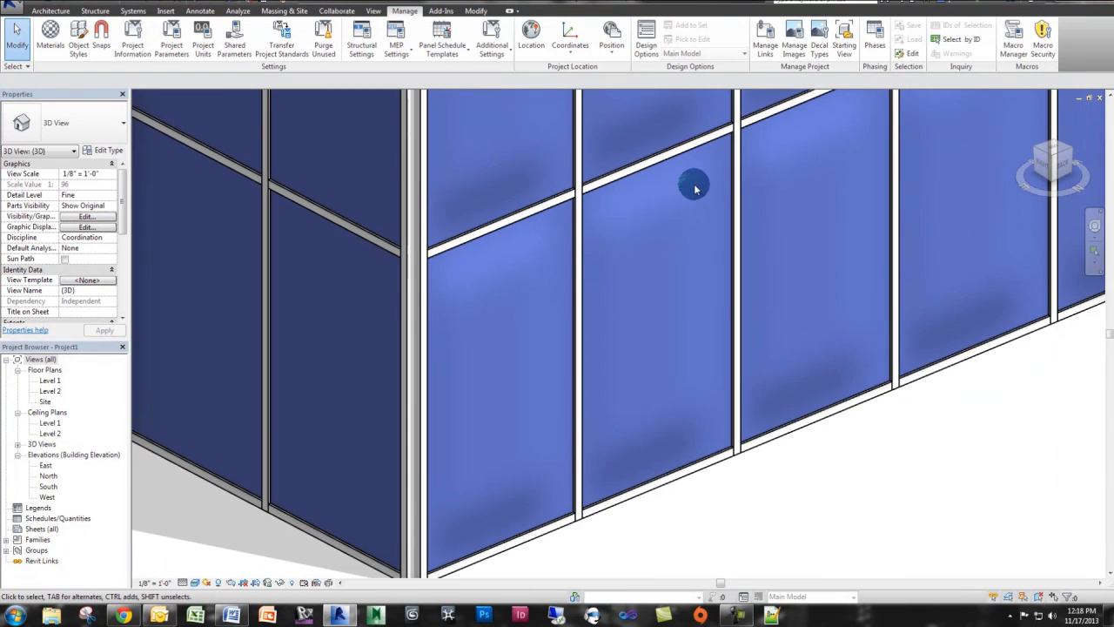
pyautogui.moveTo(692, 443)
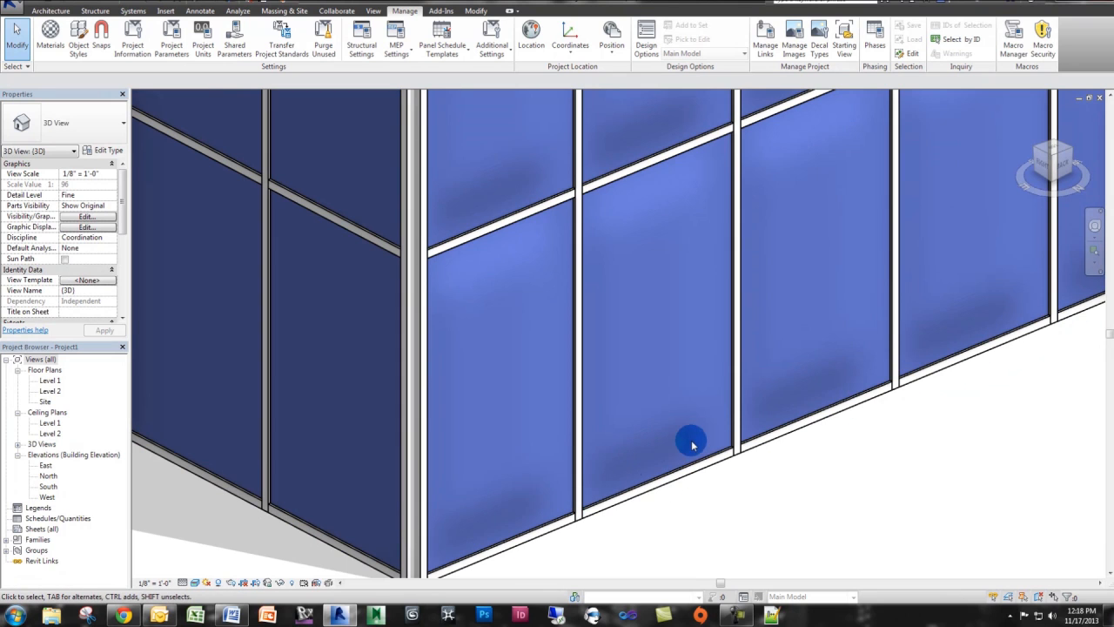
pyautogui.moveTo(692, 441); pyautogui.dragTo(670, 510)
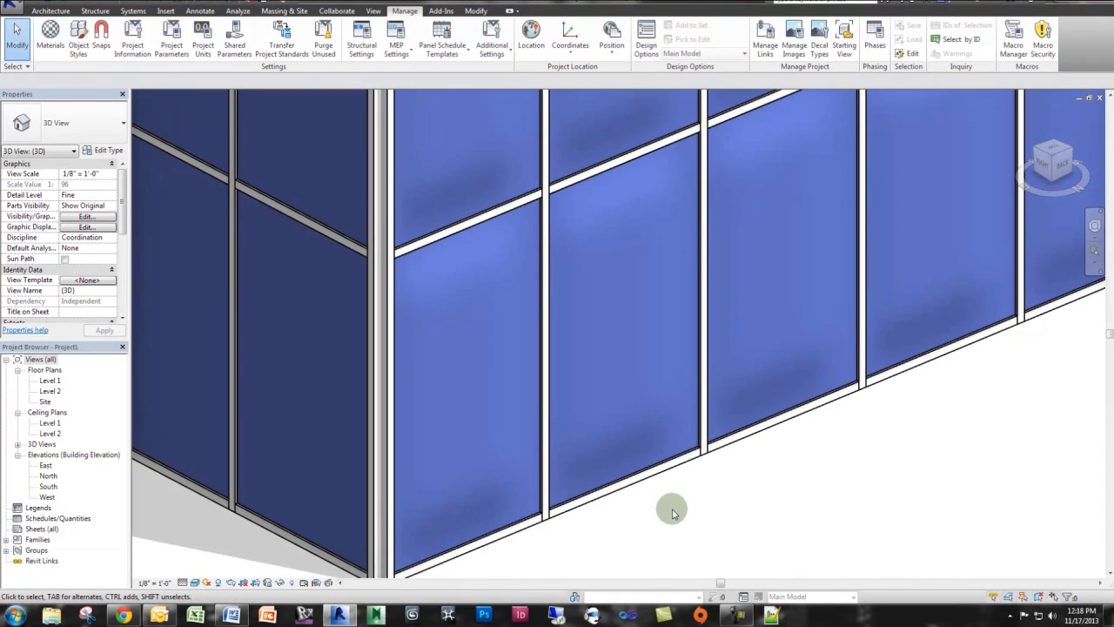
pyautogui.moveTo(709, 542)
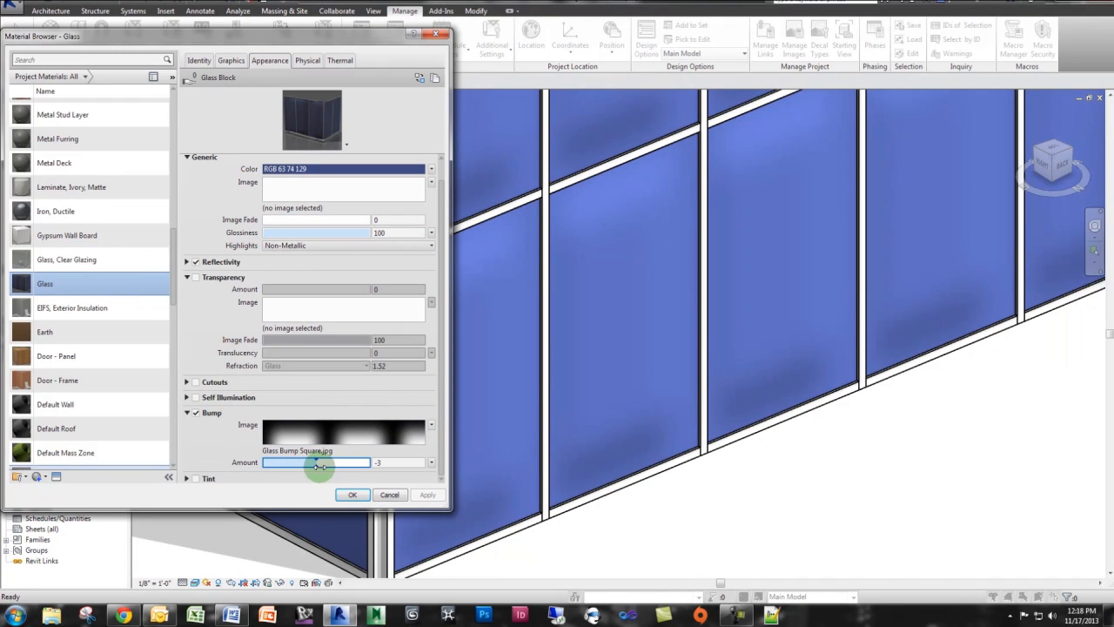
# Raise the Glass material's Bump Amount to 120 and apply it.
pyautogui.click(428, 494)
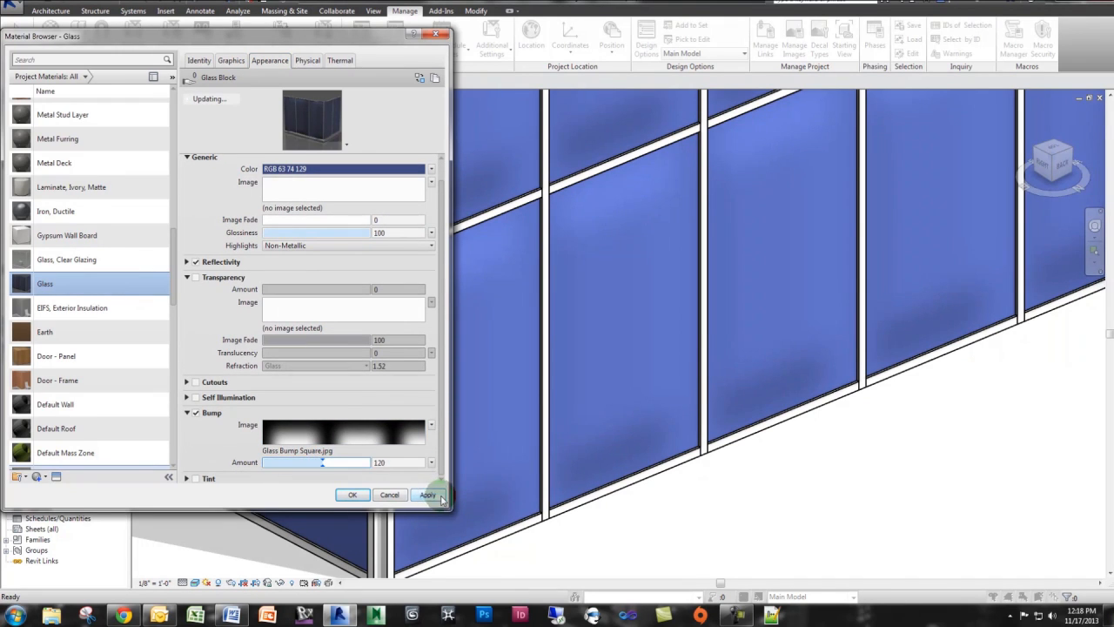
pyautogui.click(352, 494)
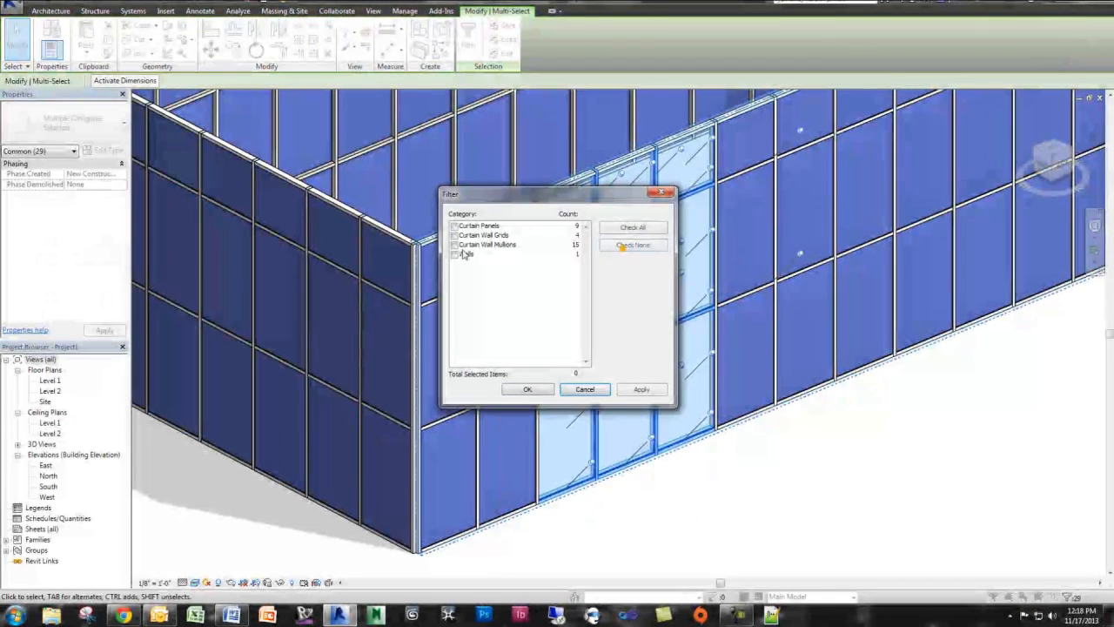
# Filter the middle-bay selection to the nine Curtain Panels and bring up their type properties.
pyautogui.click(527, 389)
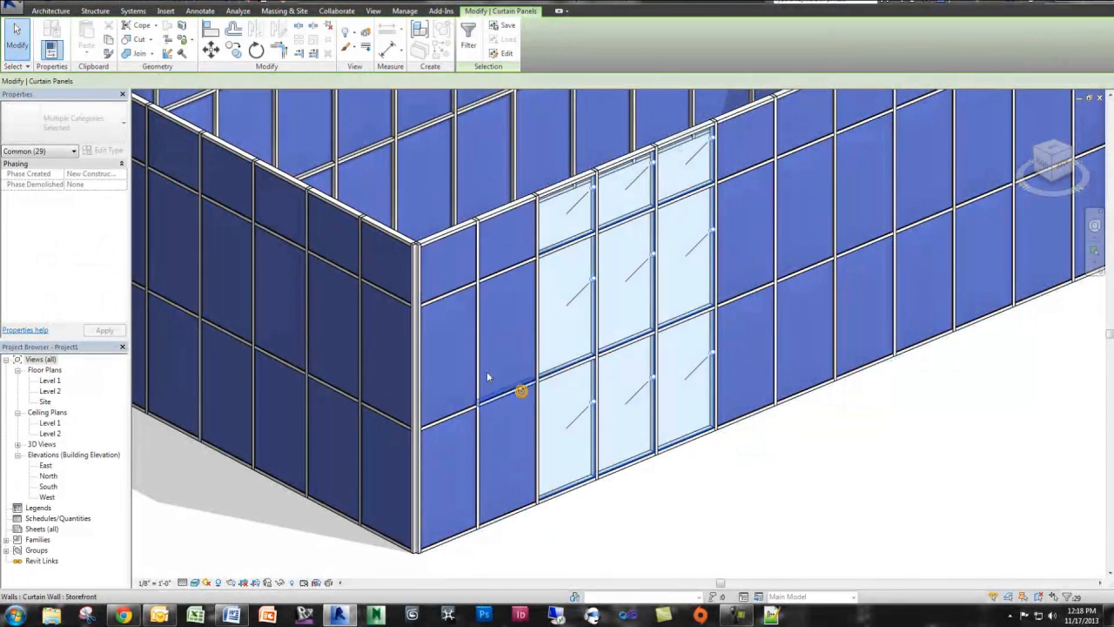
pyautogui.click(520, 391)
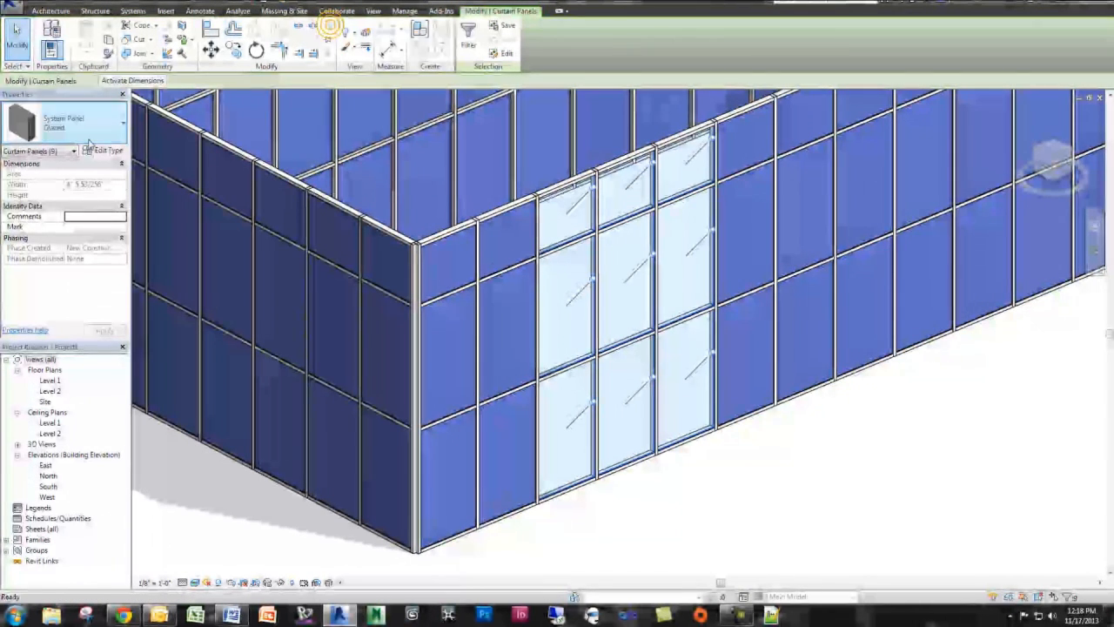
# Duplicate the Glazed panel type as Glazed 2 with material Glass, Clear Glazing for the middle panels.
pyautogui.click(1023, 174)
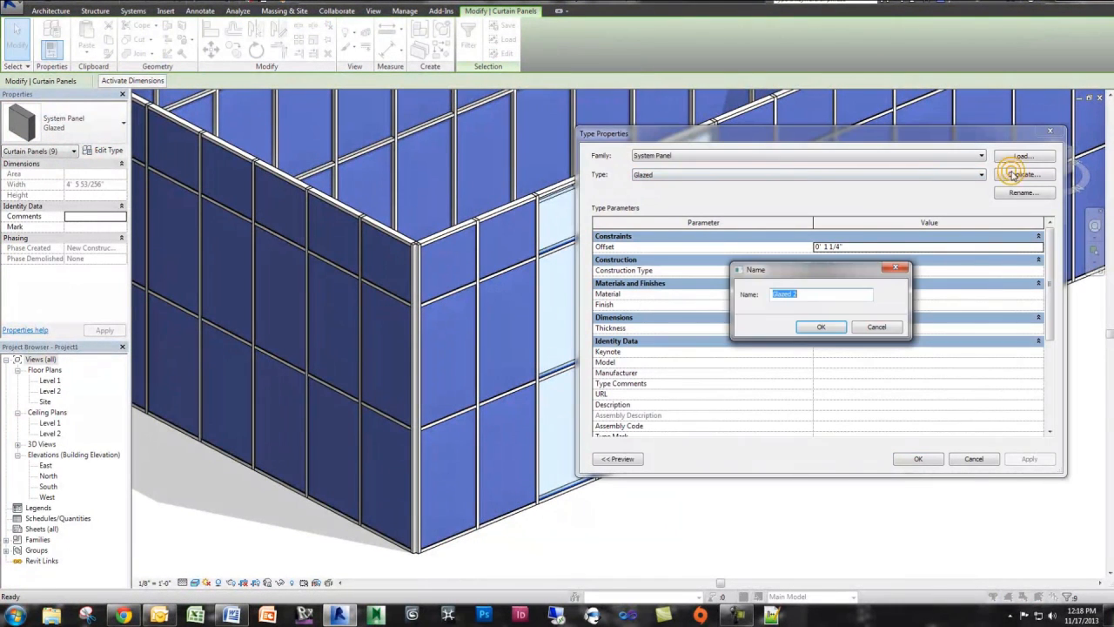
pyautogui.click(820, 326)
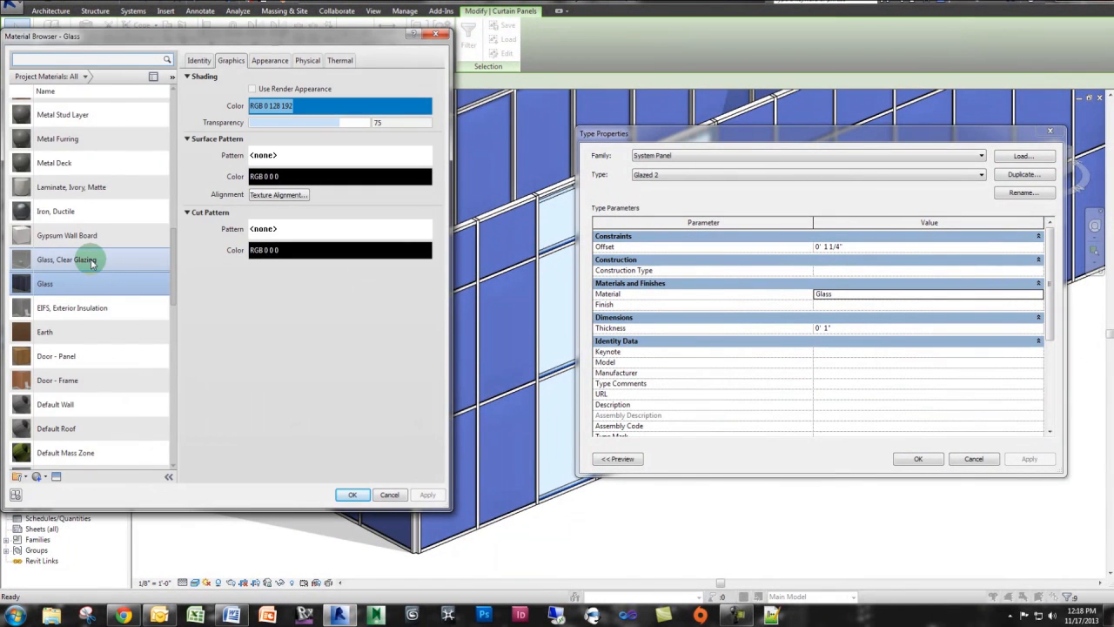
pyautogui.click(66, 259)
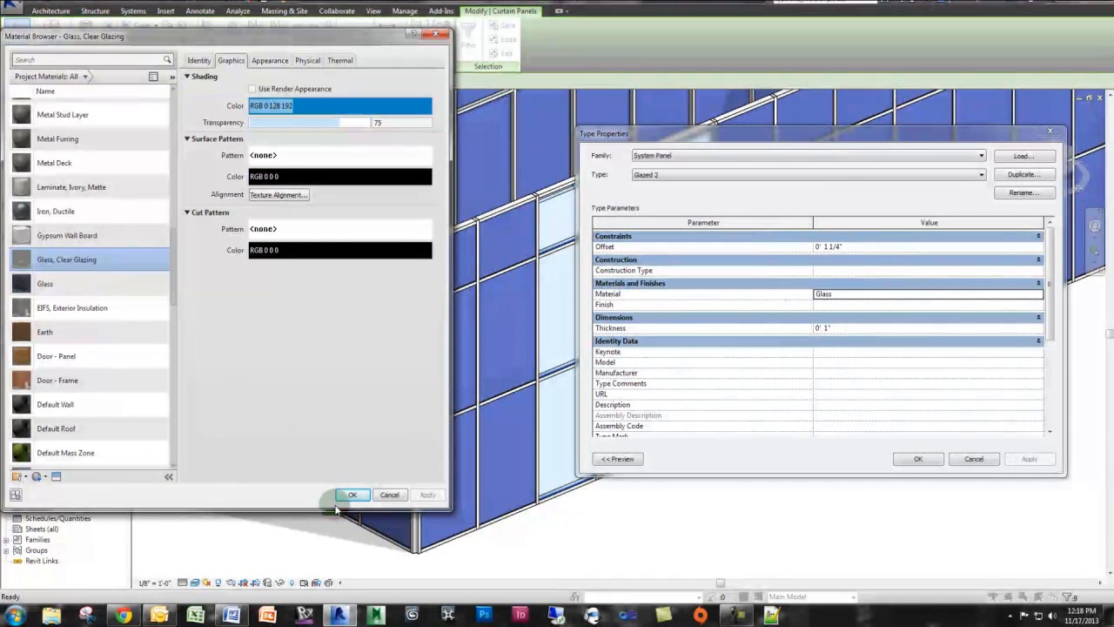
pyautogui.click(352, 494)
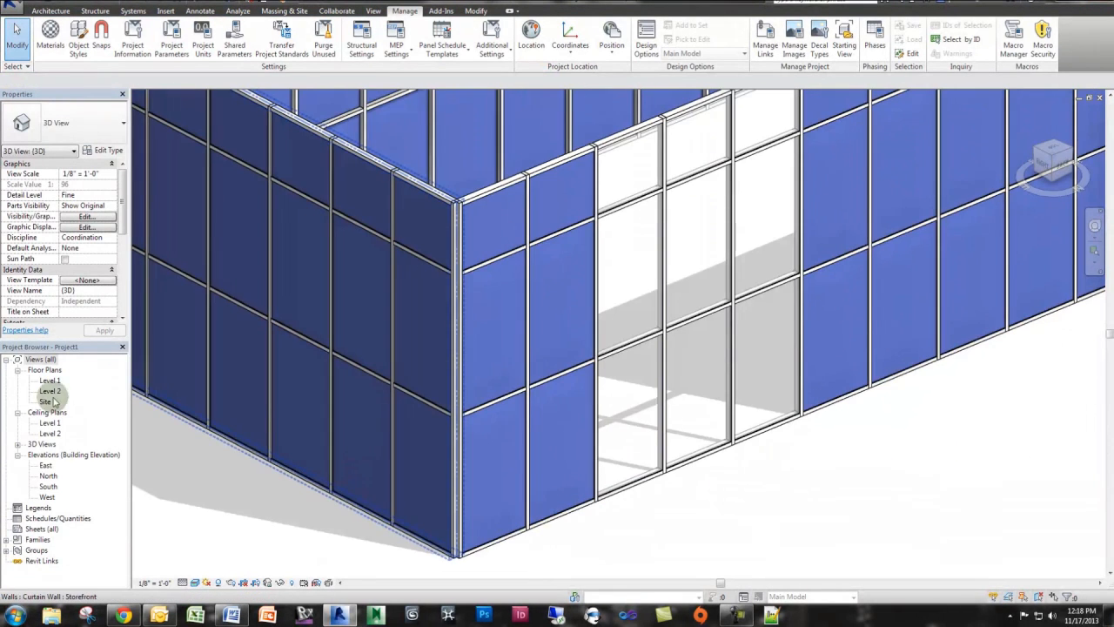
# From the Level 1 plan, place a perspective camera on the storefront and show the new view in Realistic style.
pyautogui.doubleClick(51, 380)
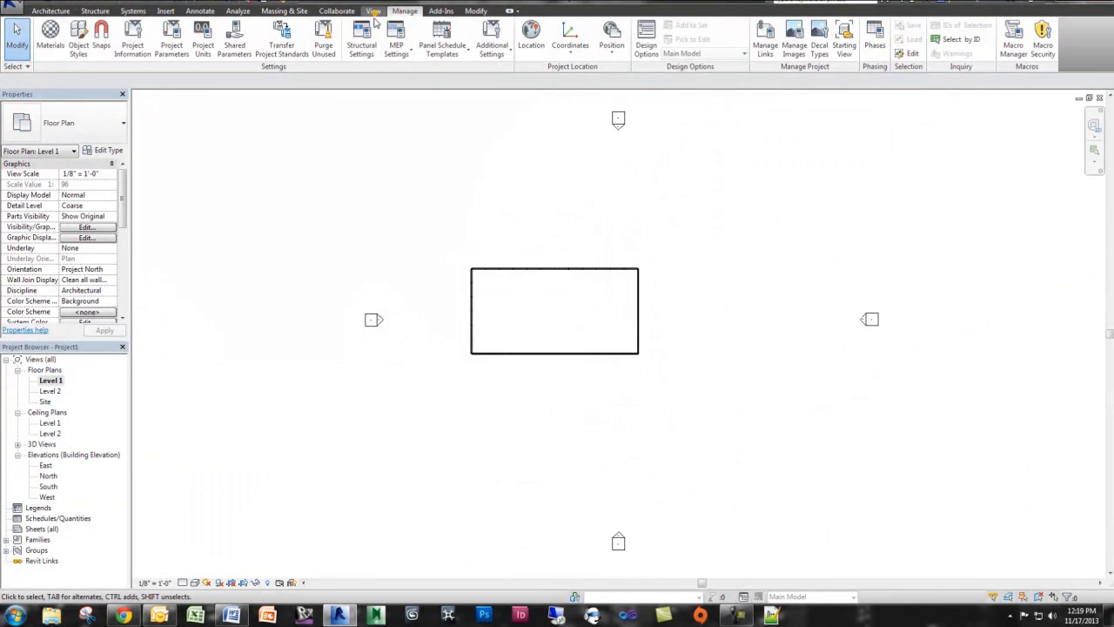
pyautogui.click(373, 10)
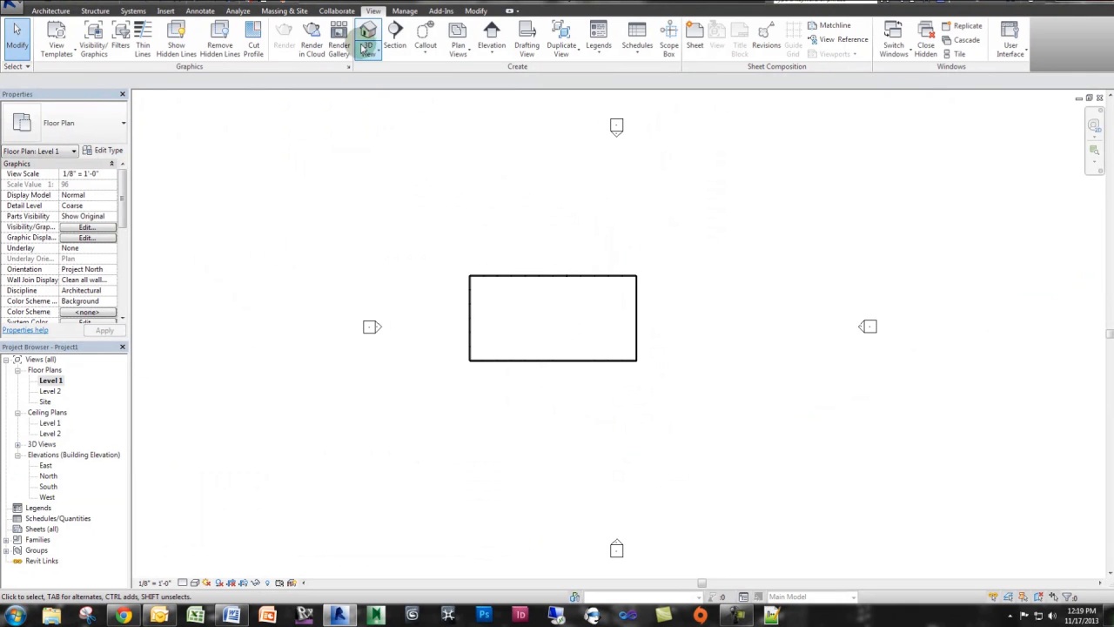
pyautogui.click(369, 39)
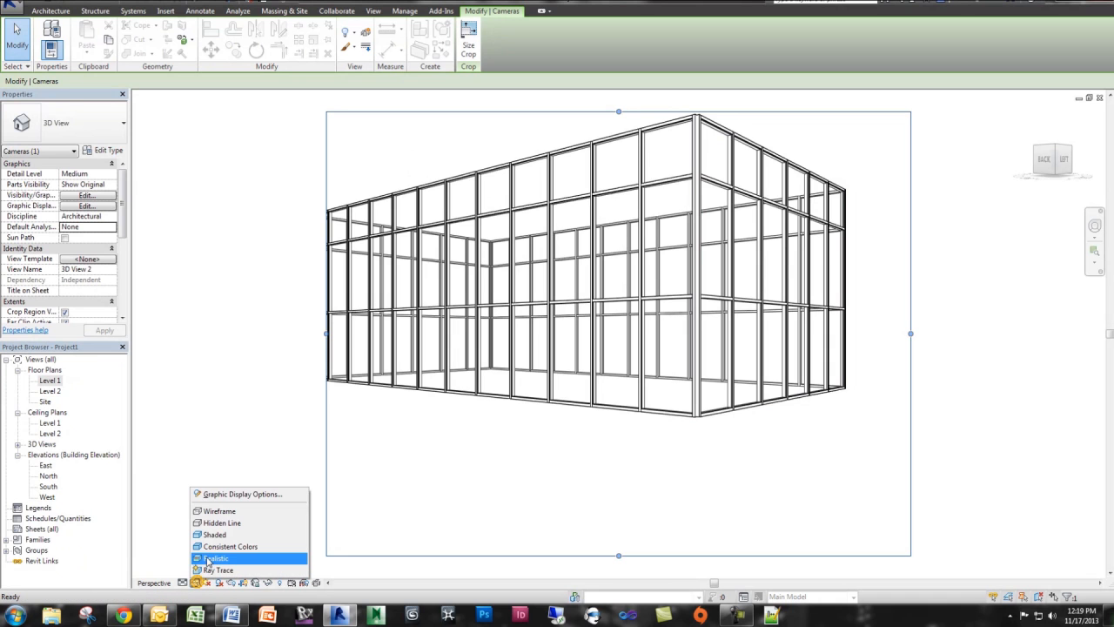
pyautogui.click(215, 558)
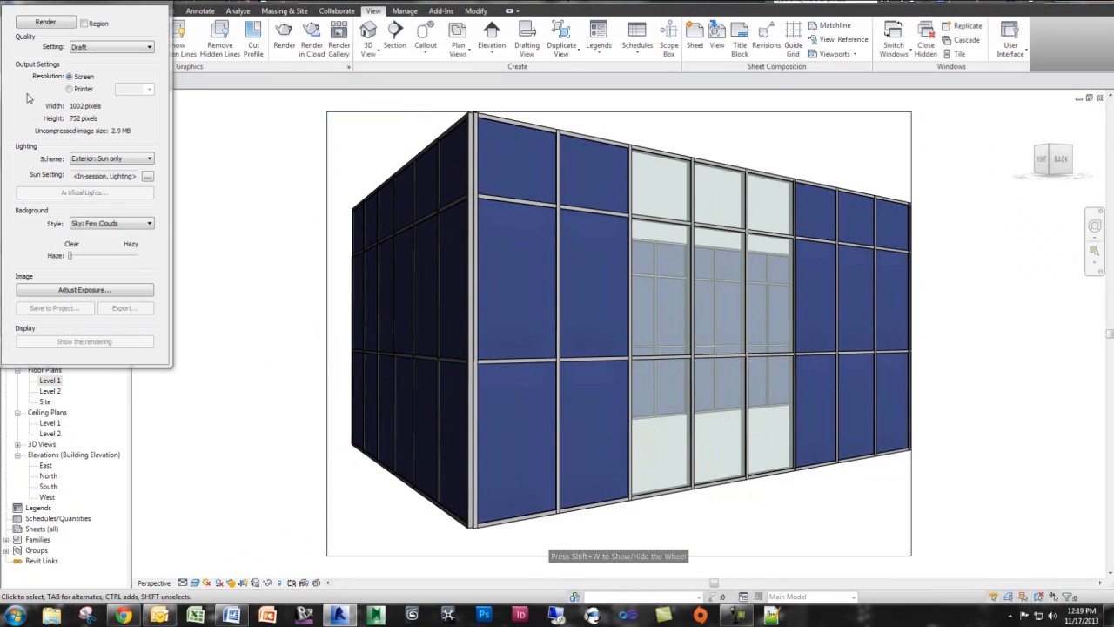
# Set render quality to High with sun-only exterior lighting, a Still sun study on the Summer Solstice preset.
pyautogui.click(111, 46)
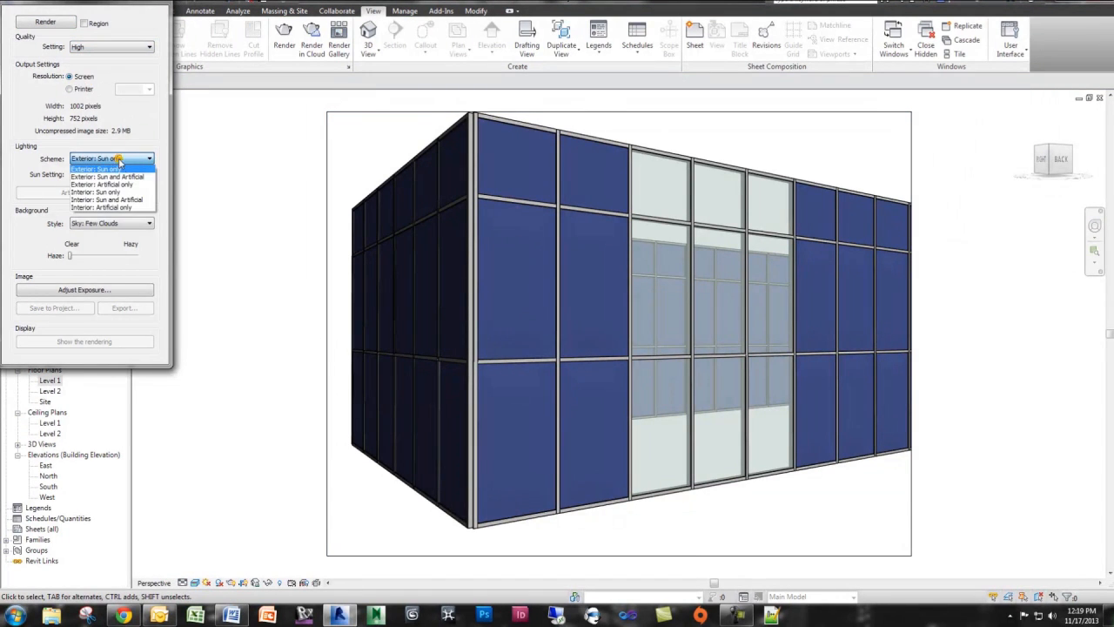
pyautogui.click(96, 158)
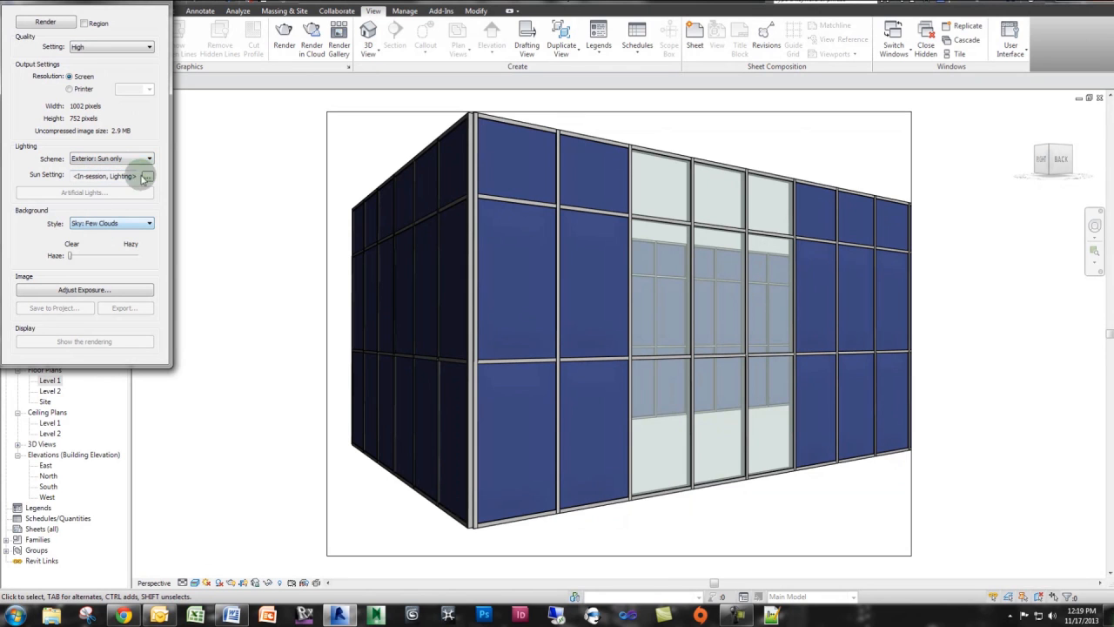
pyautogui.click(148, 176)
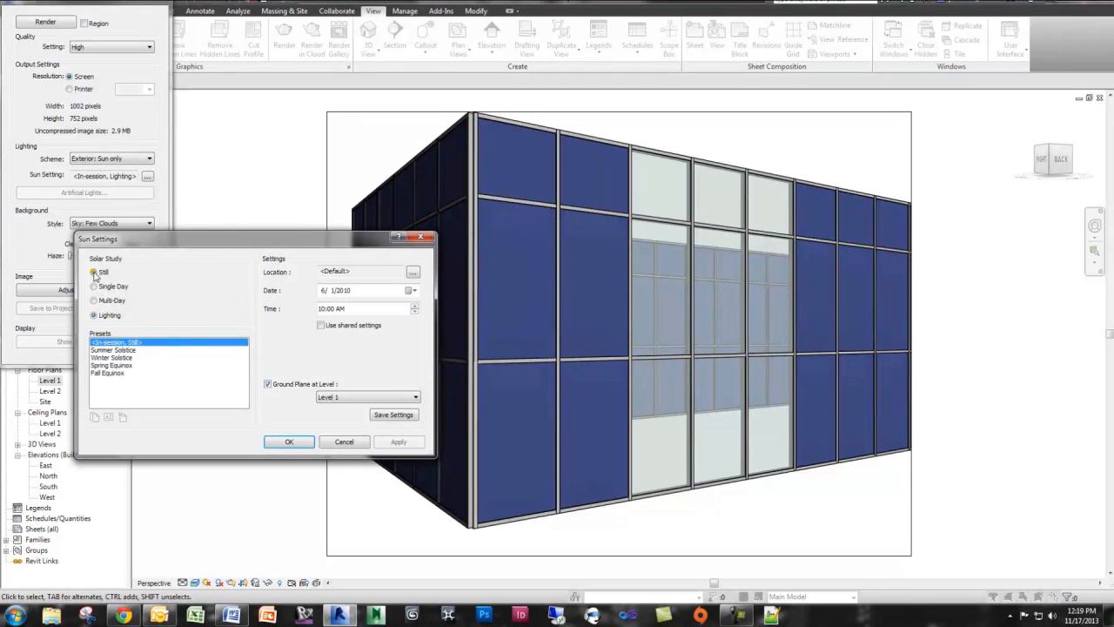
pyautogui.click(113, 349)
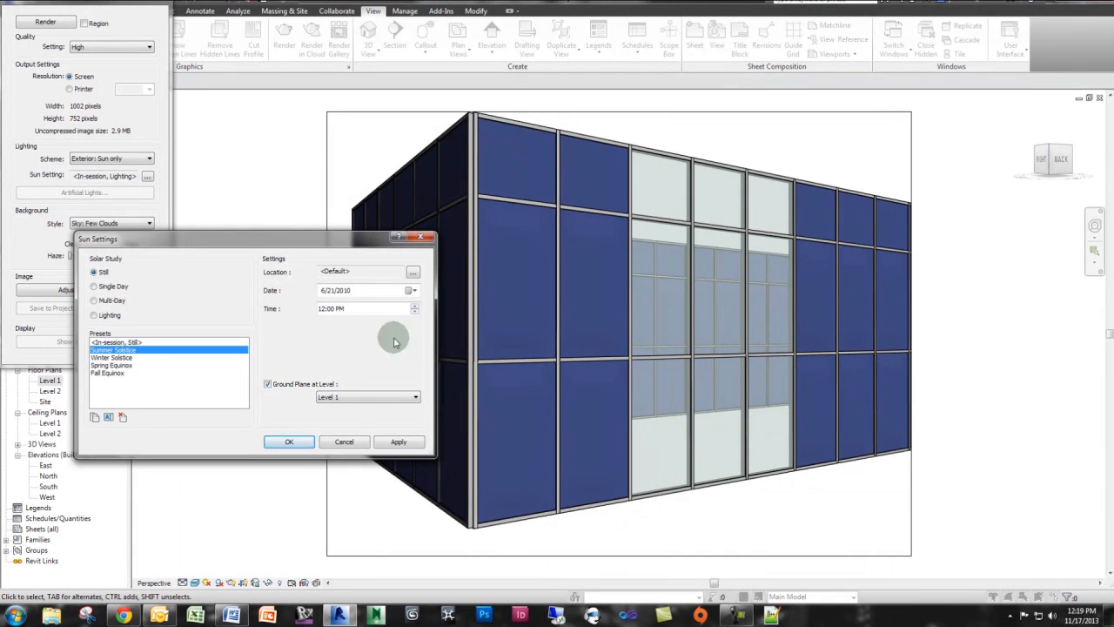
pyautogui.click(289, 441)
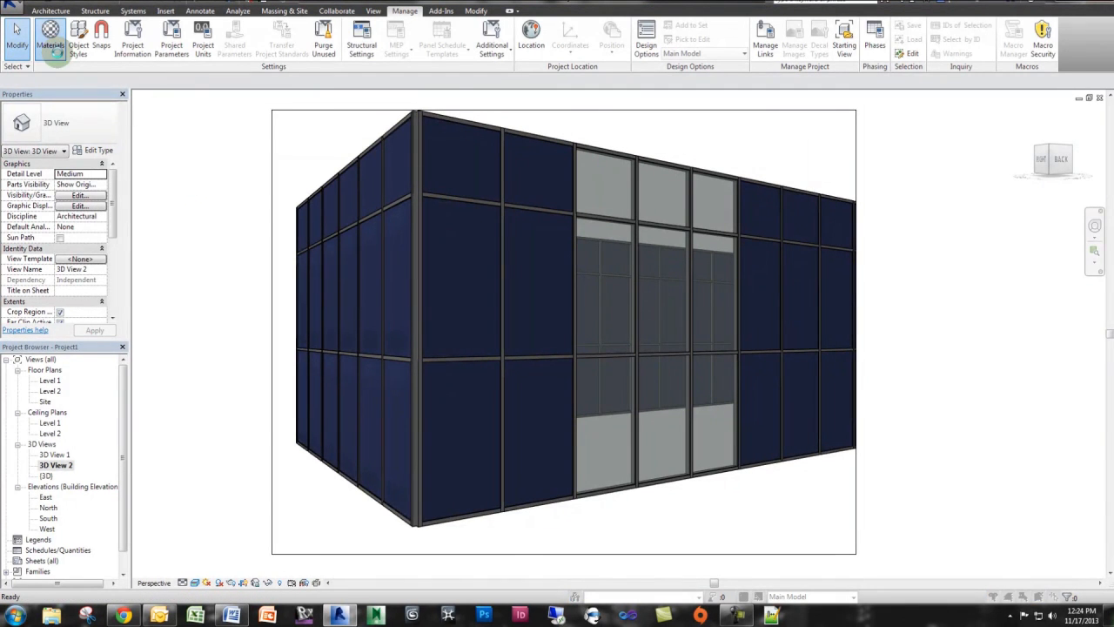
# In Manage > Materials, enable transparency on the Glass appearance at an amount of 30.
pyautogui.click(51, 44)
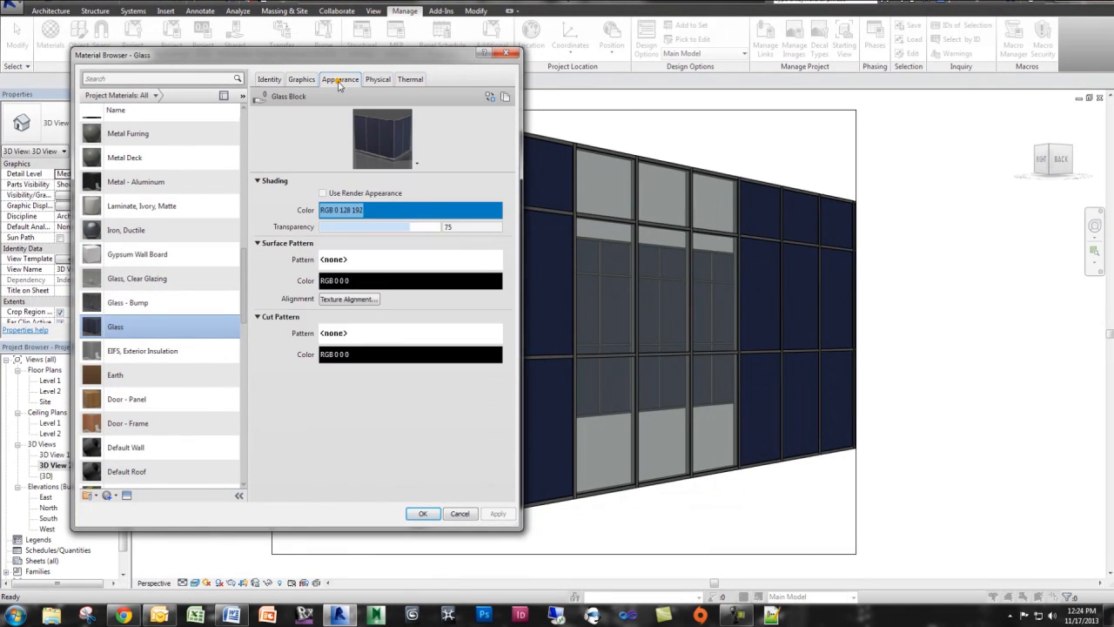
pyautogui.click(339, 80)
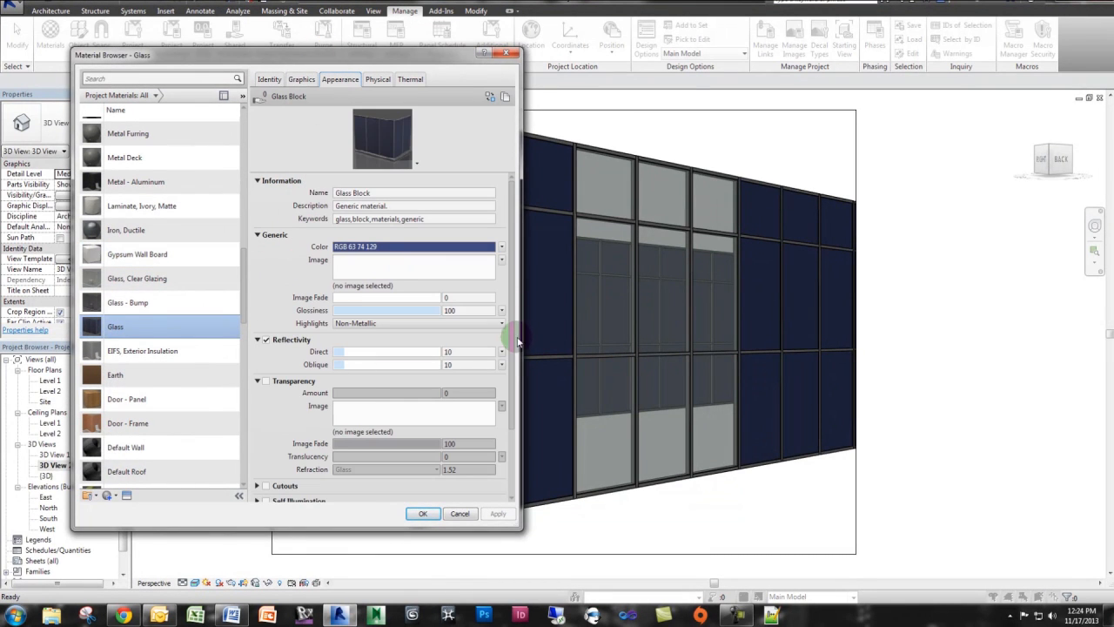
pyautogui.scroll(-3)
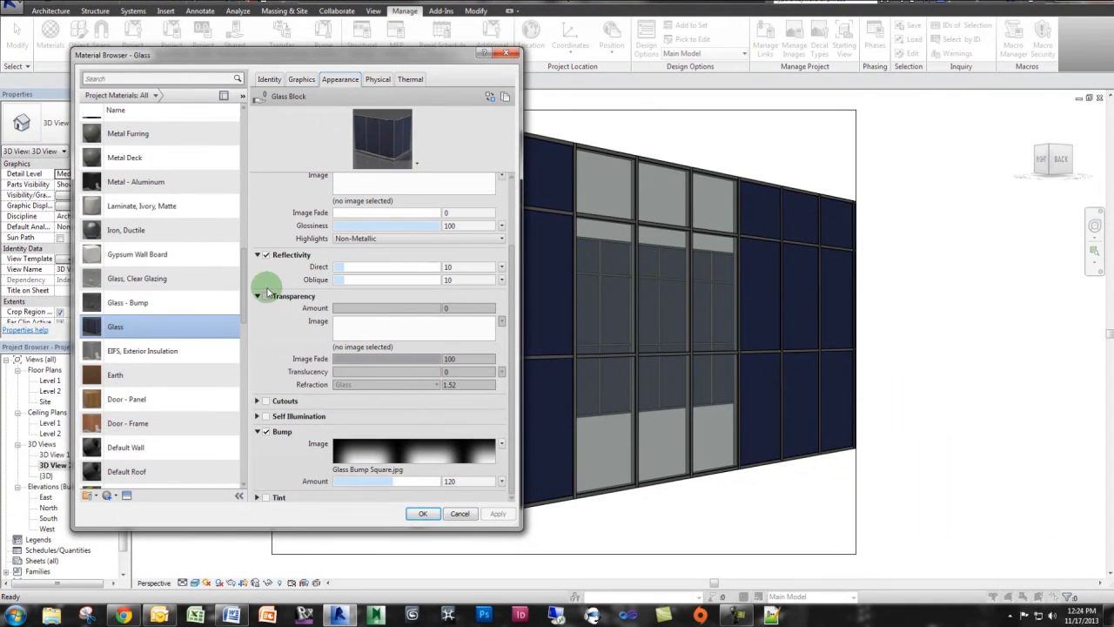
pyautogui.moveTo(338, 308); pyautogui.dragTo(357, 308)
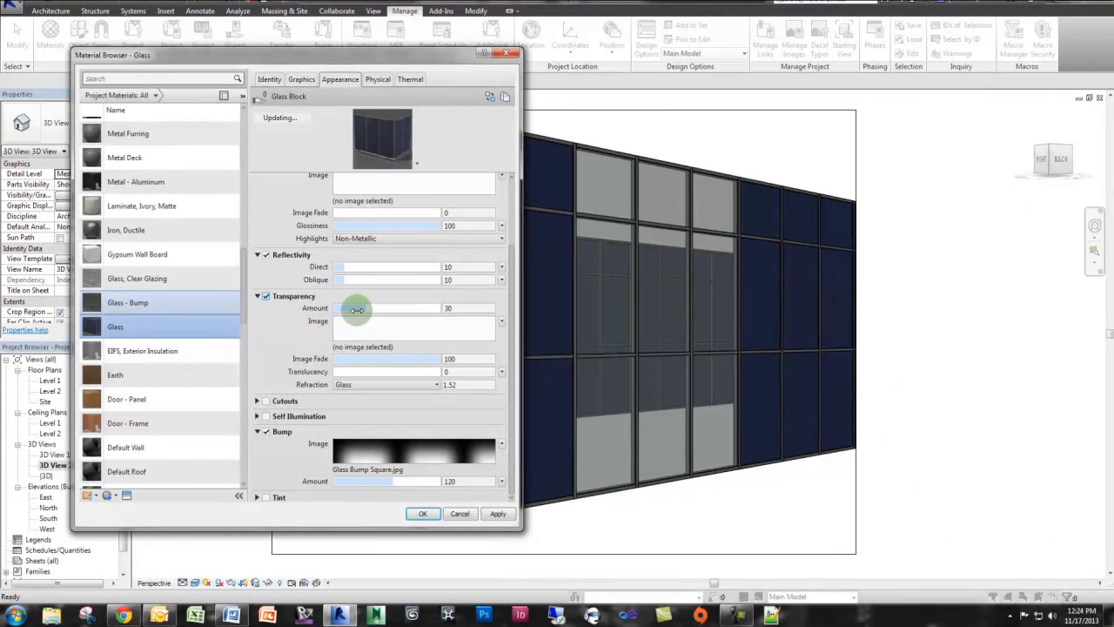
pyautogui.moveTo(355, 307)
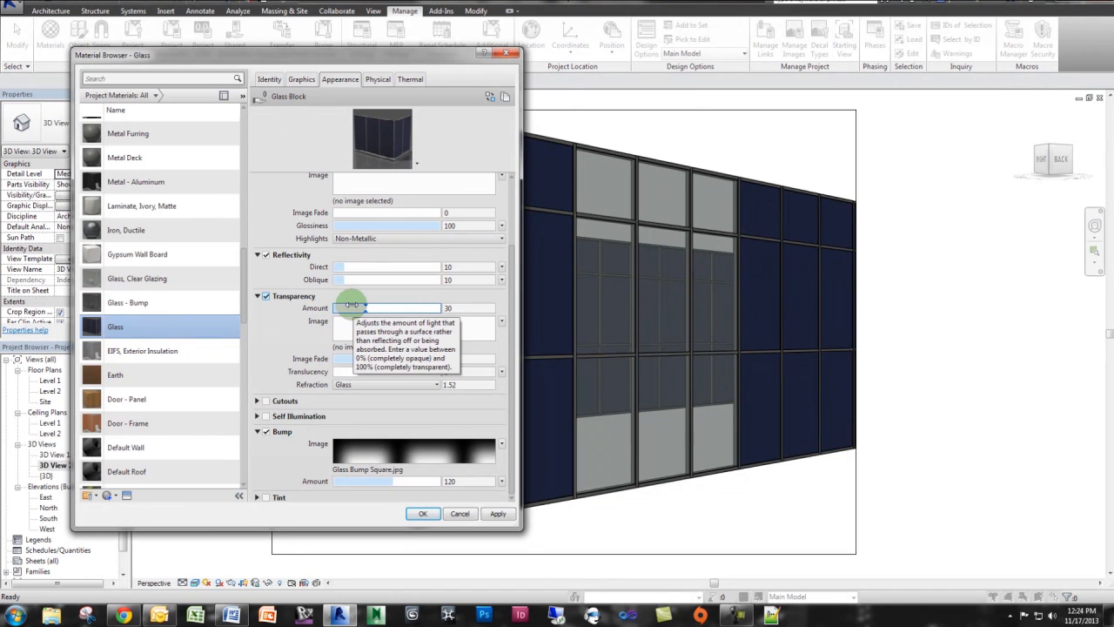
pyautogui.moveTo(180, 313)
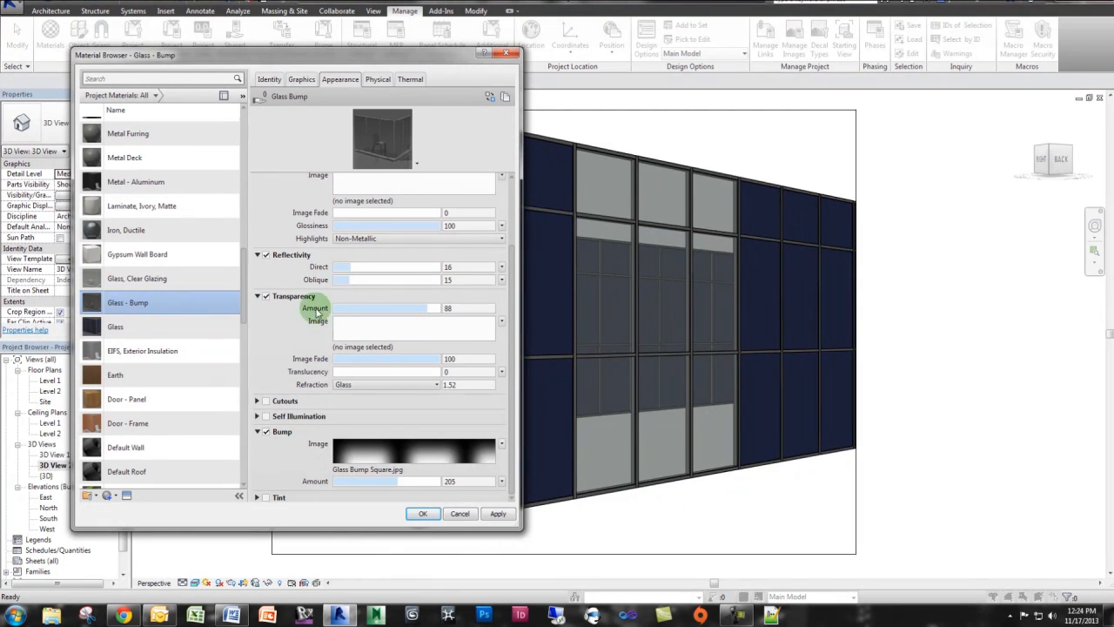
pyautogui.moveTo(386, 267)
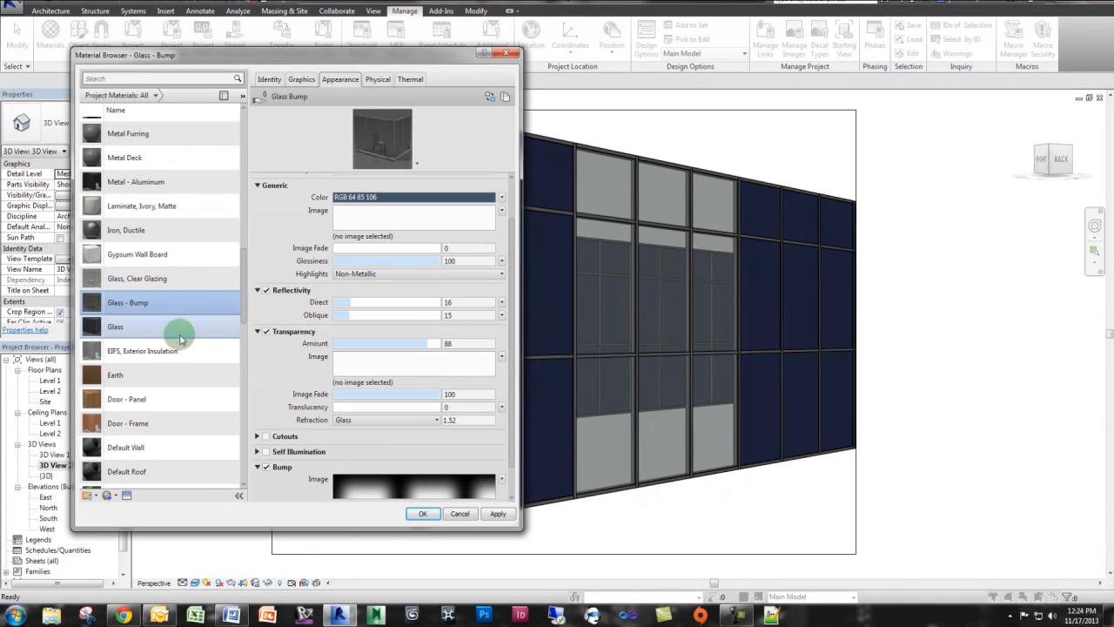
# Set the Glass transparency to 80 with reflectivity Direct 16, Oblique 15, and confirm the changes.
pyautogui.click(116, 326)
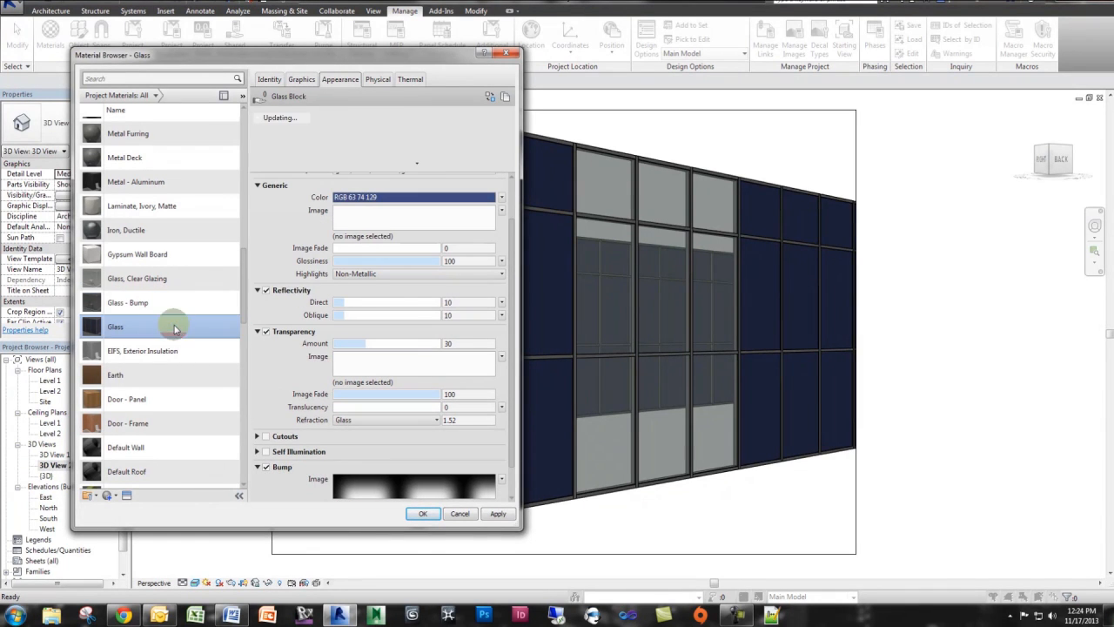
pyautogui.moveTo(348, 343); pyautogui.dragTo(390, 343)
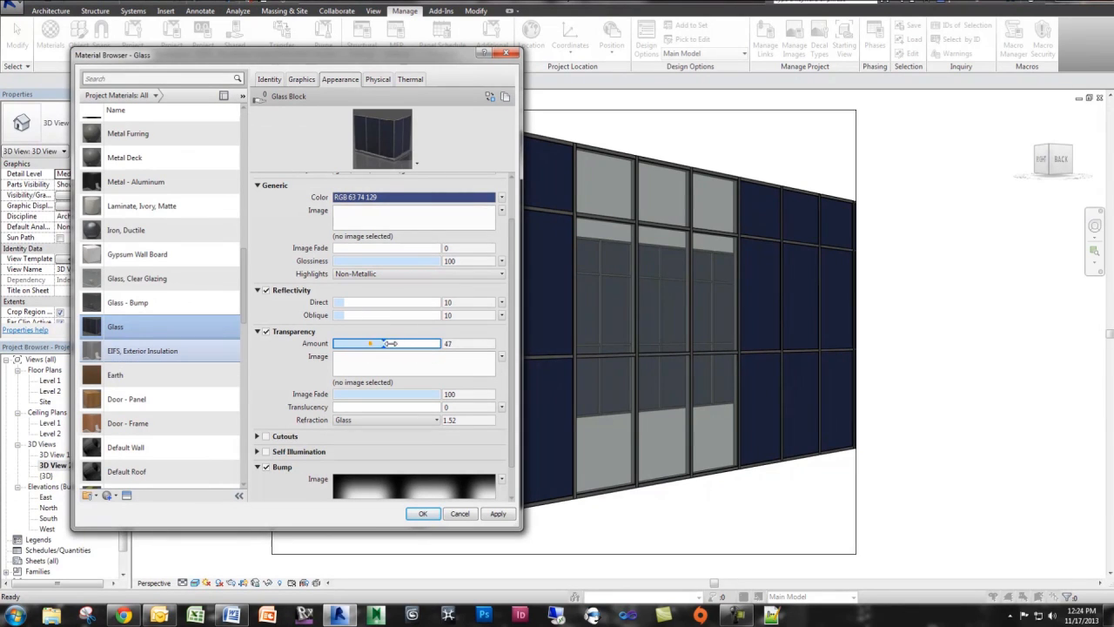
pyautogui.moveTo(390, 343); pyautogui.dragTo(423, 343)
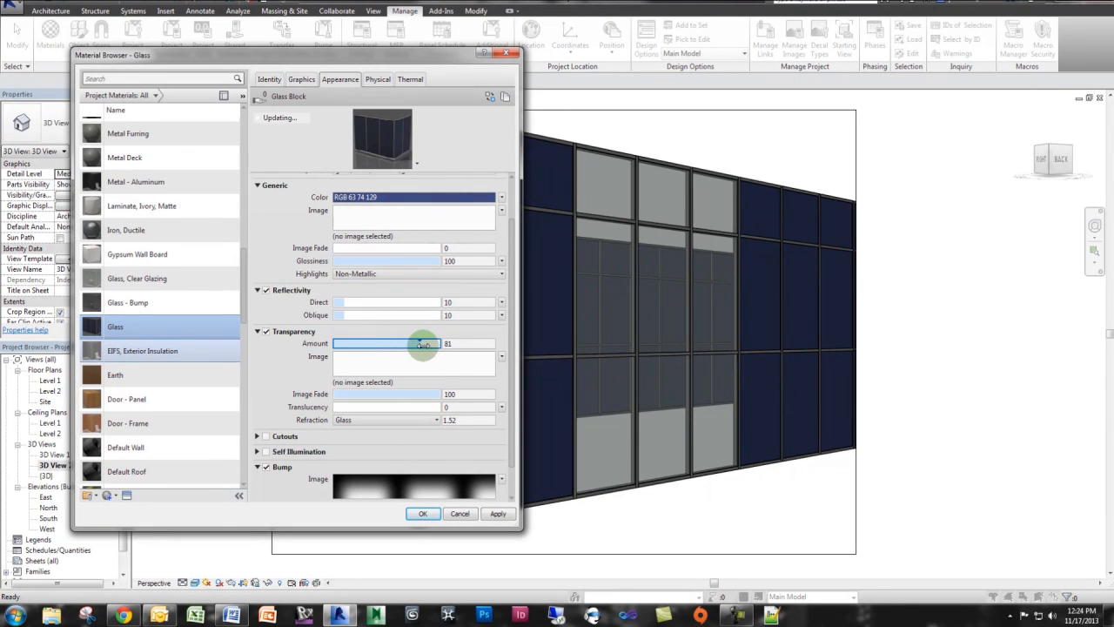
pyautogui.moveTo(424, 343); pyautogui.dragTo(429, 343)
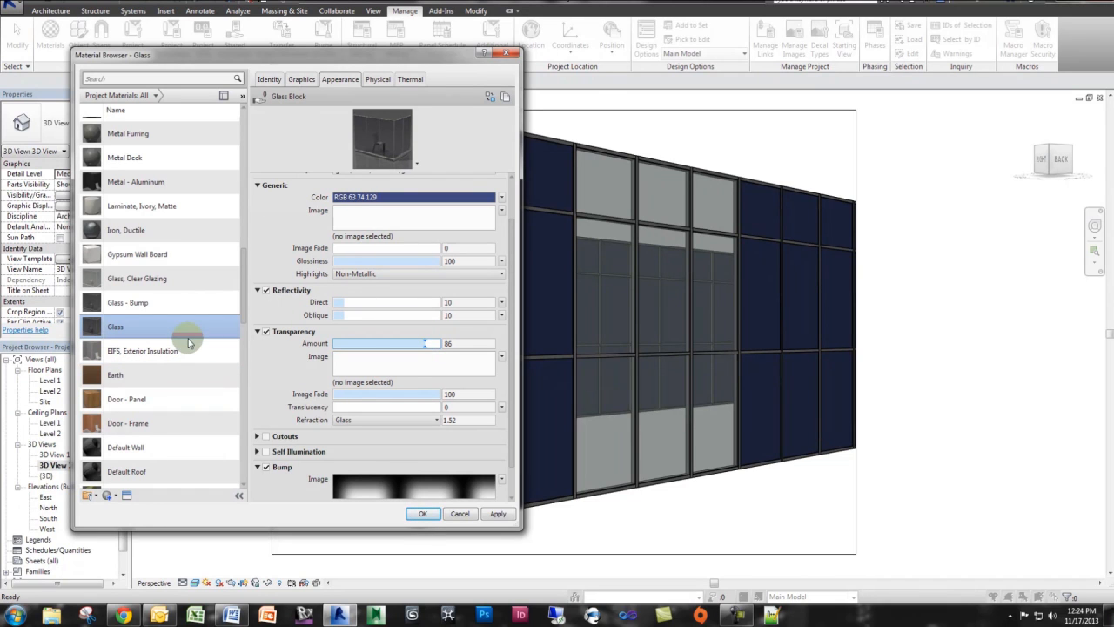
pyautogui.click(128, 302)
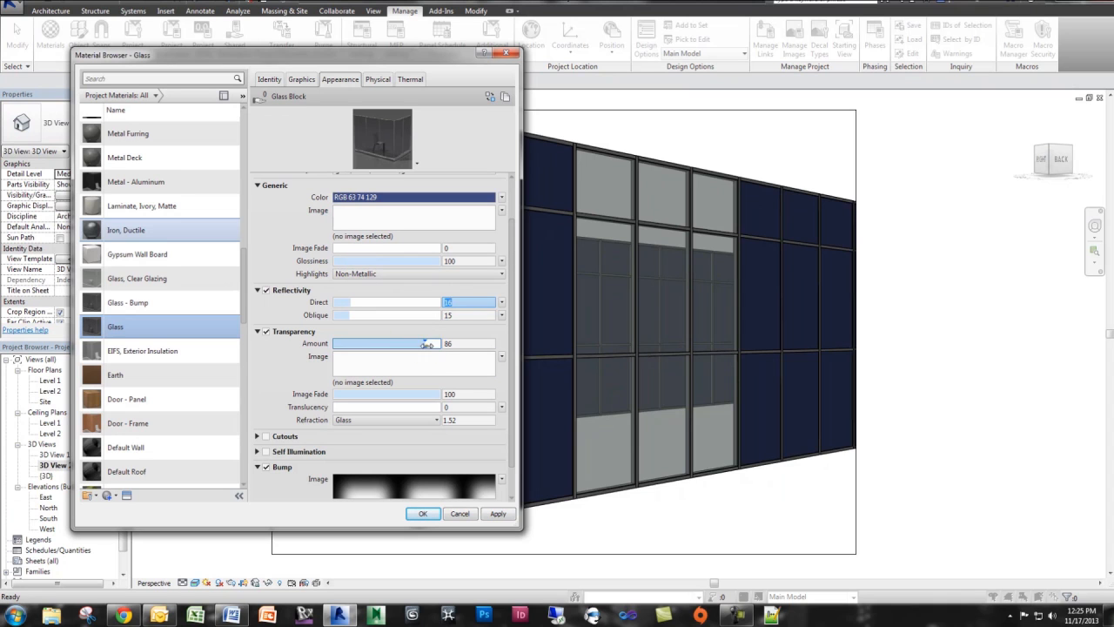
pyautogui.moveTo(426, 343); pyautogui.dragTo(418, 343)
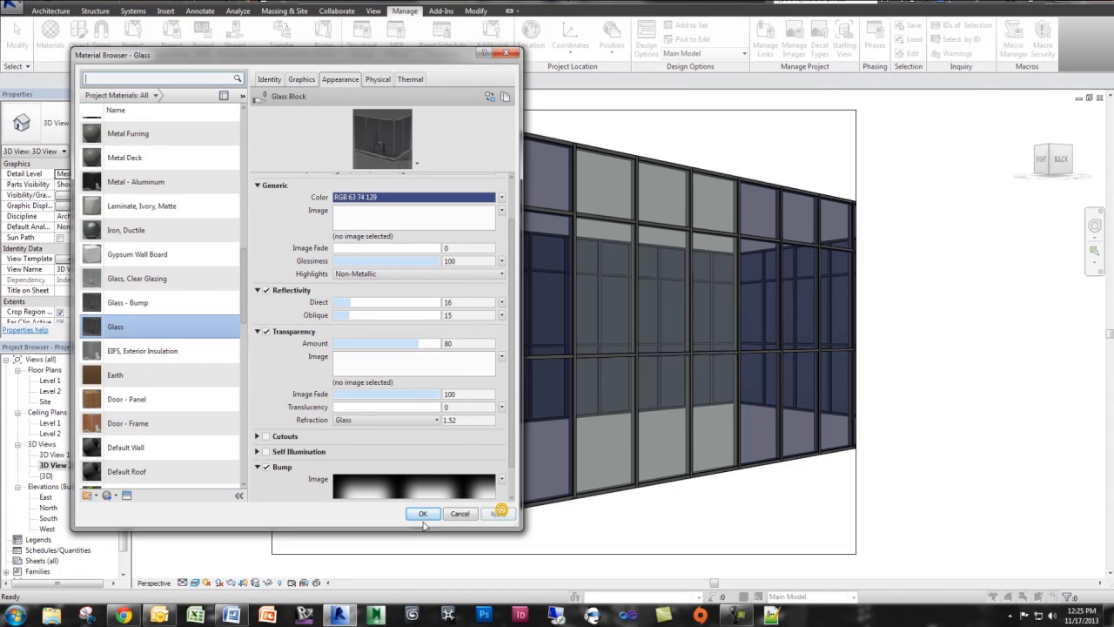
pyautogui.click(423, 513)
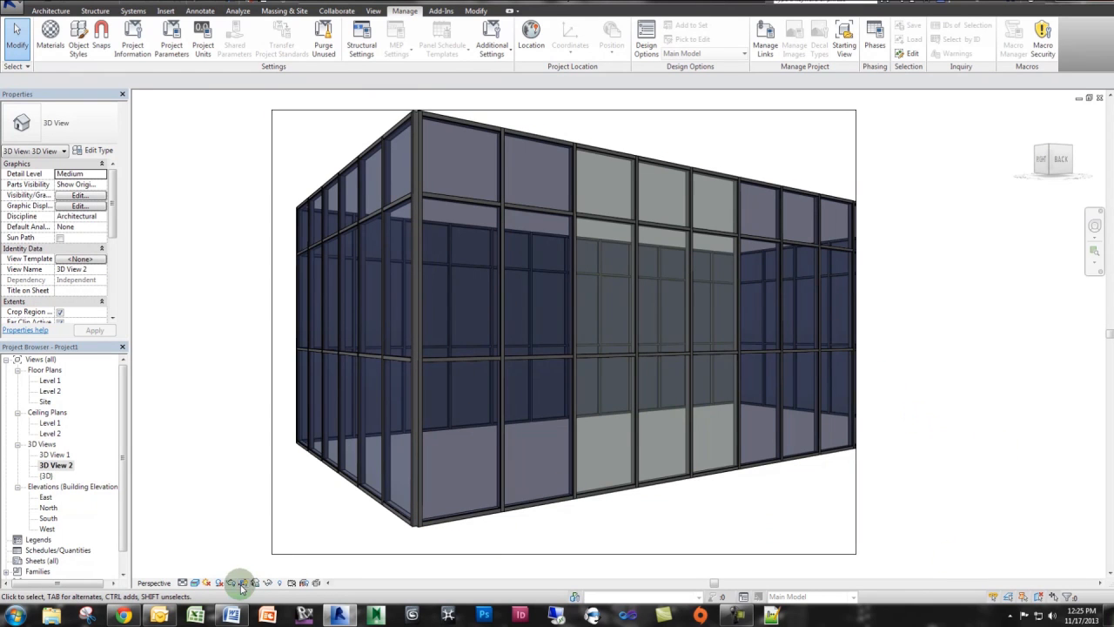
# Render the 3D view at high quality and dismiss the finished progress report.
pyautogui.click(240, 582)
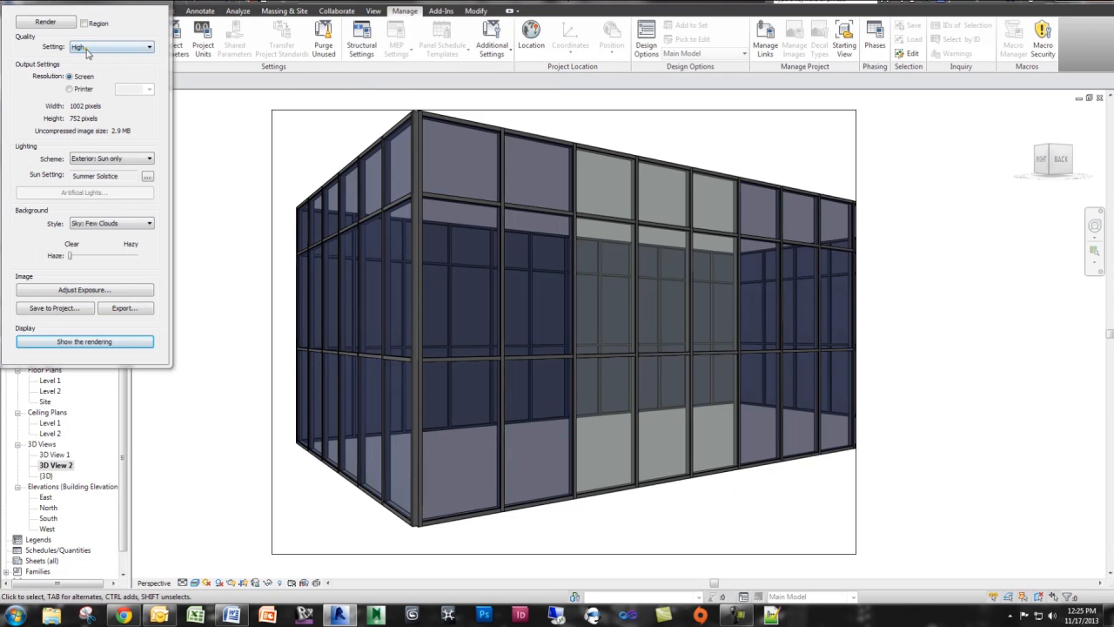
pyautogui.click(84, 340)
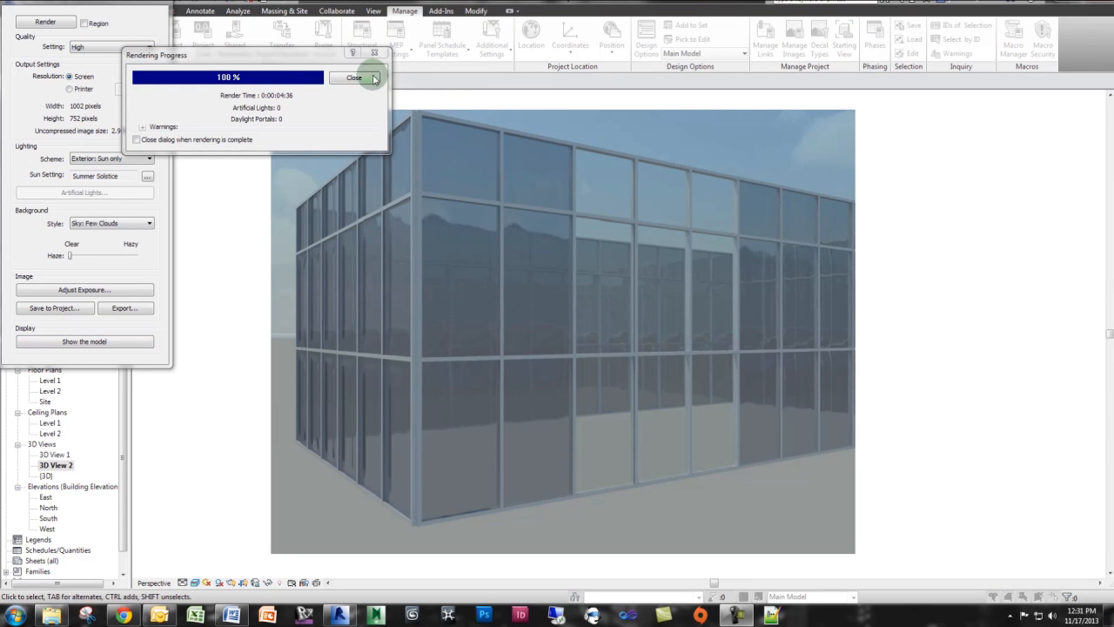
pyautogui.click(354, 77)
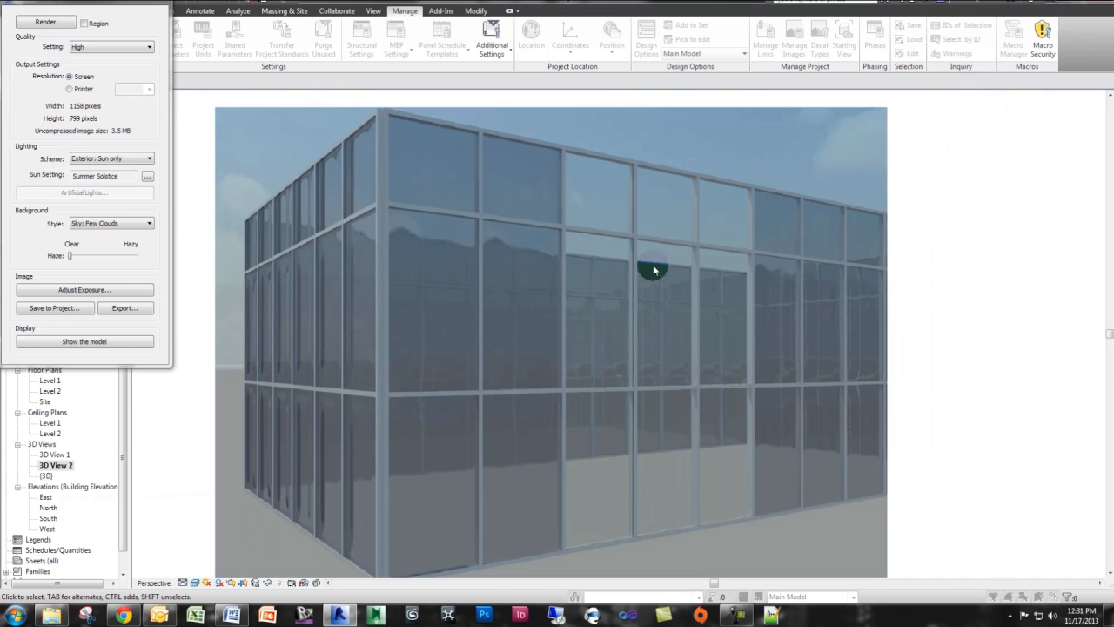
pyautogui.moveTo(731, 435)
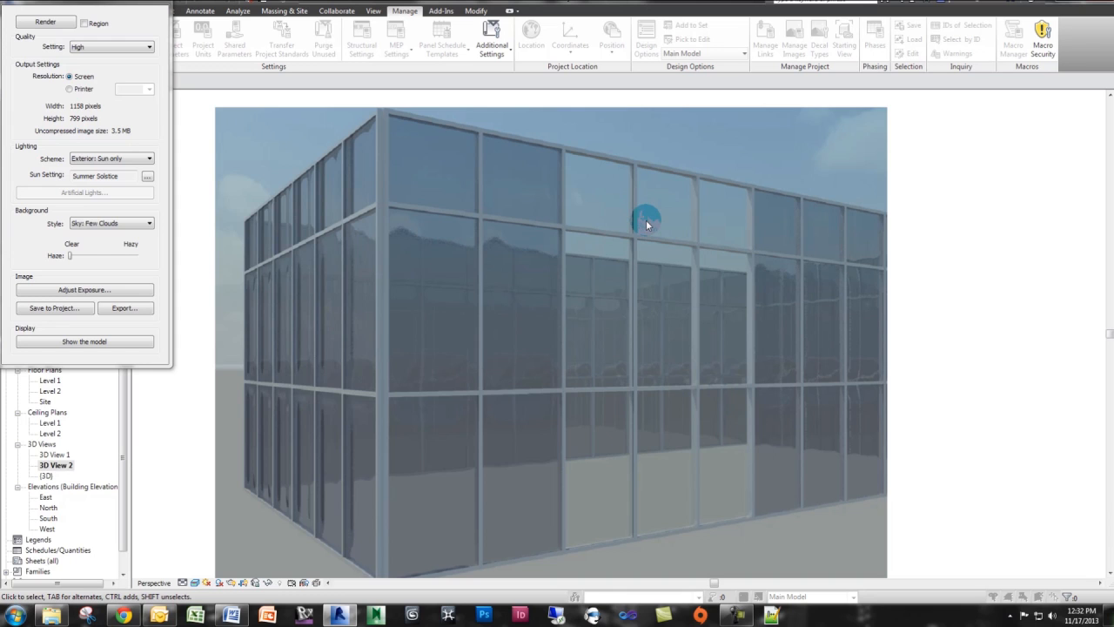
pyautogui.moveTo(642, 255)
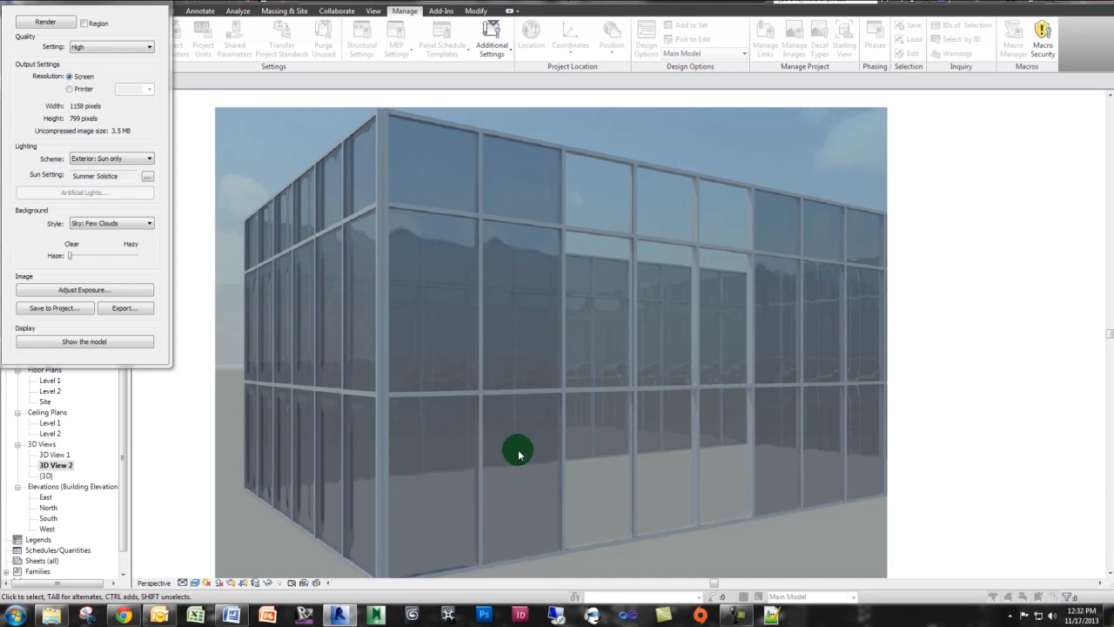
pyautogui.moveTo(450, 373)
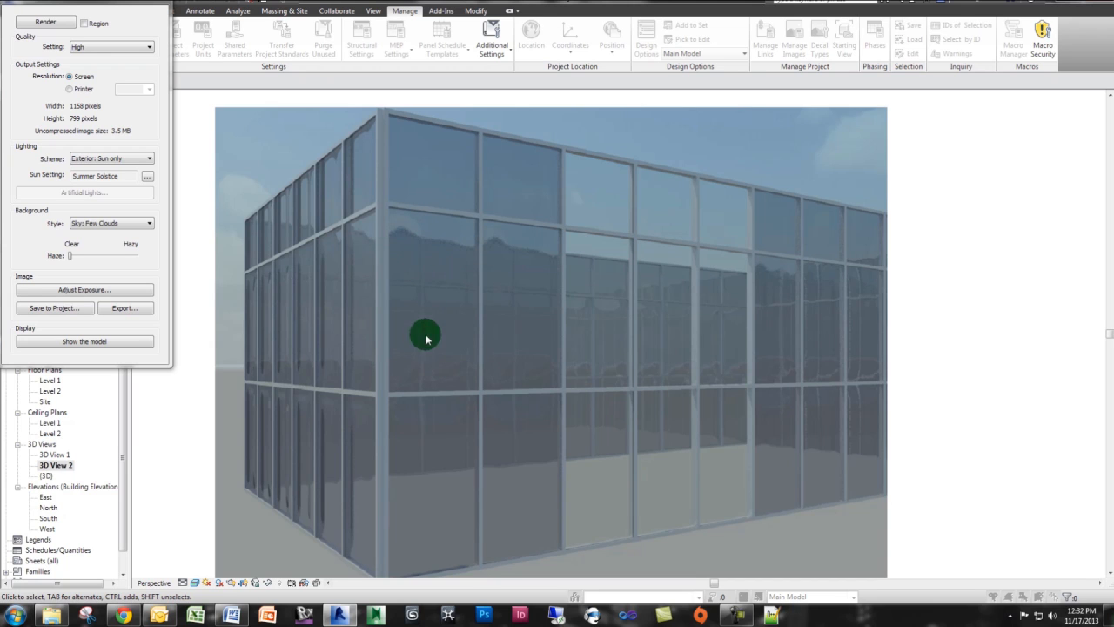
pyautogui.moveTo(453, 464)
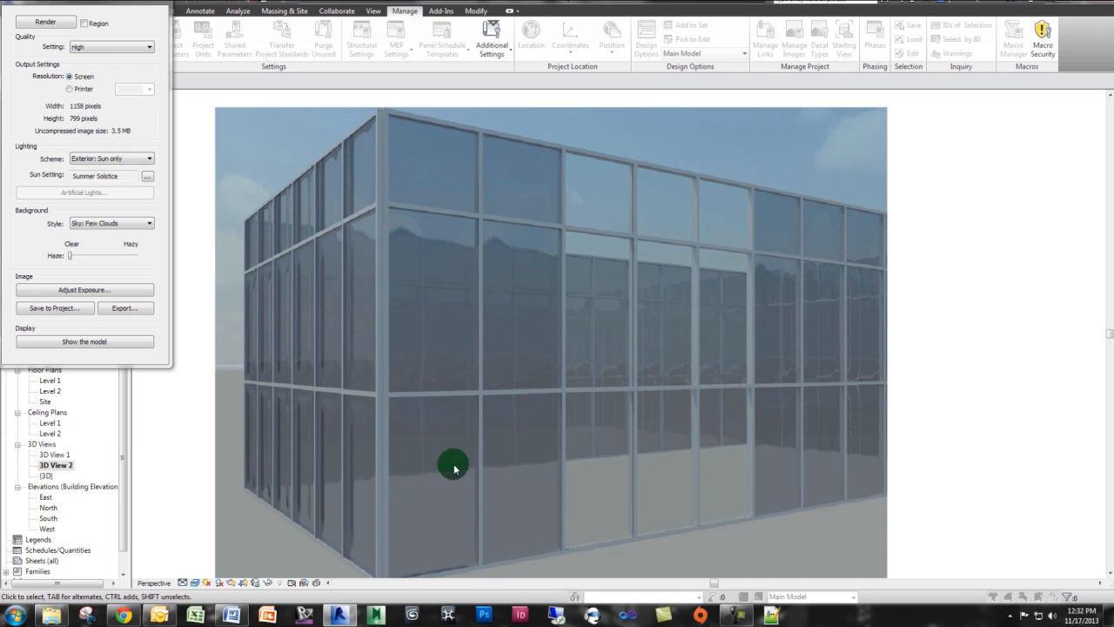